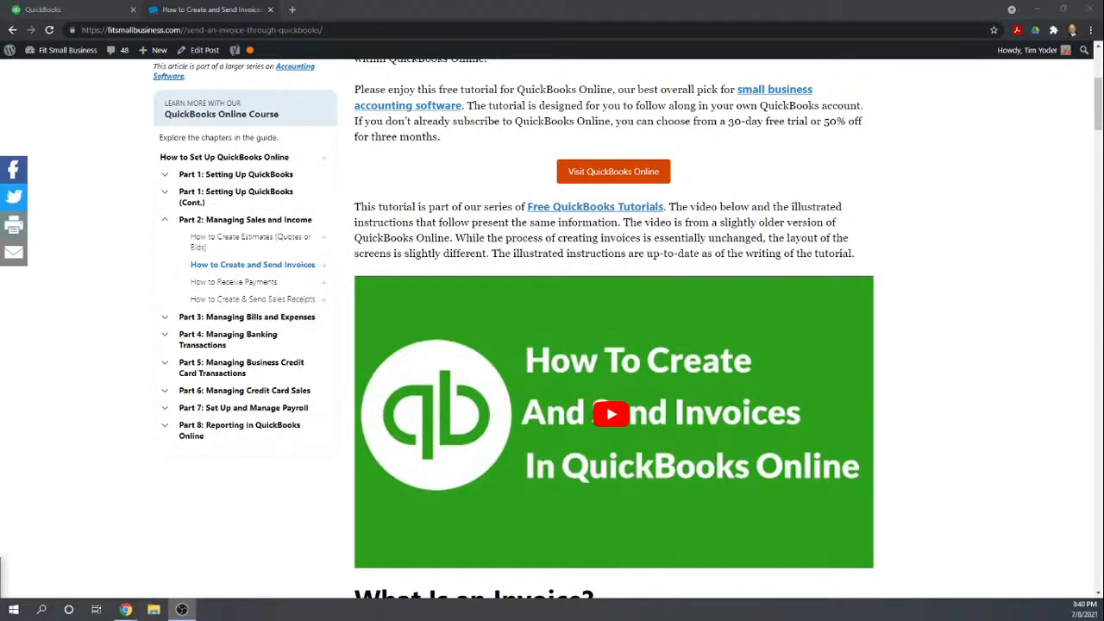
mouse_move(634, 290)
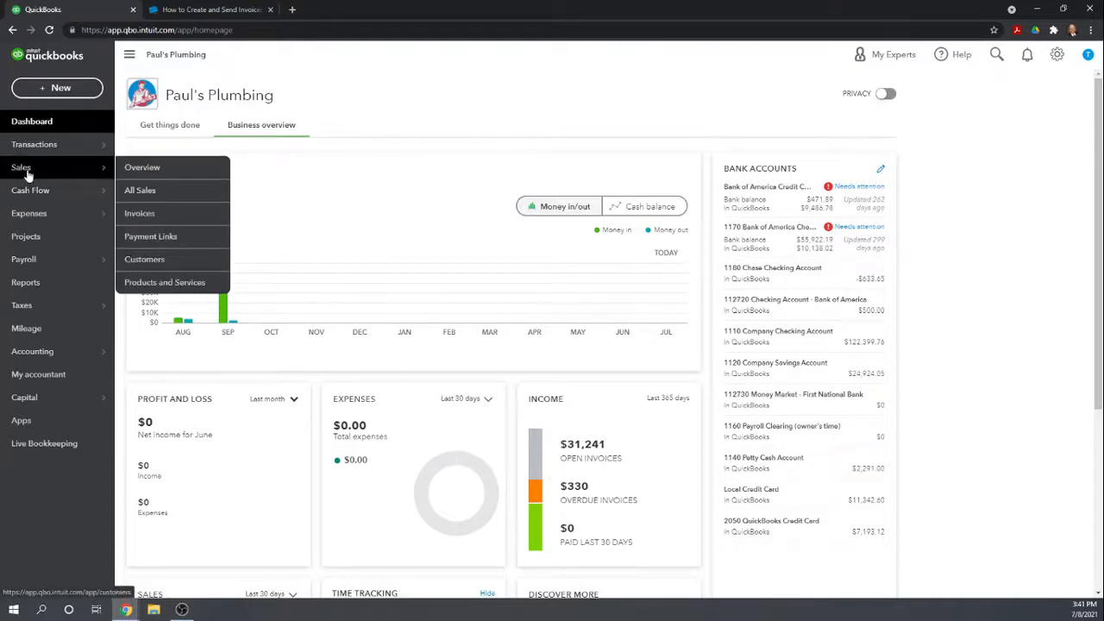
left_click(144, 259)
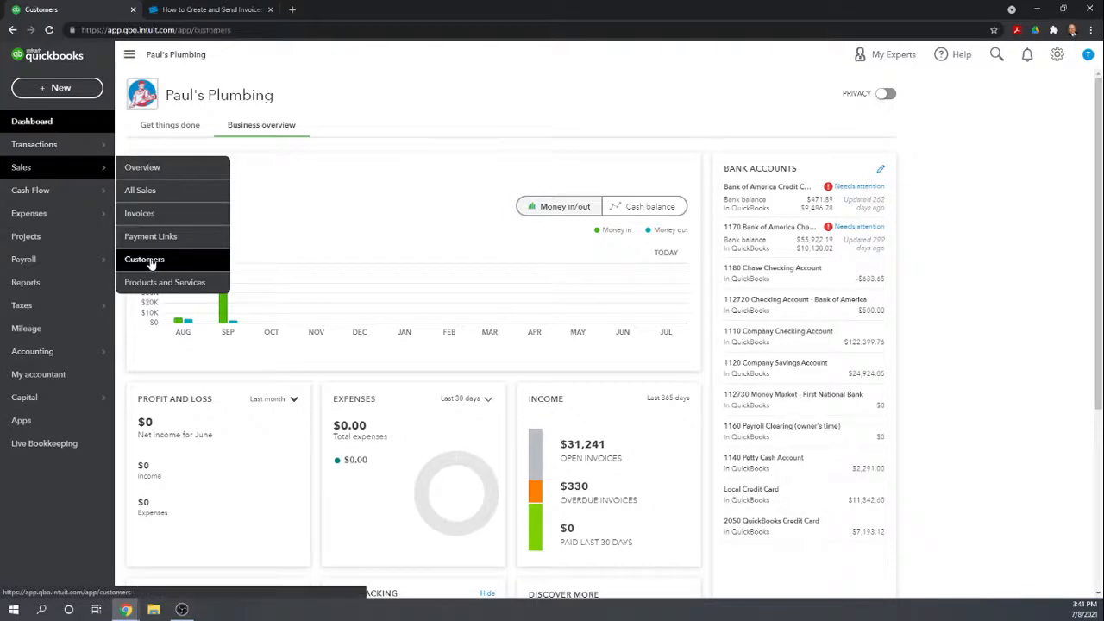
left_click(144, 259)
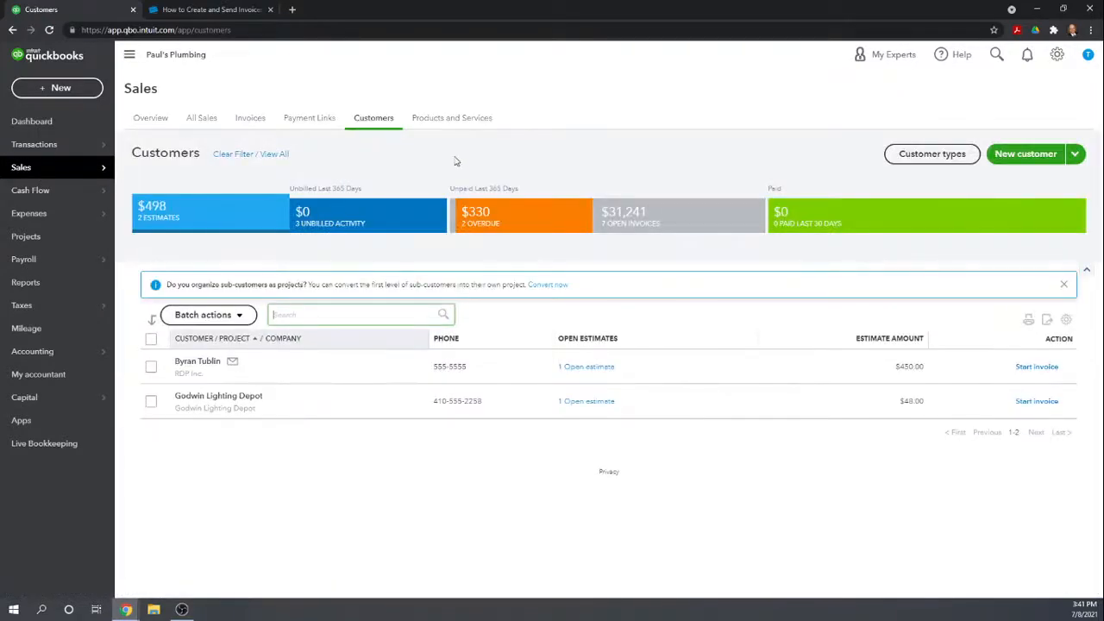
mouse_move(192, 205)
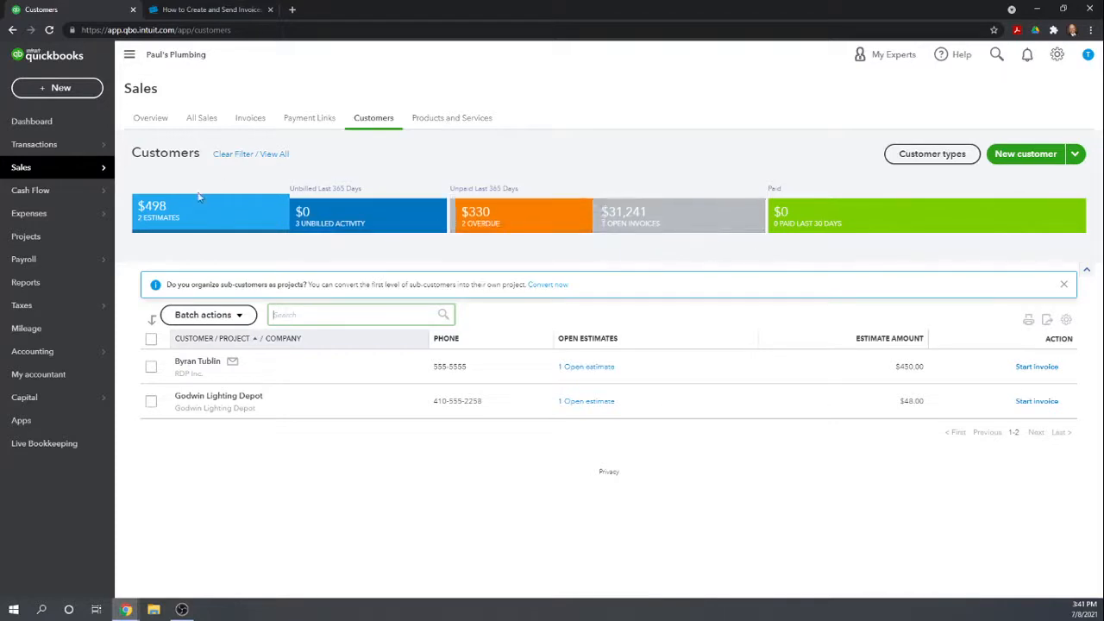
mouse_move(226, 523)
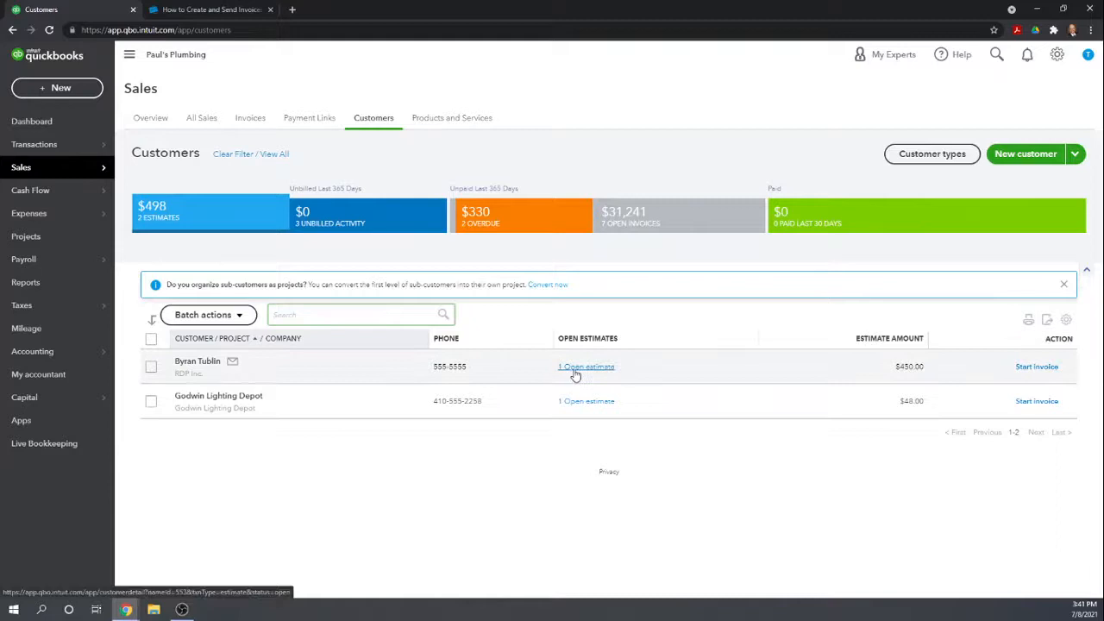
mouse_move(587, 451)
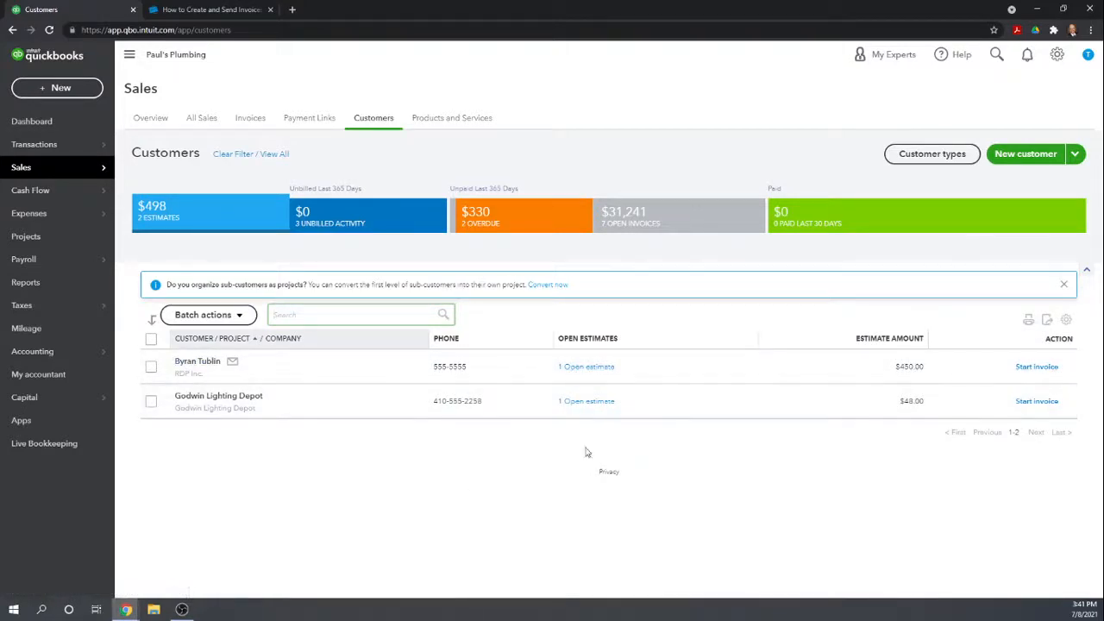
mouse_move(232, 446)
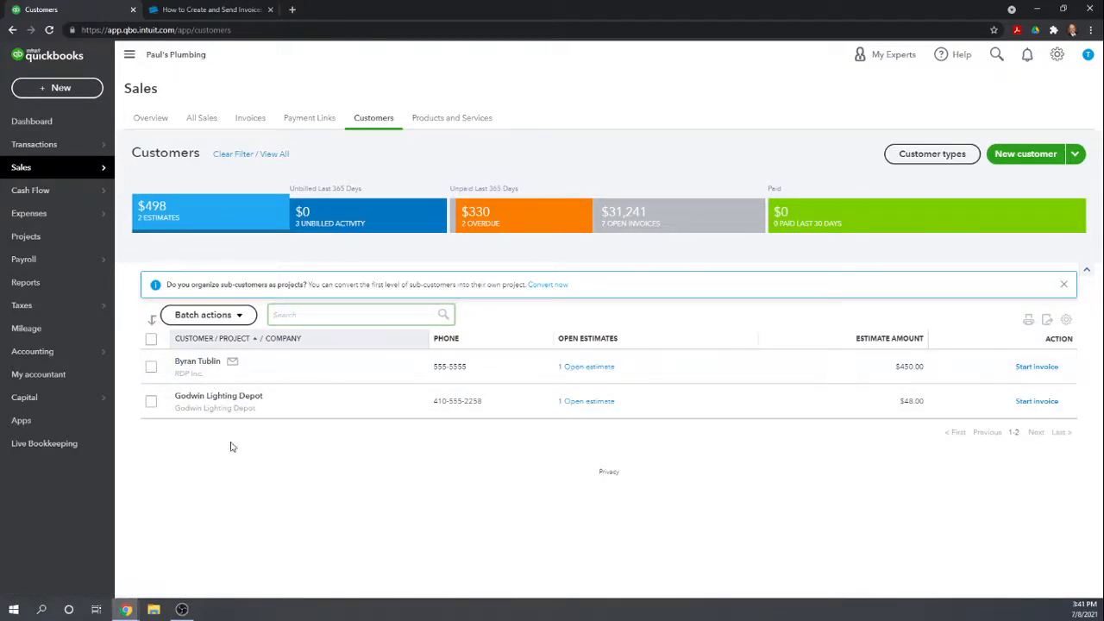
mouse_move(207, 407)
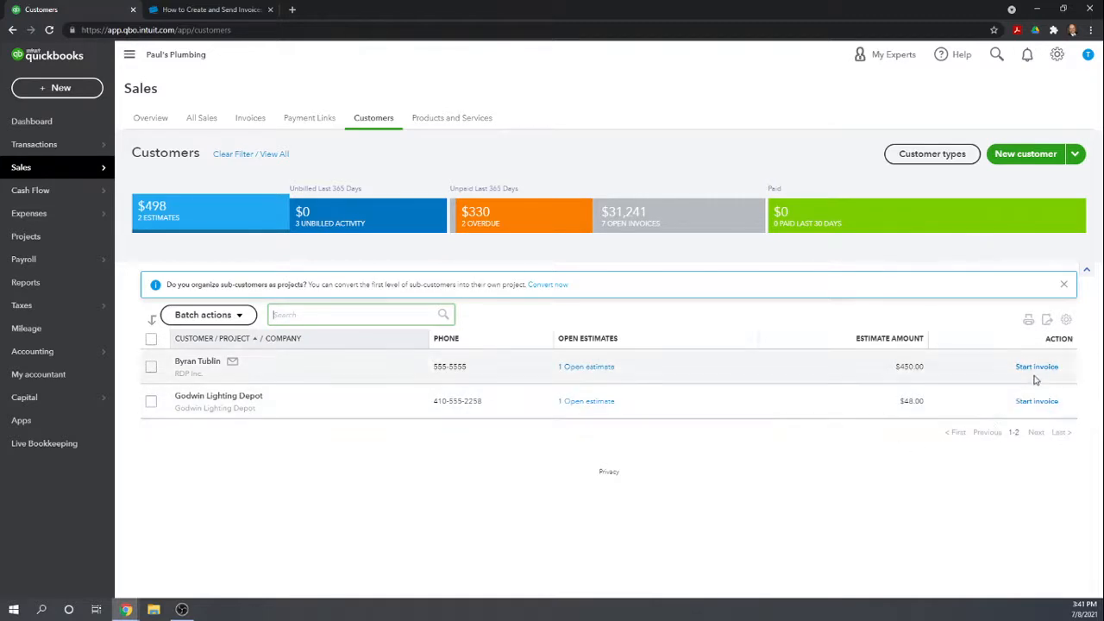
left_click(1037, 367)
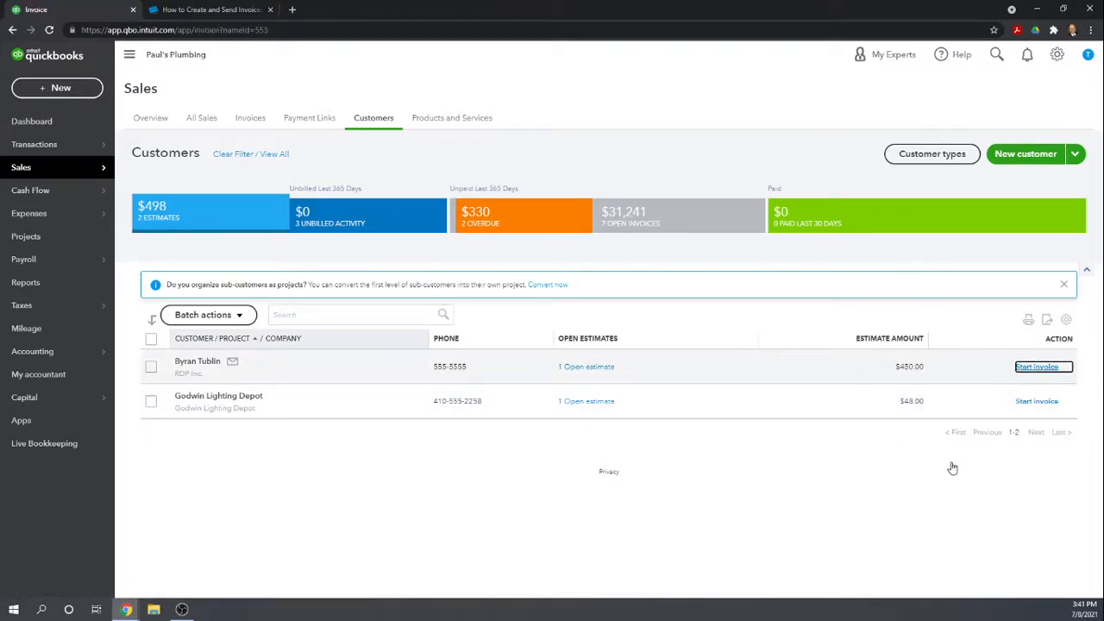
left_click(1037, 367)
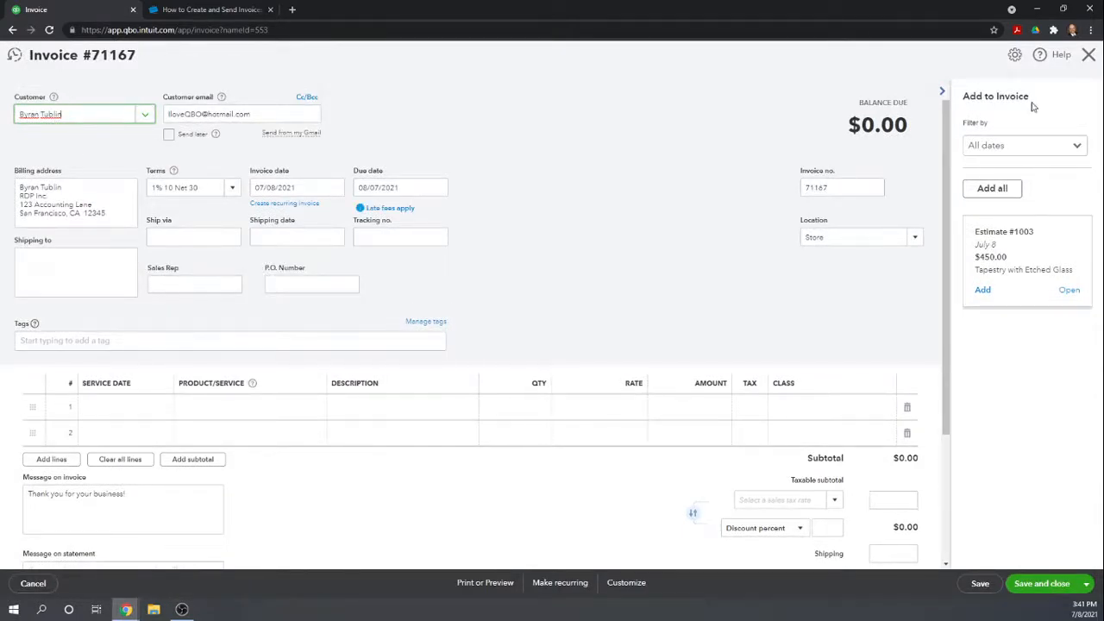
mouse_move(1035, 466)
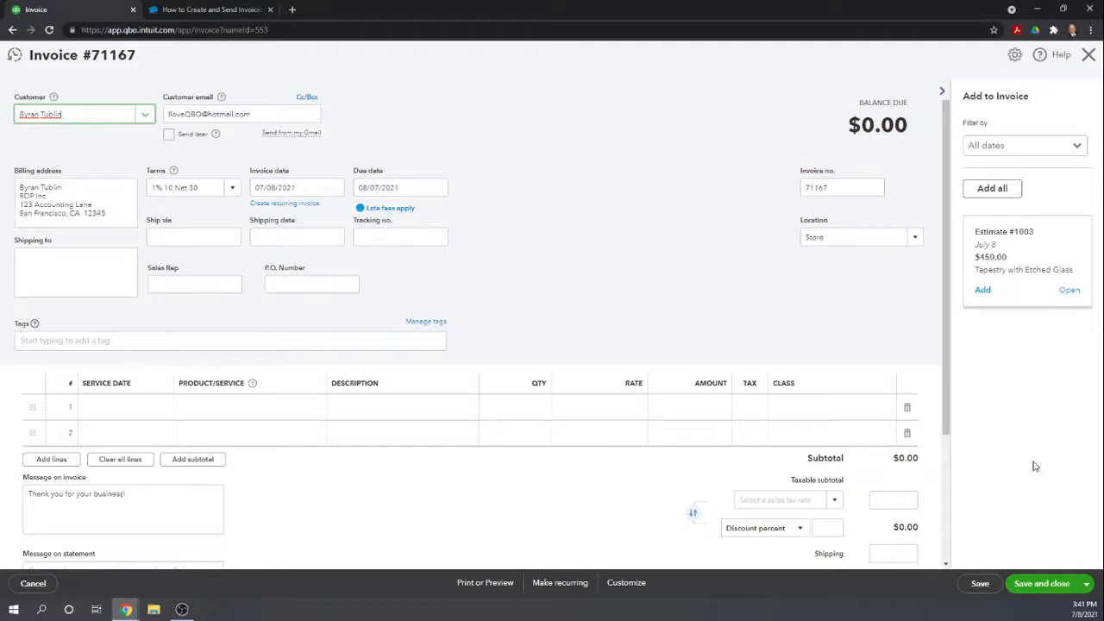
mouse_move(1047, 253)
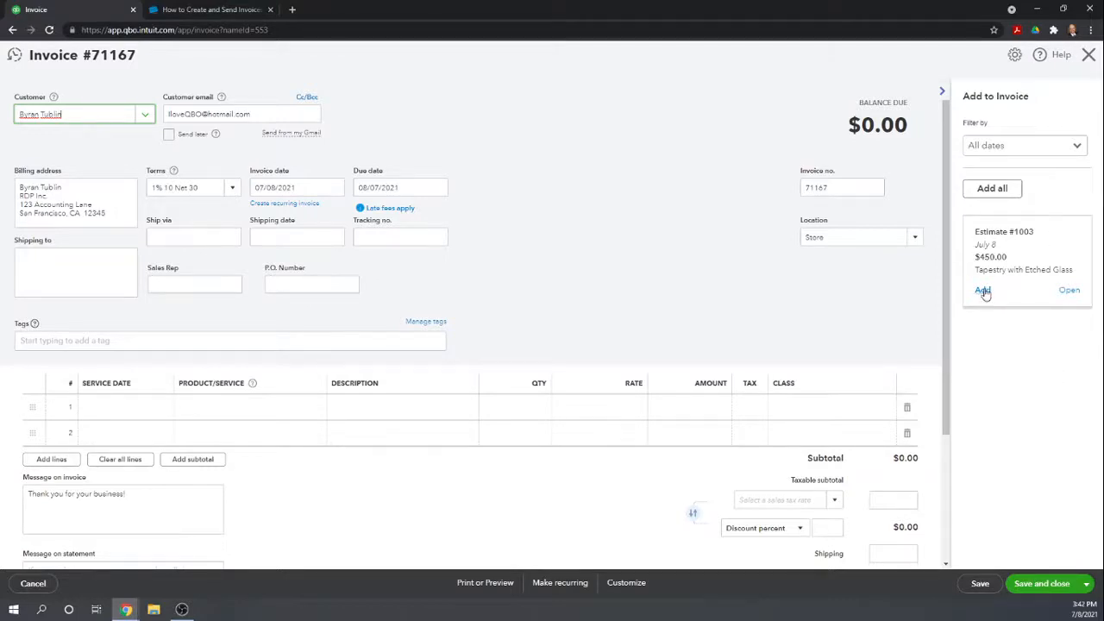
left_click(982, 290)
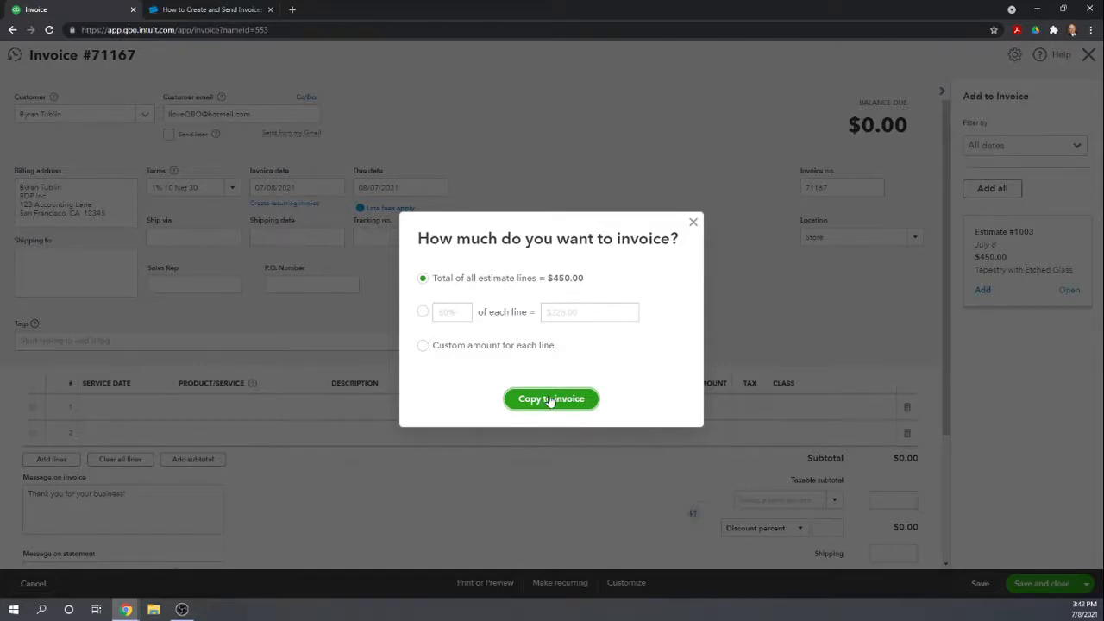
Step: Copy the full $450 Estimate #1003 onto invoice #71167 and collapse the estimates panel
left_click(551, 399)
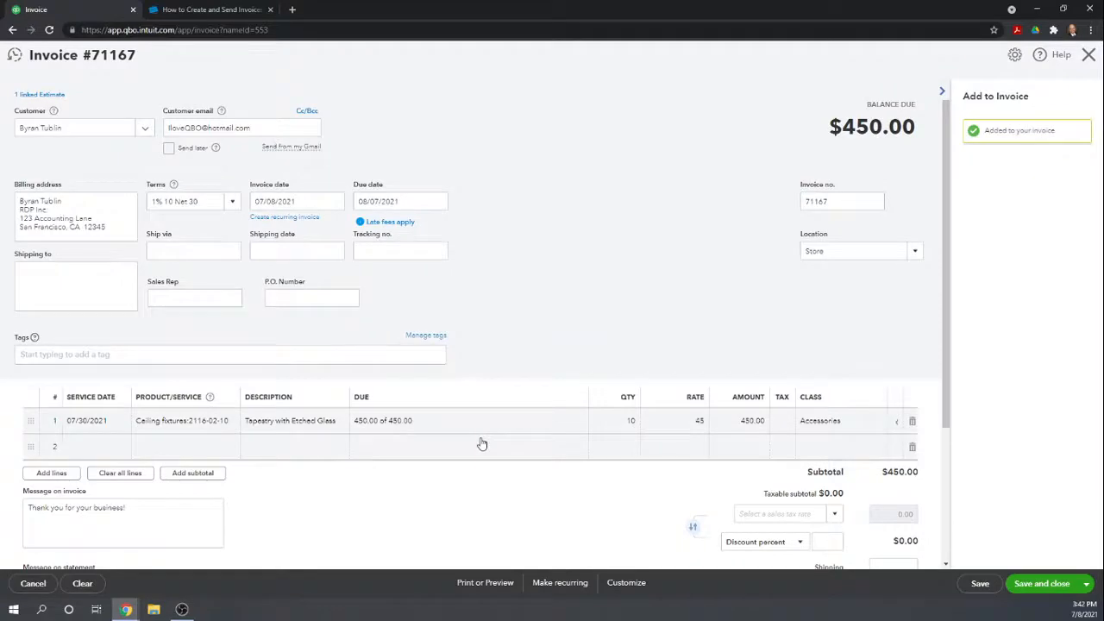
left_click(942, 91)
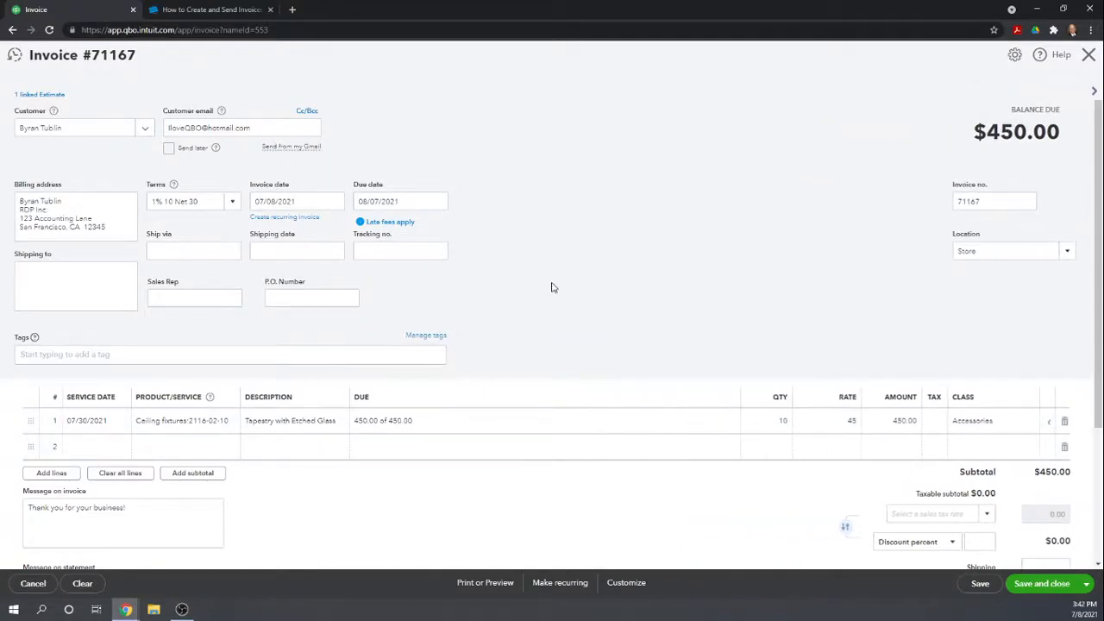
scroll("down", 3)
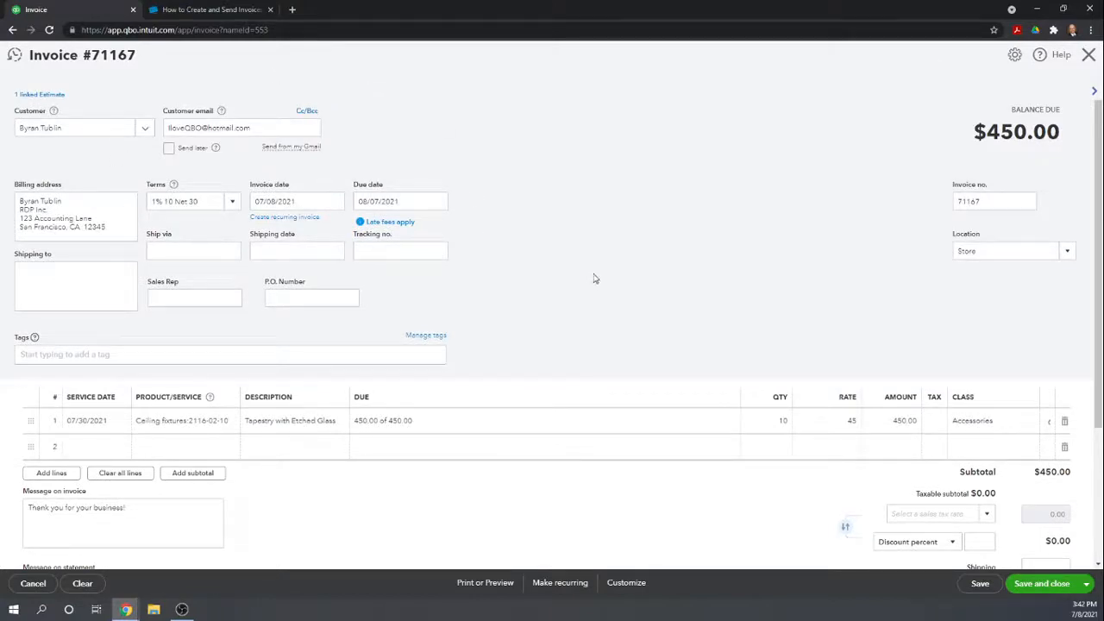
left_click(194, 297)
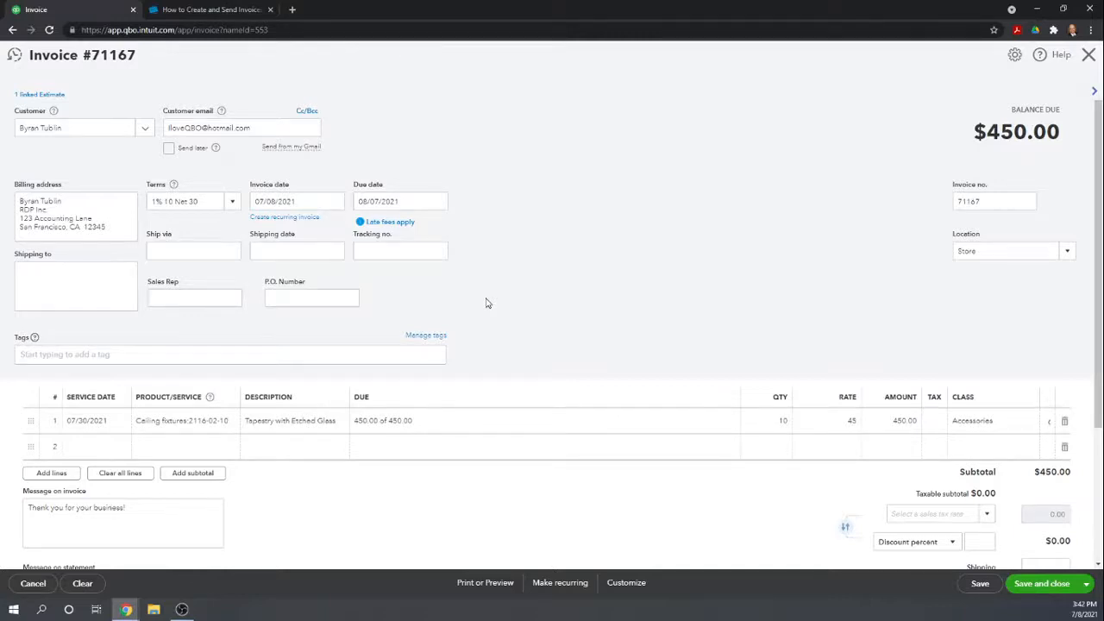
mouse_move(367, 301)
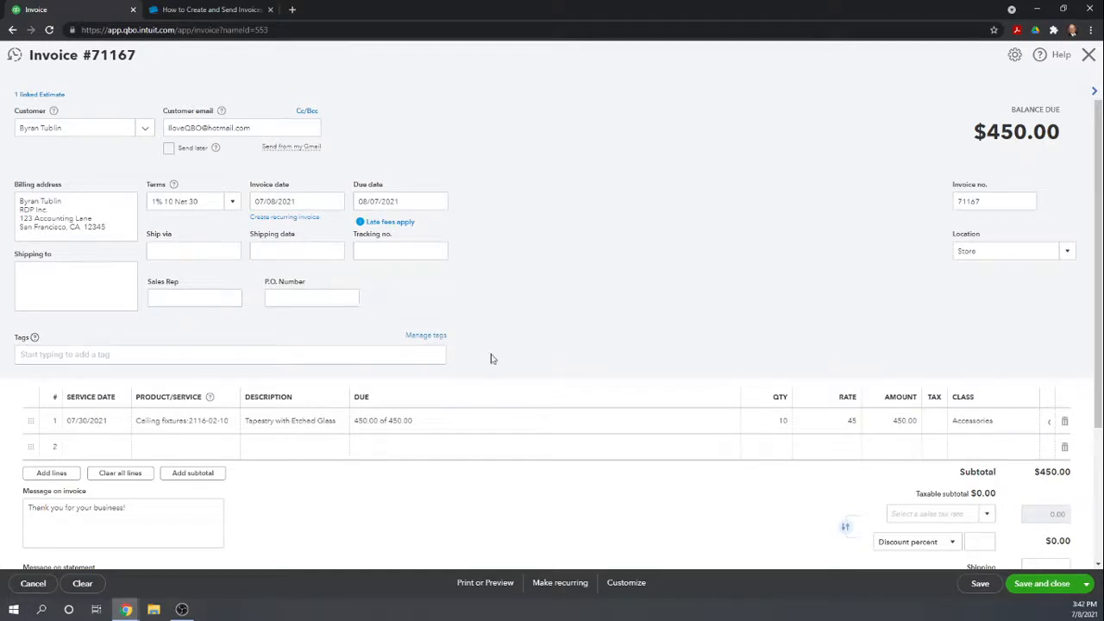
mouse_move(655, 273)
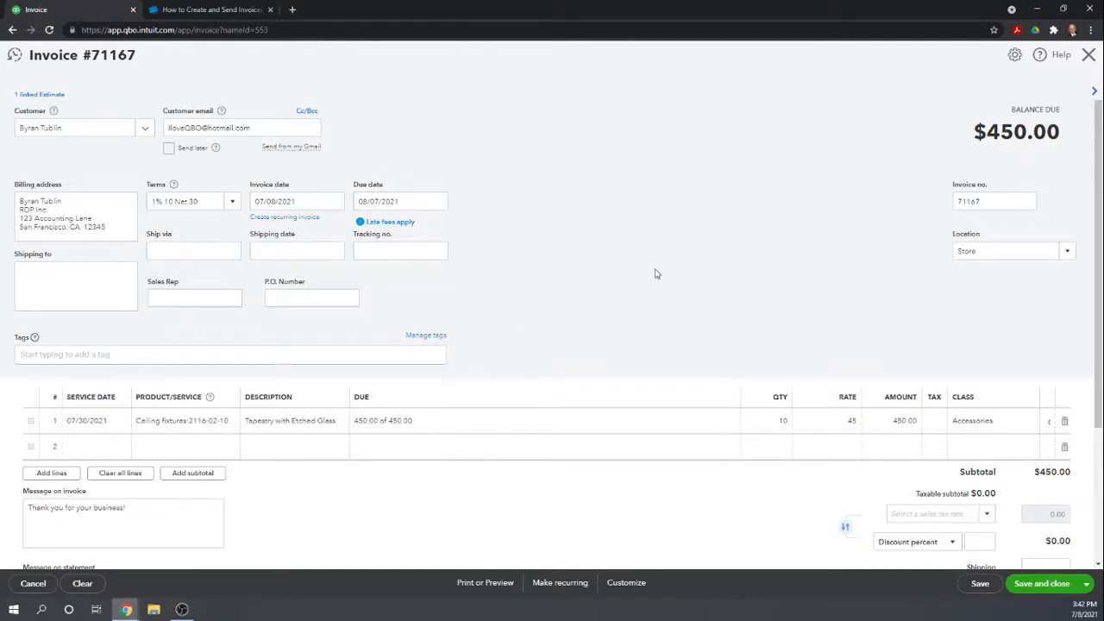
mouse_move(529, 214)
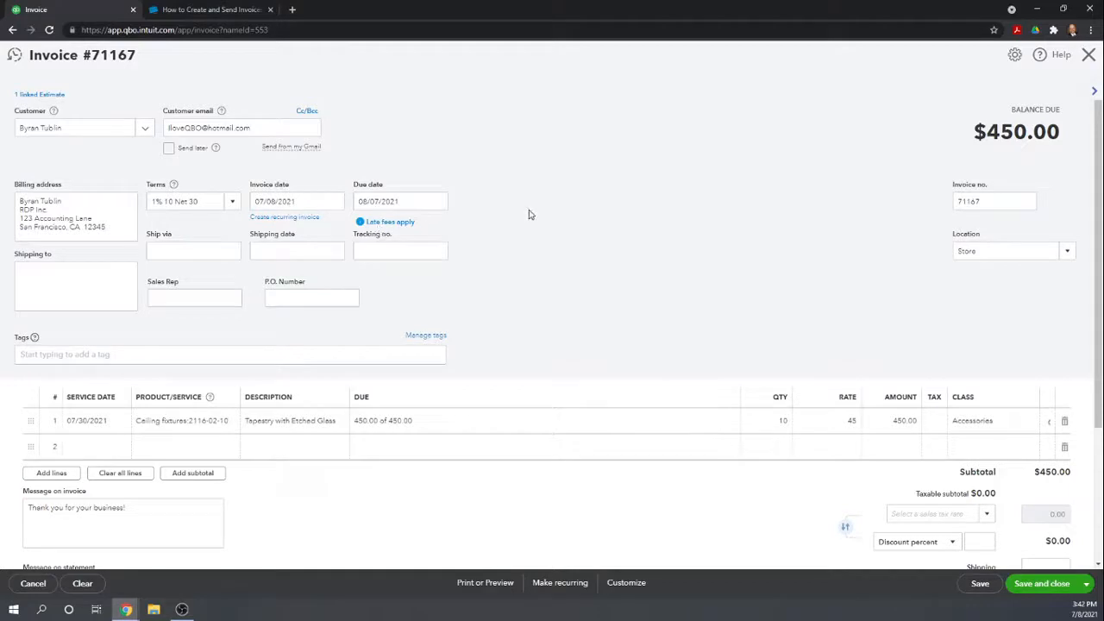
left_click(485, 583)
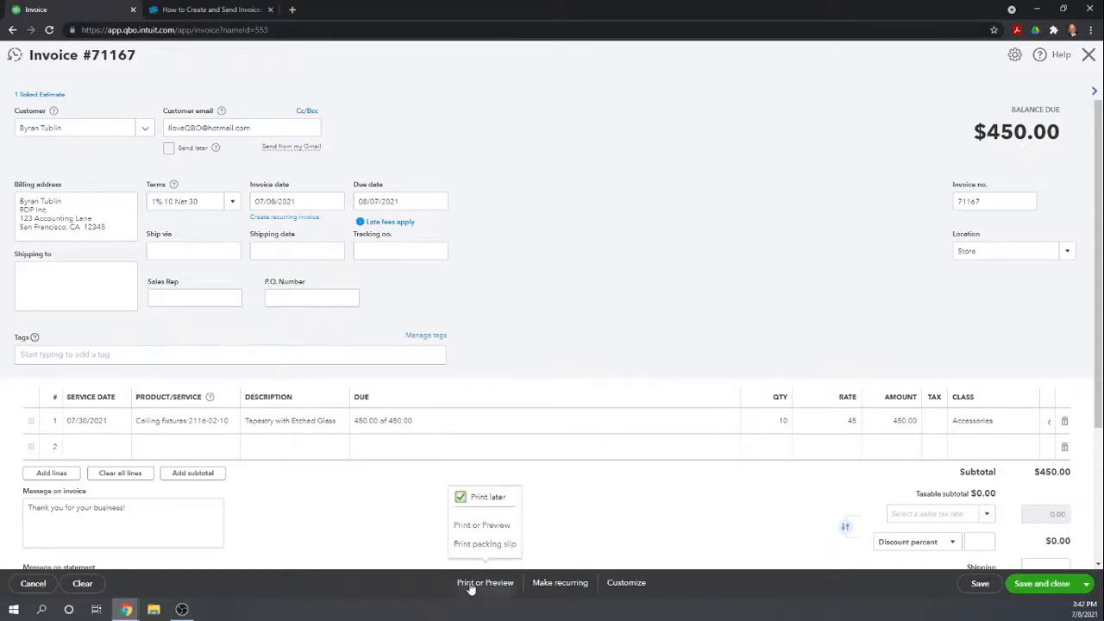
mouse_move(485, 543)
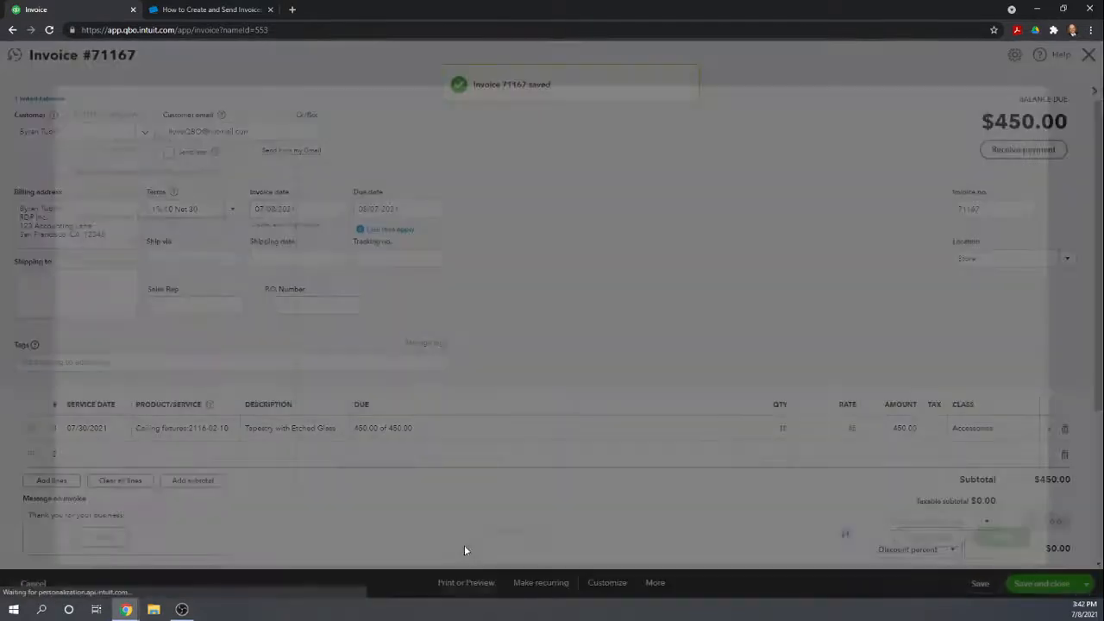
left_click(465, 582)
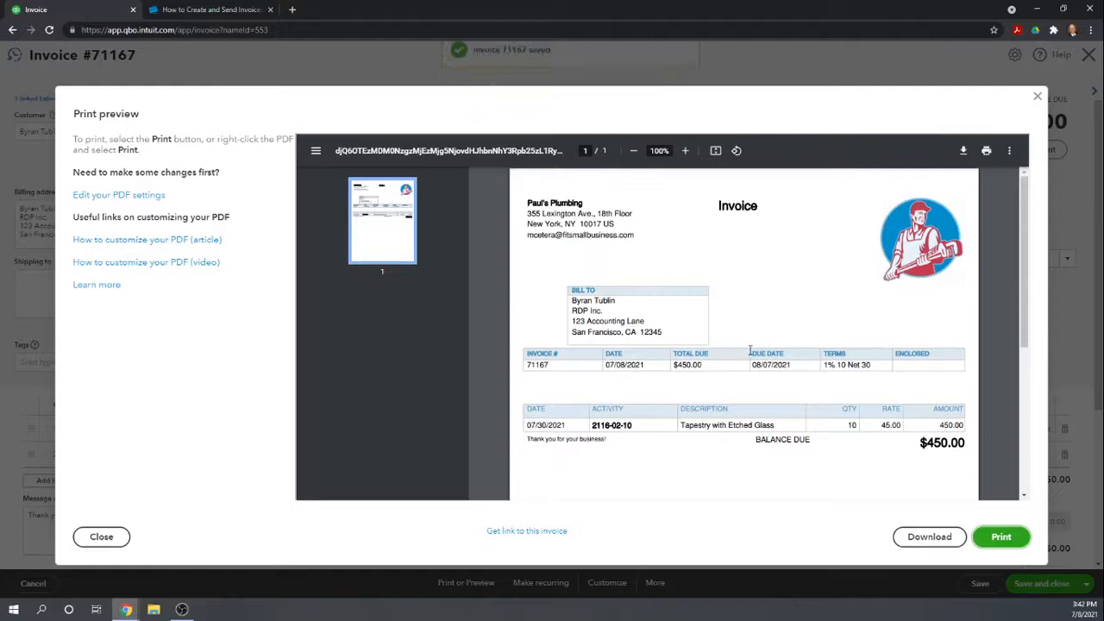
mouse_move(768, 277)
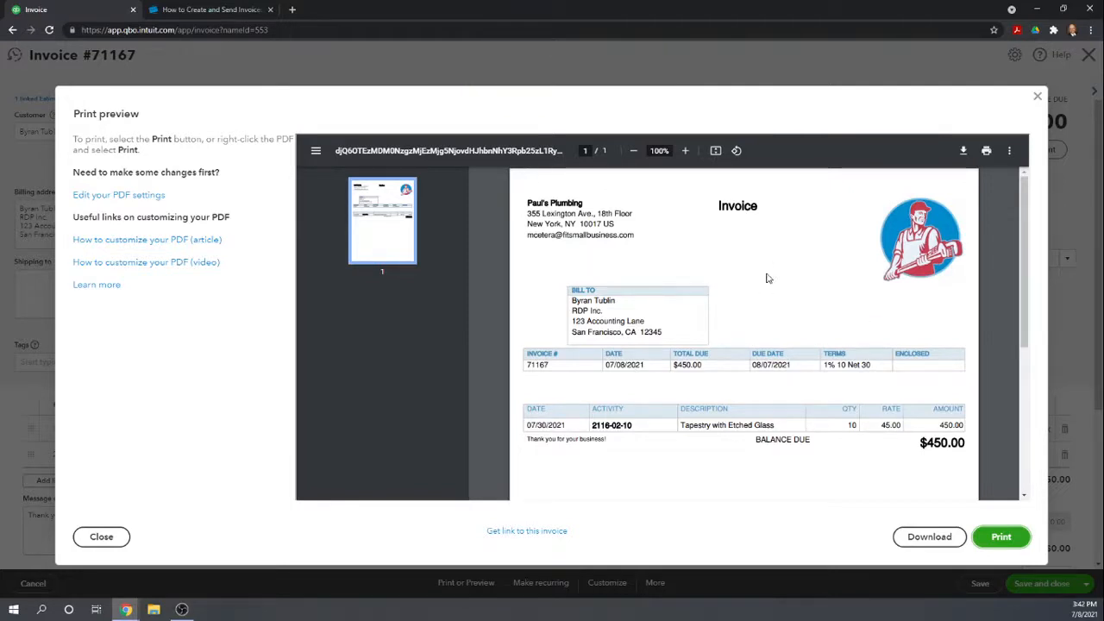
scroll("down", 3)
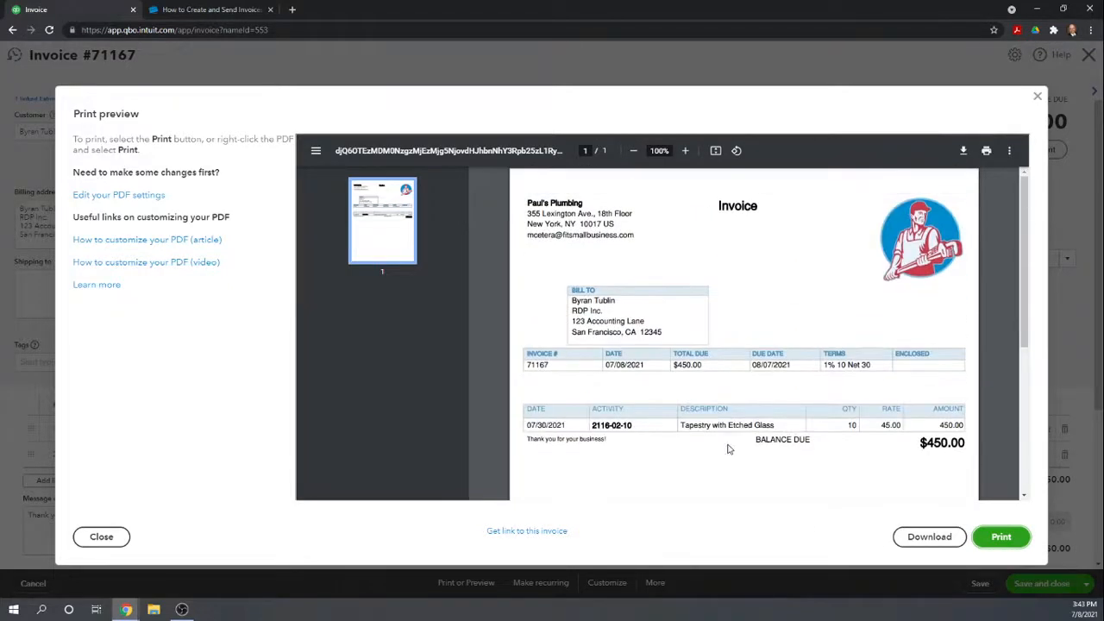
left_click(101, 537)
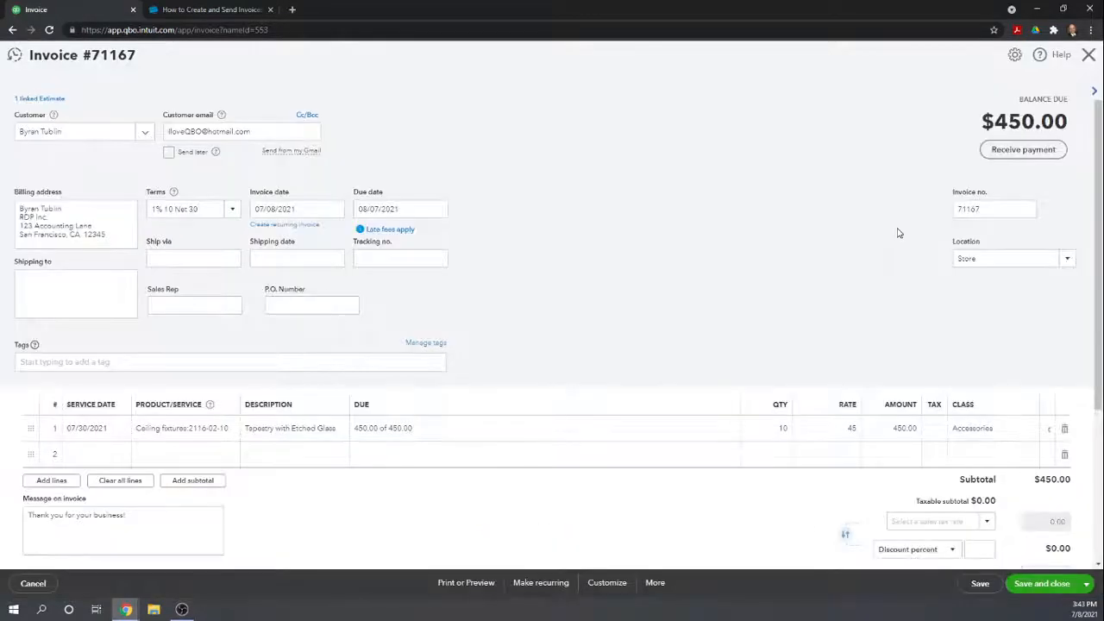
mouse_move(3, 138)
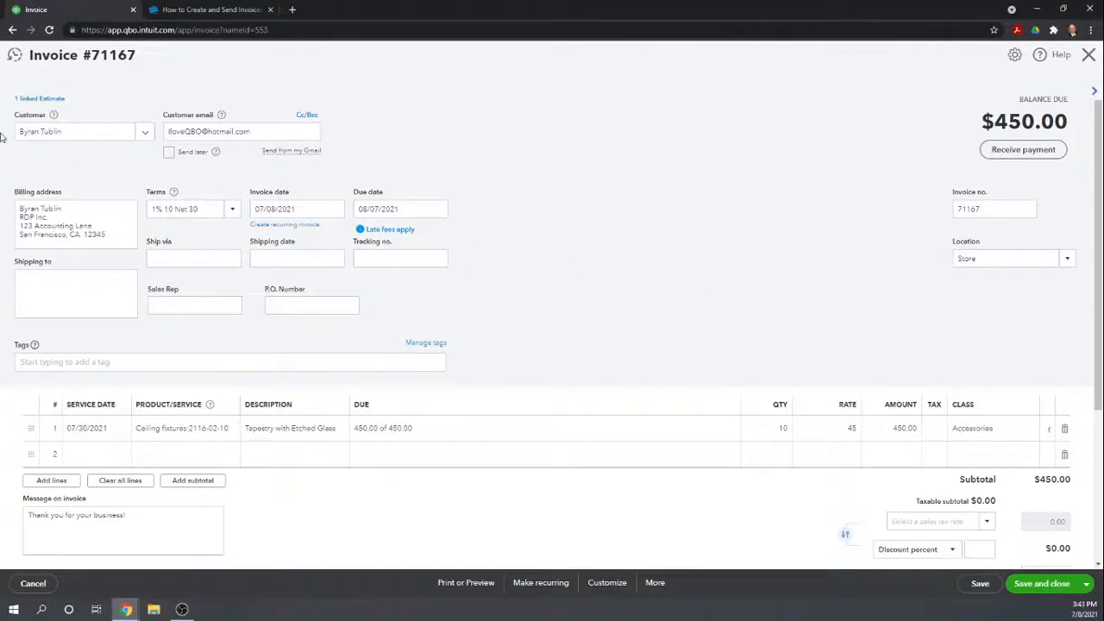
mouse_move(223, 152)
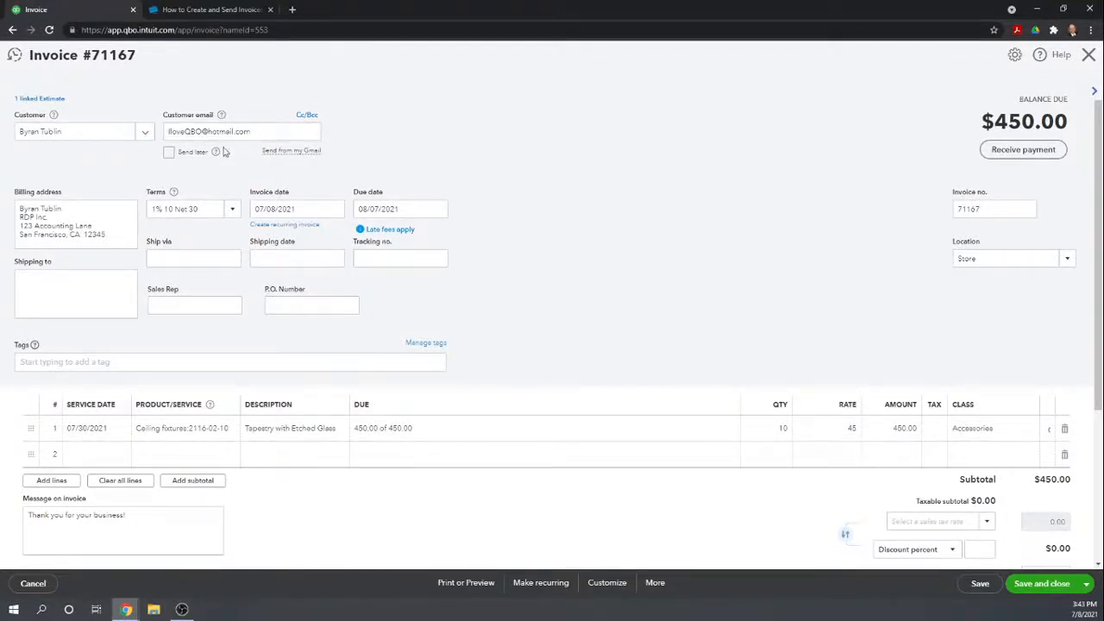
mouse_move(587, 226)
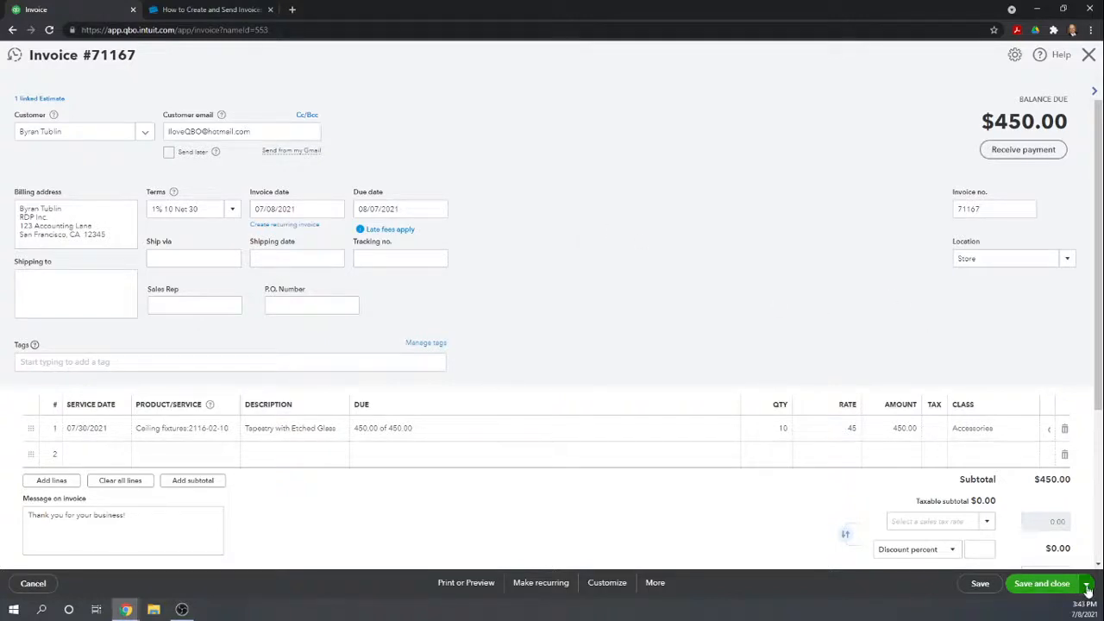
left_click(1086, 583)
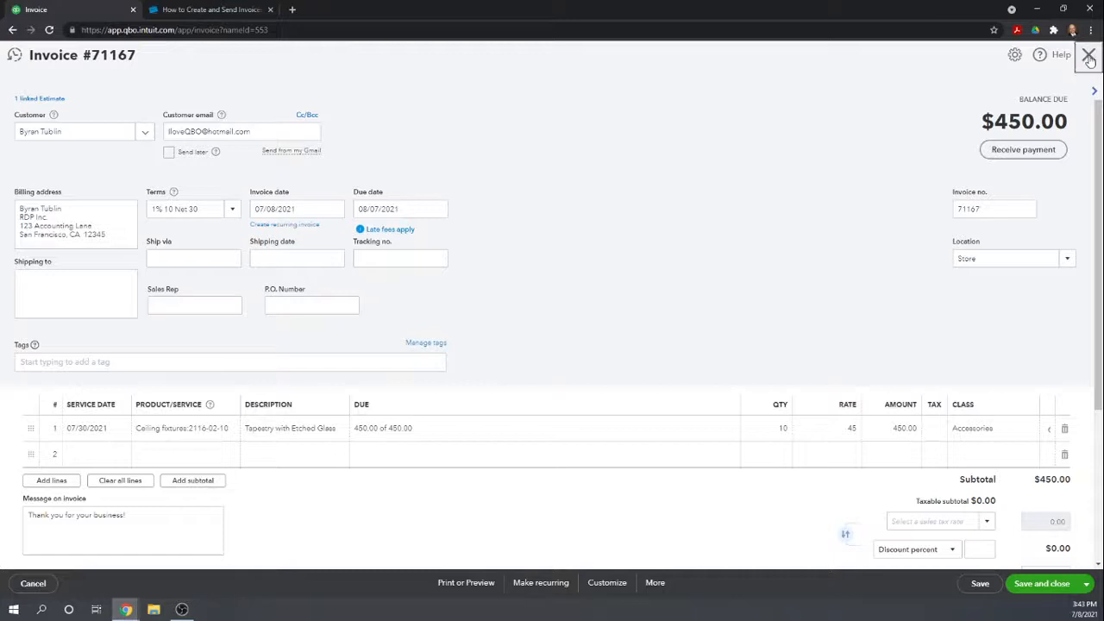
Step: Close the invoice and view Godwin Lighting Depot's transactions, including $48 estimate #1002
left_click(1089, 55)
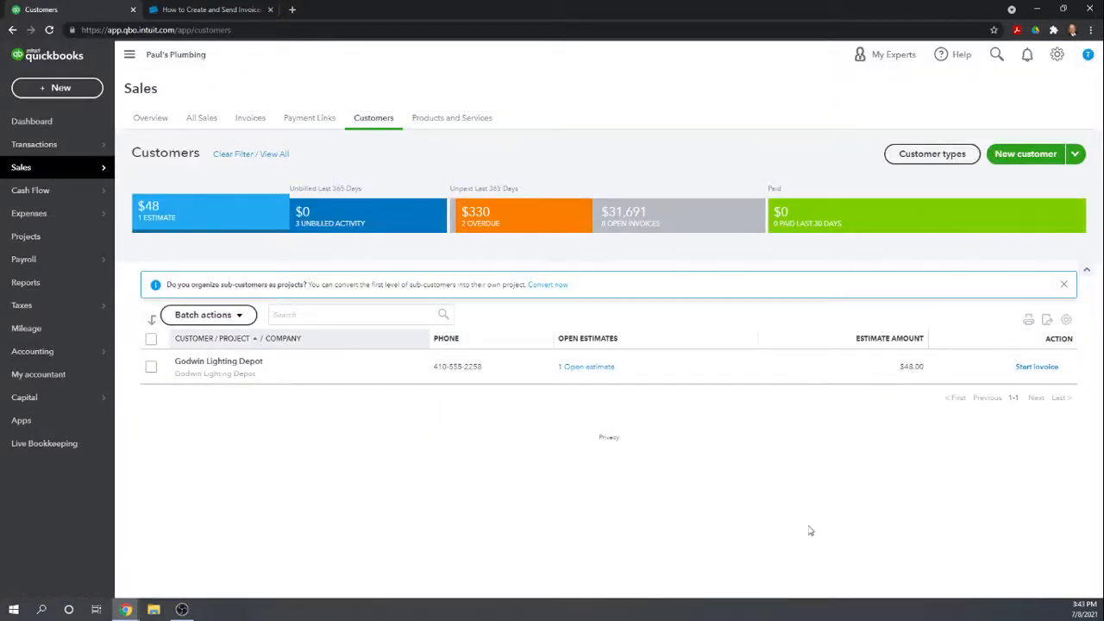
mouse_move(768, 504)
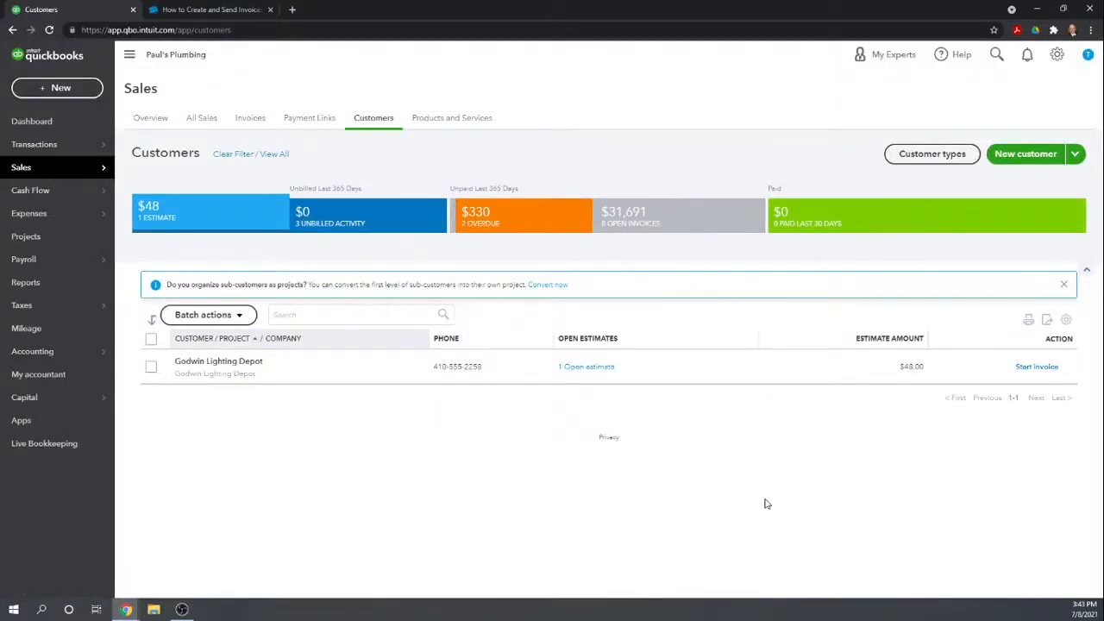
mouse_move(216, 494)
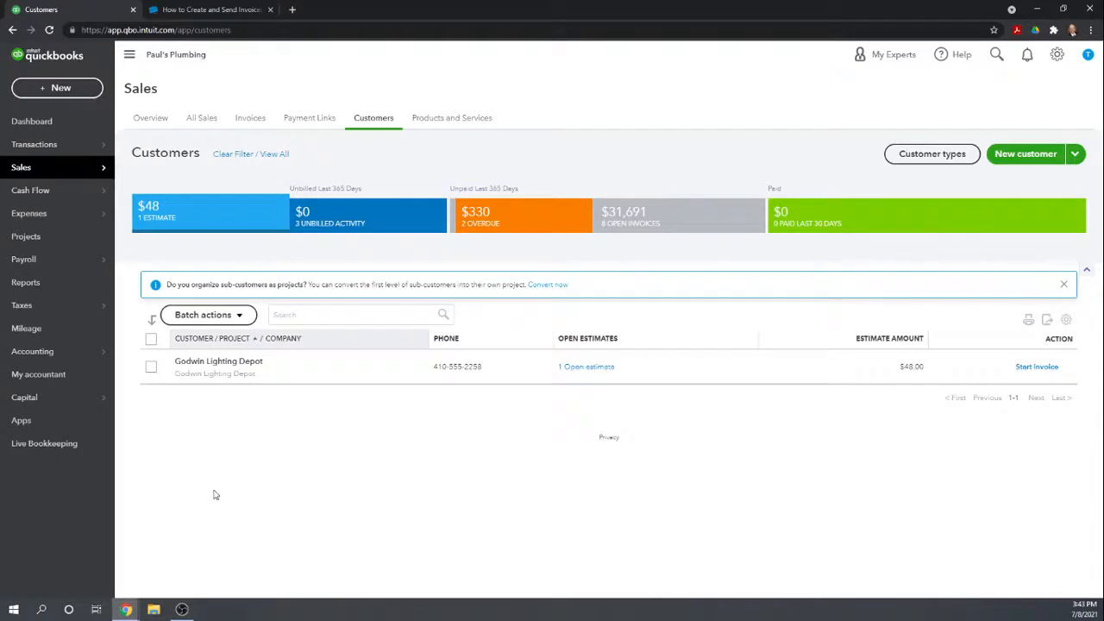
mouse_move(446, 487)
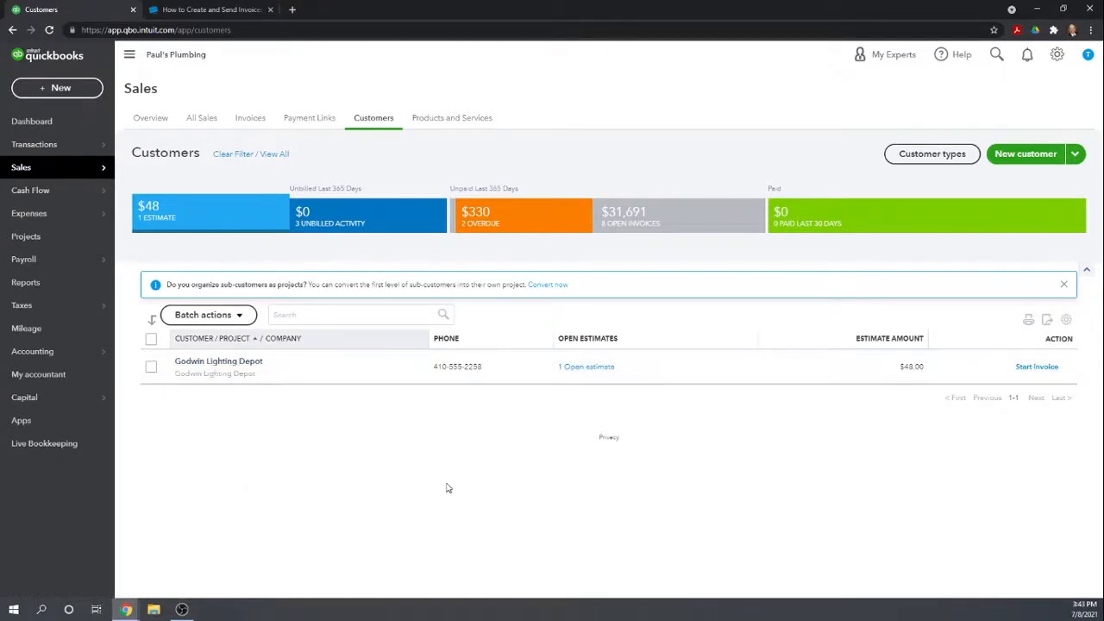
mouse_move(464, 492)
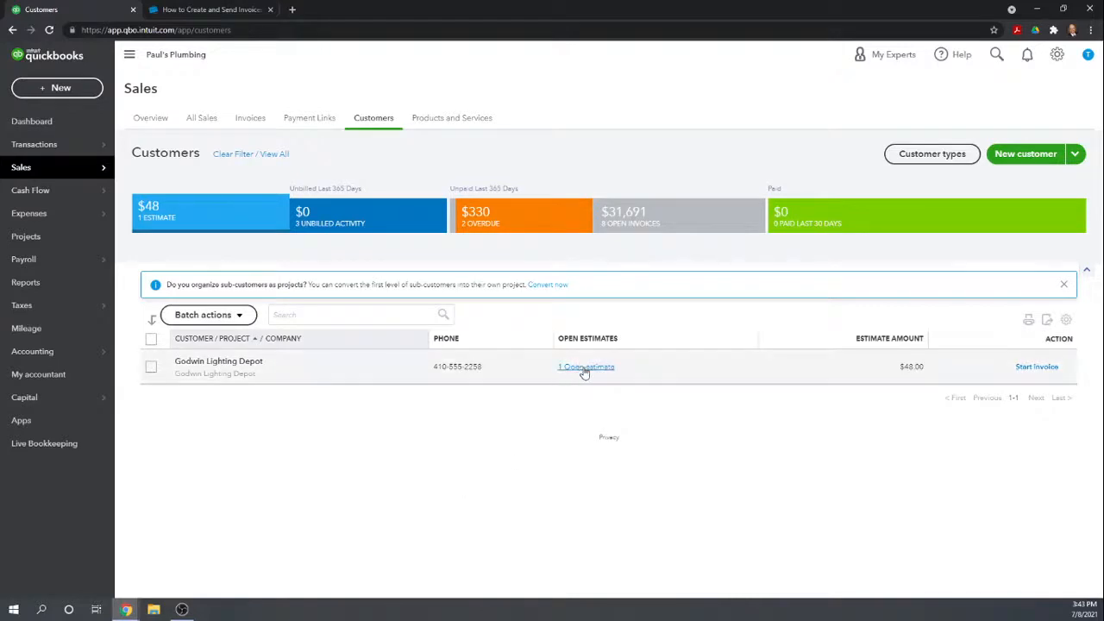
left_click(586, 366)
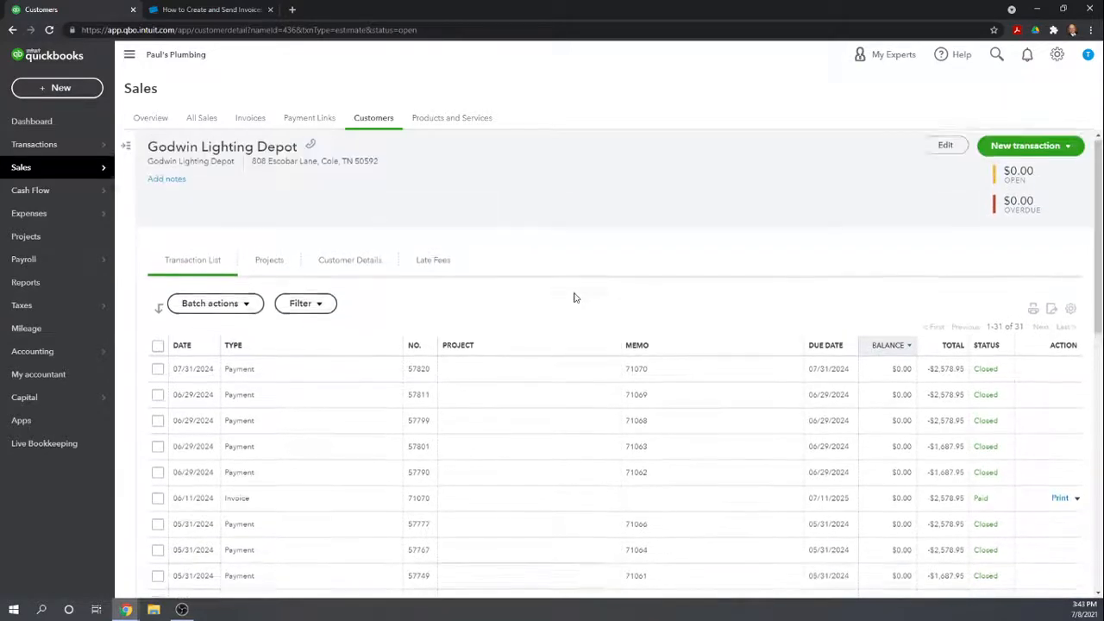
scroll("down", 3)
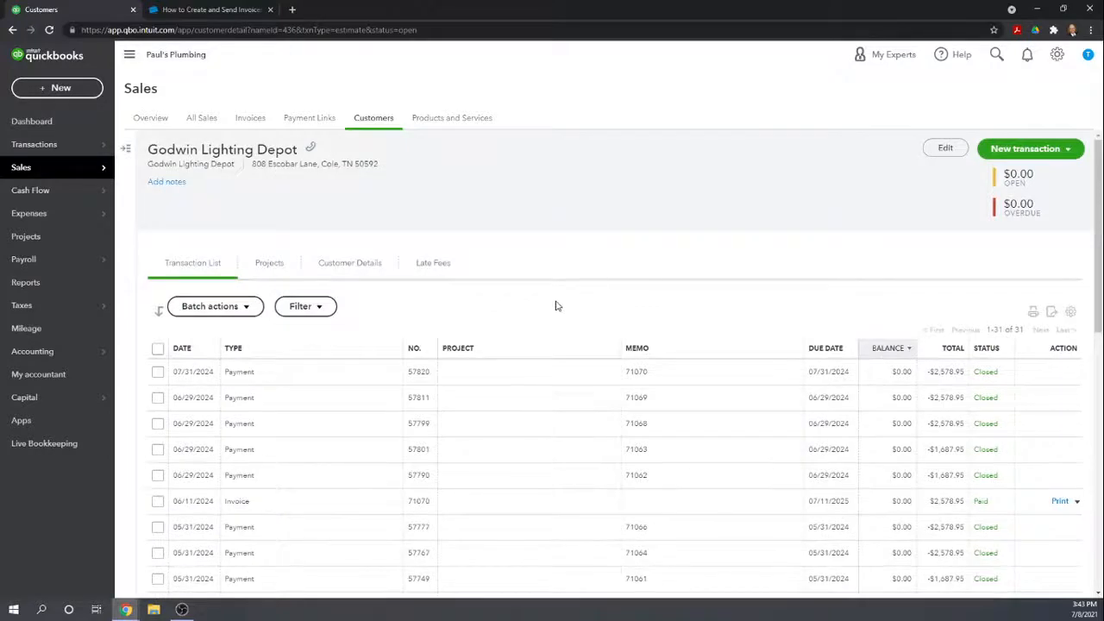
scroll("down", 3)
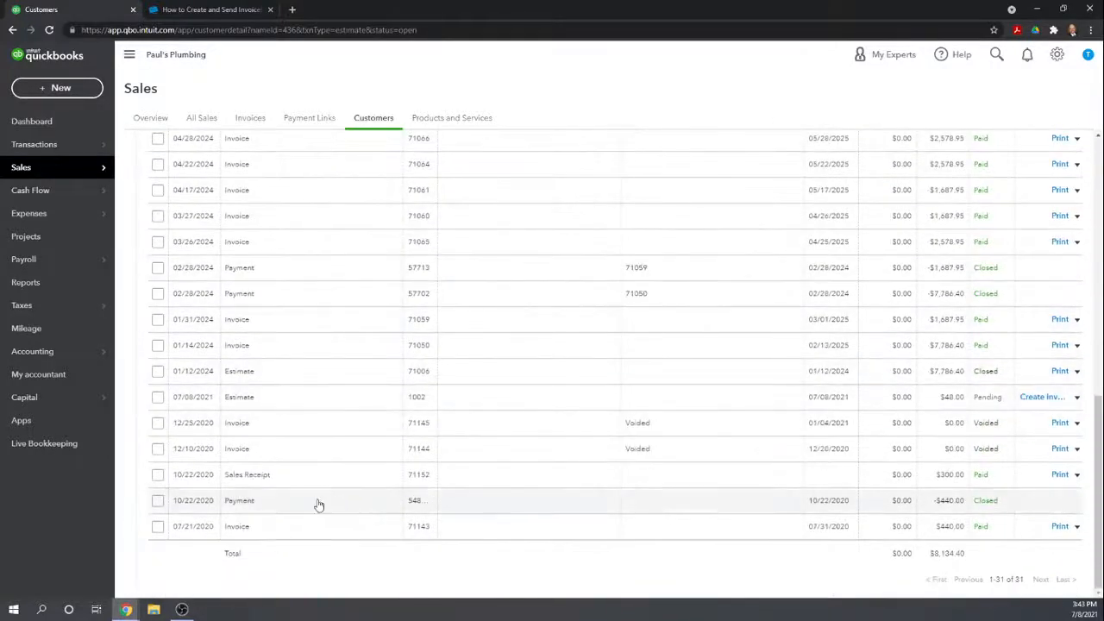
mouse_move(240, 401)
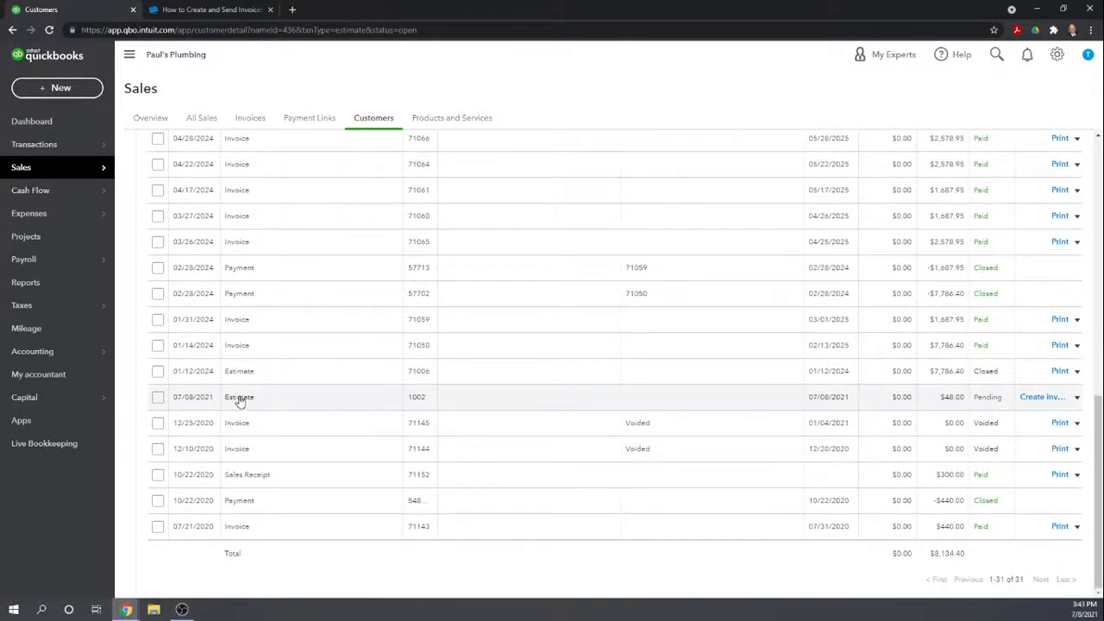
Step: Open Godwin Lighting Depot's pending $48 estimate #1002
left_click(239, 397)
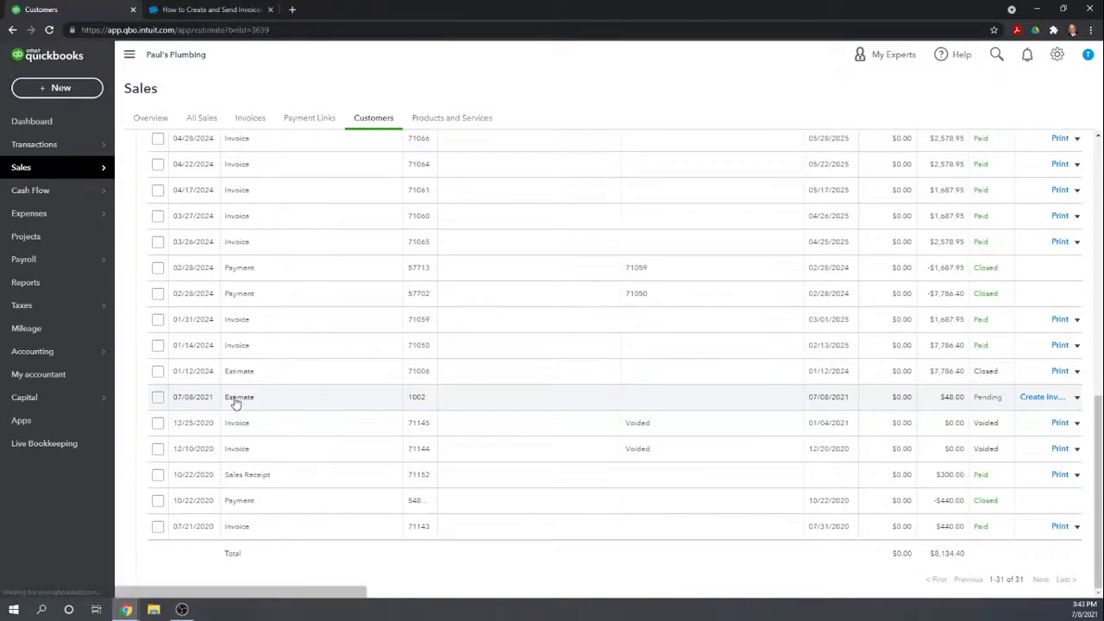
left_click(239, 397)
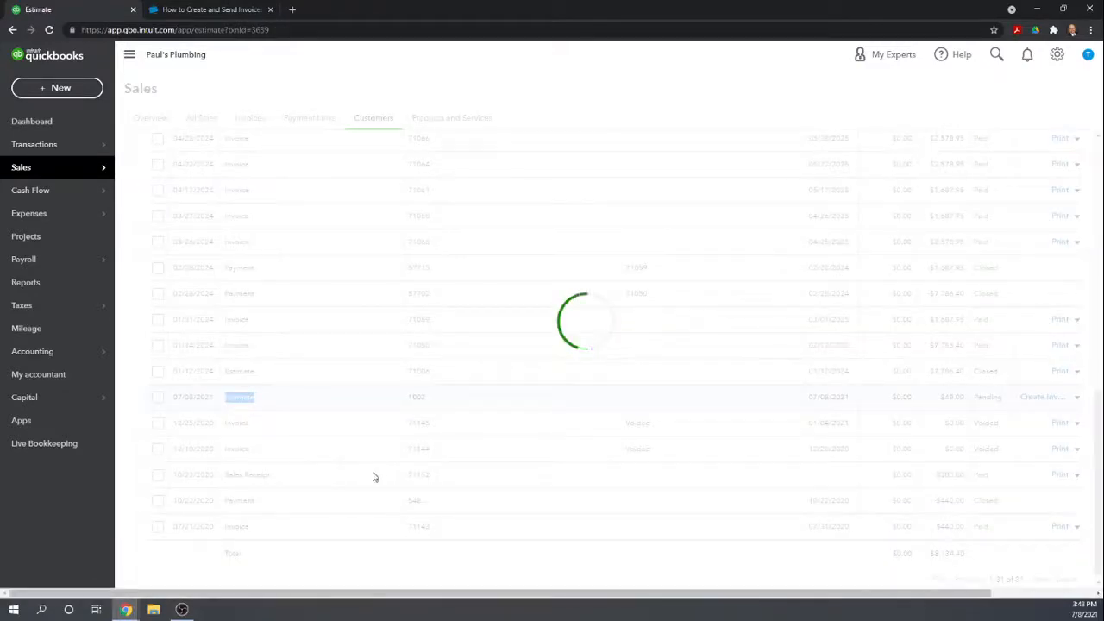
left_click(239, 397)
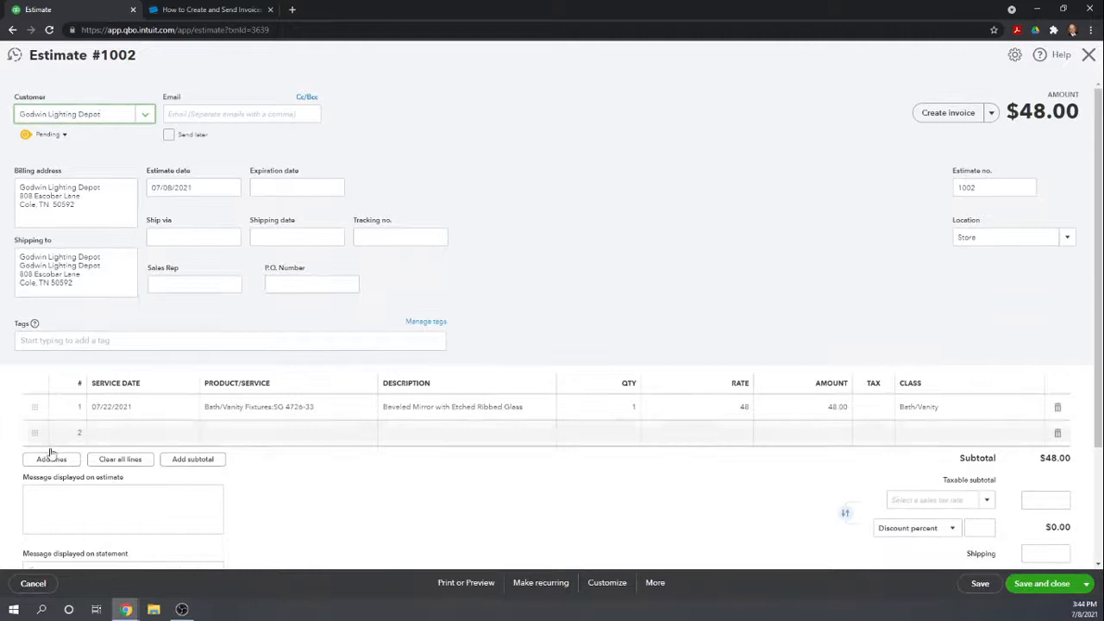
Step: Convert the full estimate total into invoice #71168, then close it
left_click(948, 112)
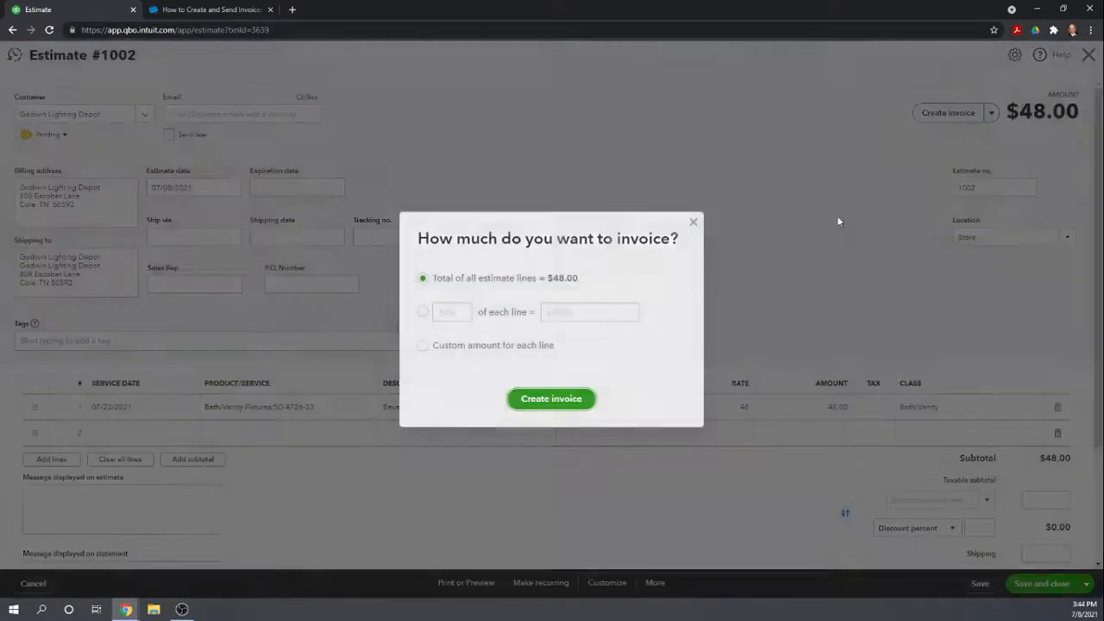
mouse_move(480, 69)
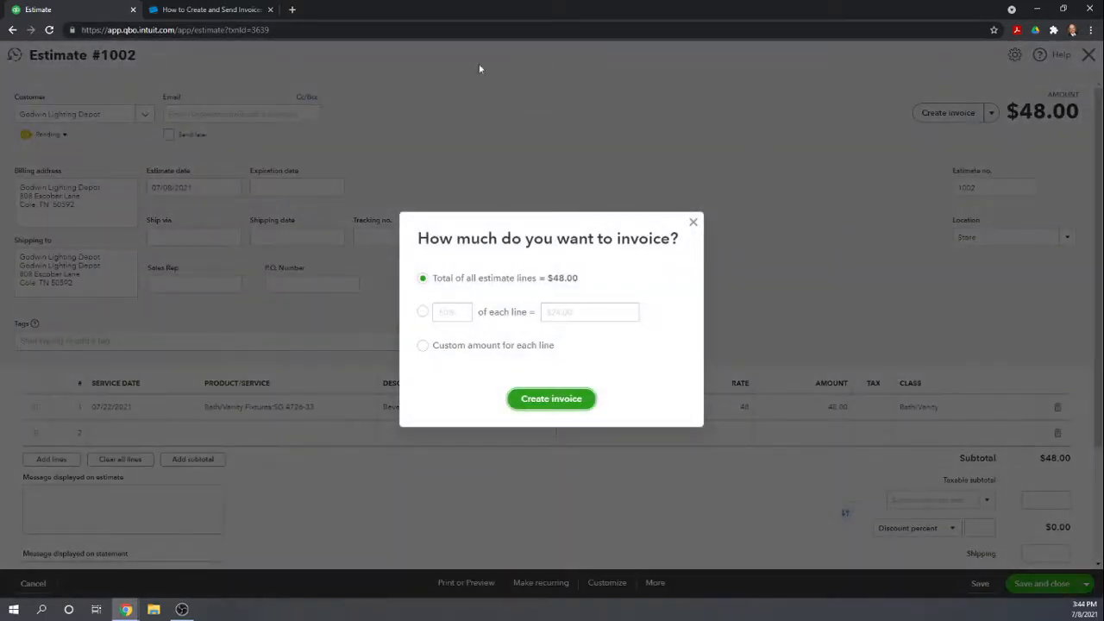
mouse_move(557, 301)
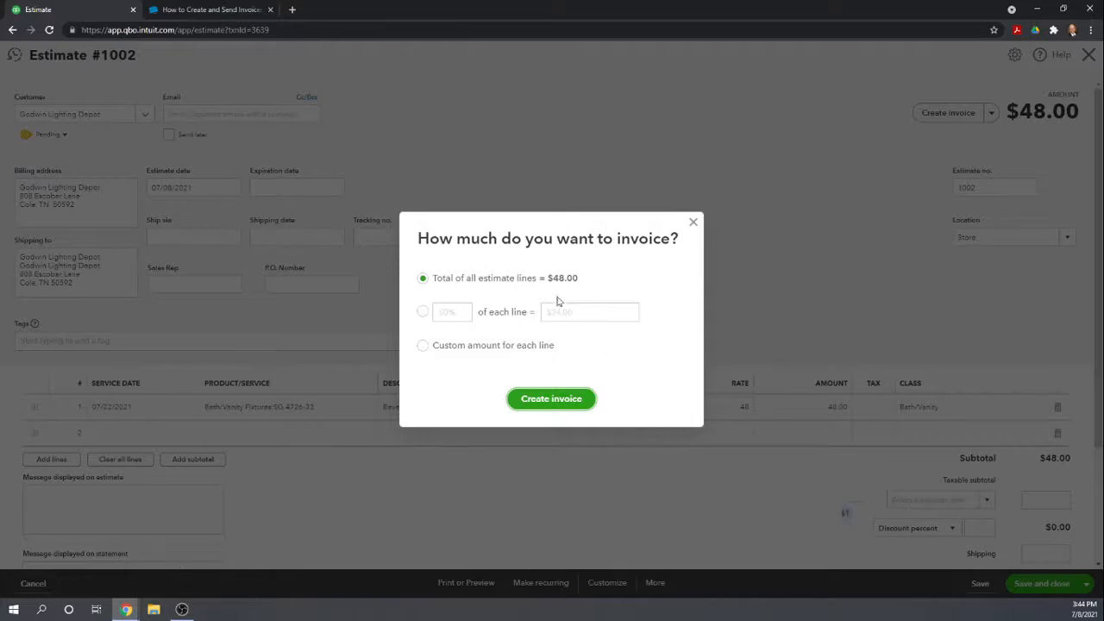
left_click(550, 399)
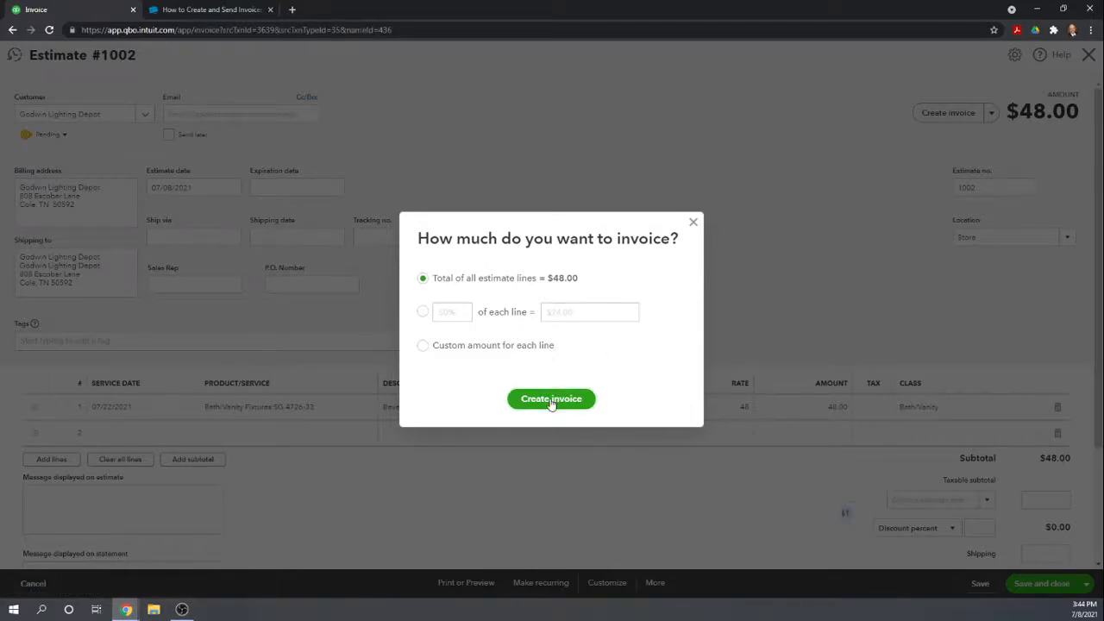
left_click(551, 399)
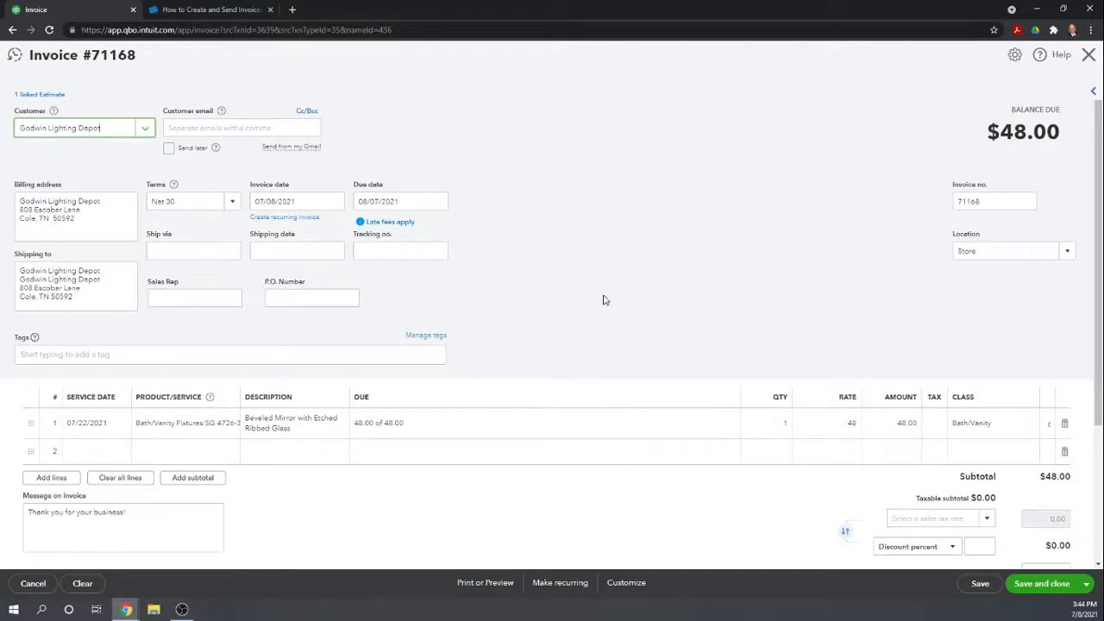
scroll("down", 3)
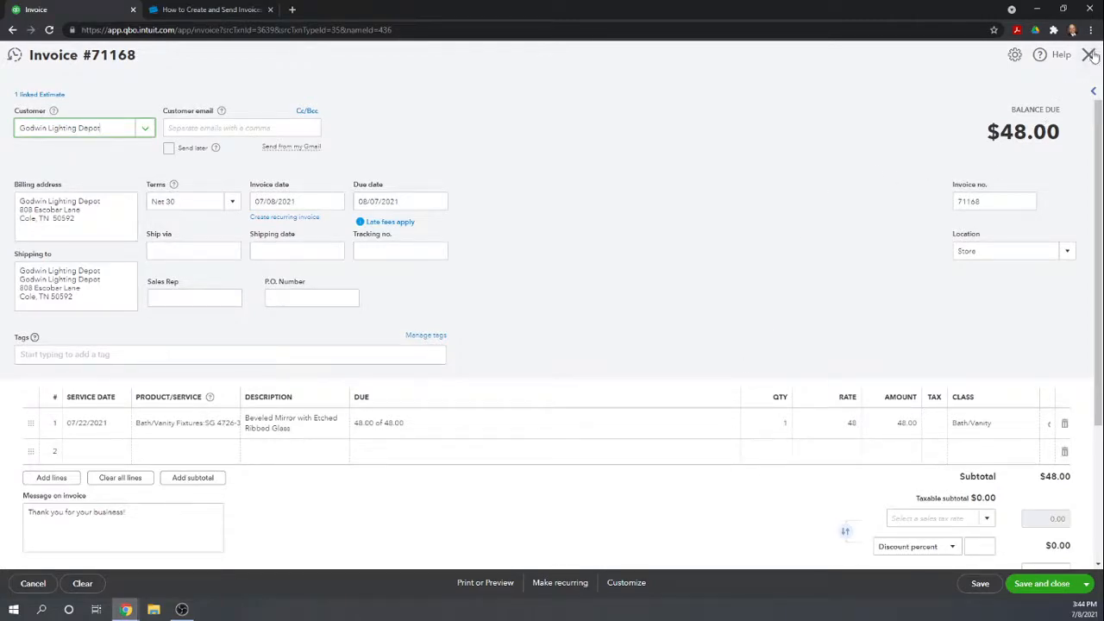
left_click(1089, 55)
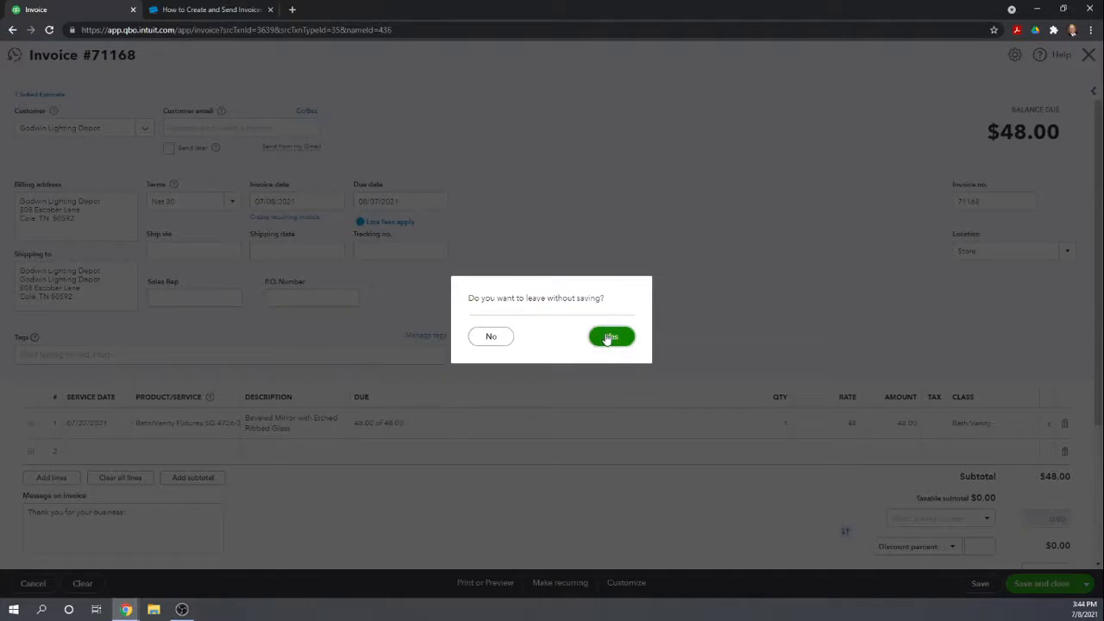
Step: Leave invoice #71168 unsaved and start a blank new invoice showing the customer list
left_click(610, 336)
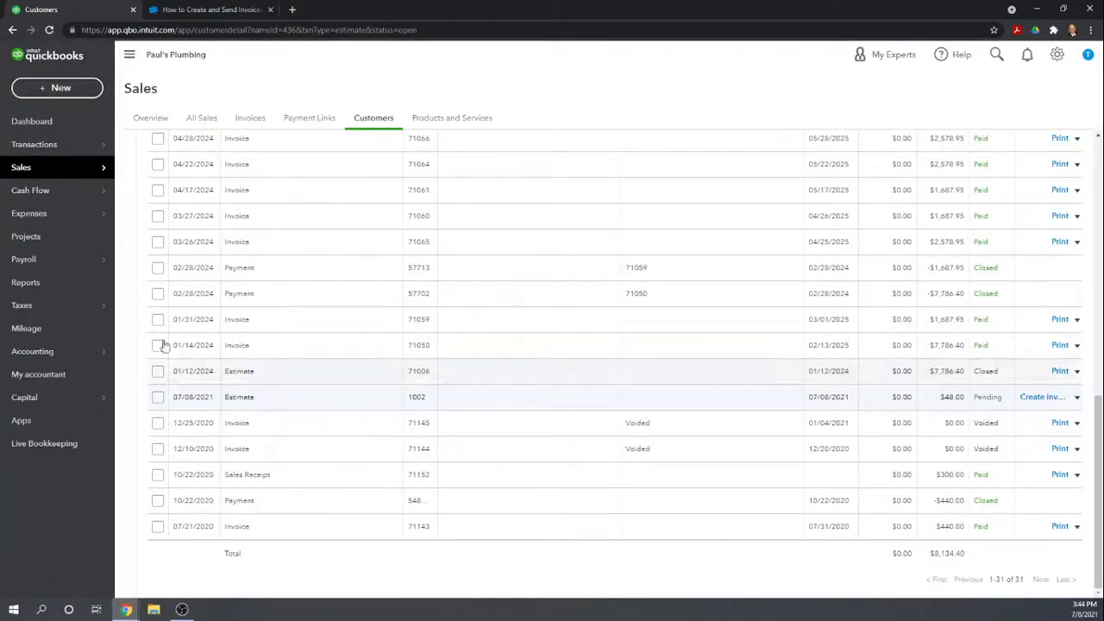
left_click(57, 87)
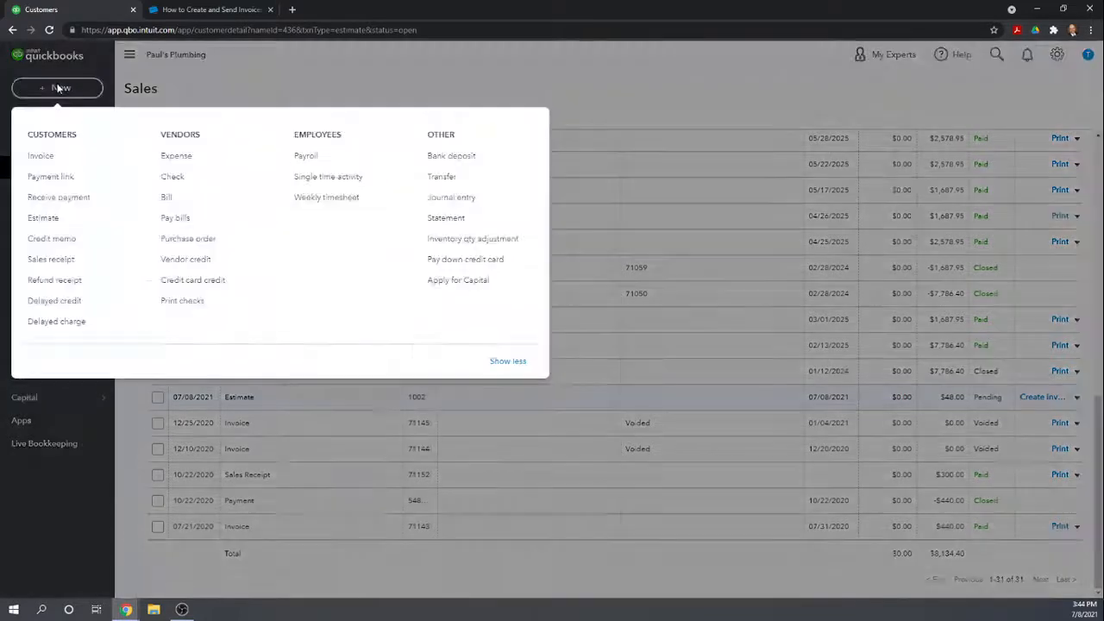
mouse_move(40, 155)
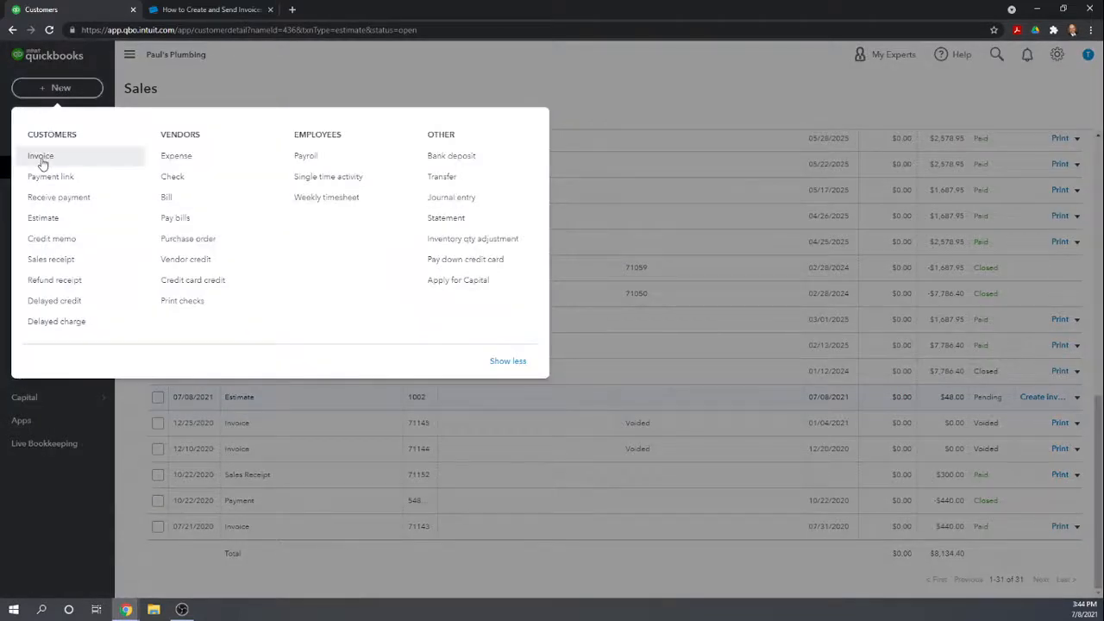
left_click(41, 155)
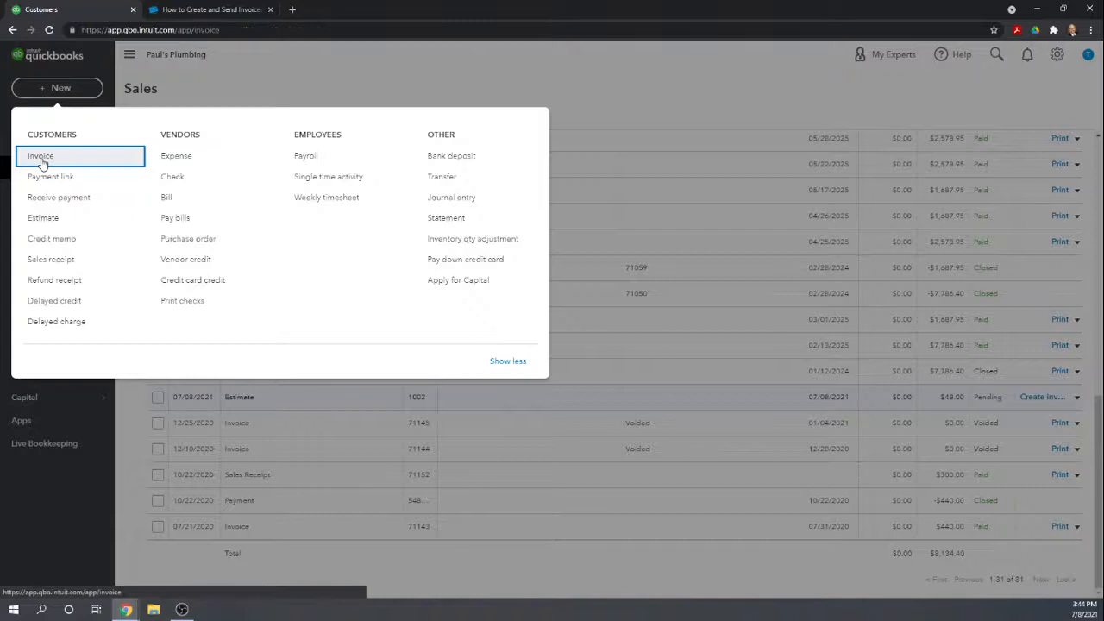
left_click(41, 156)
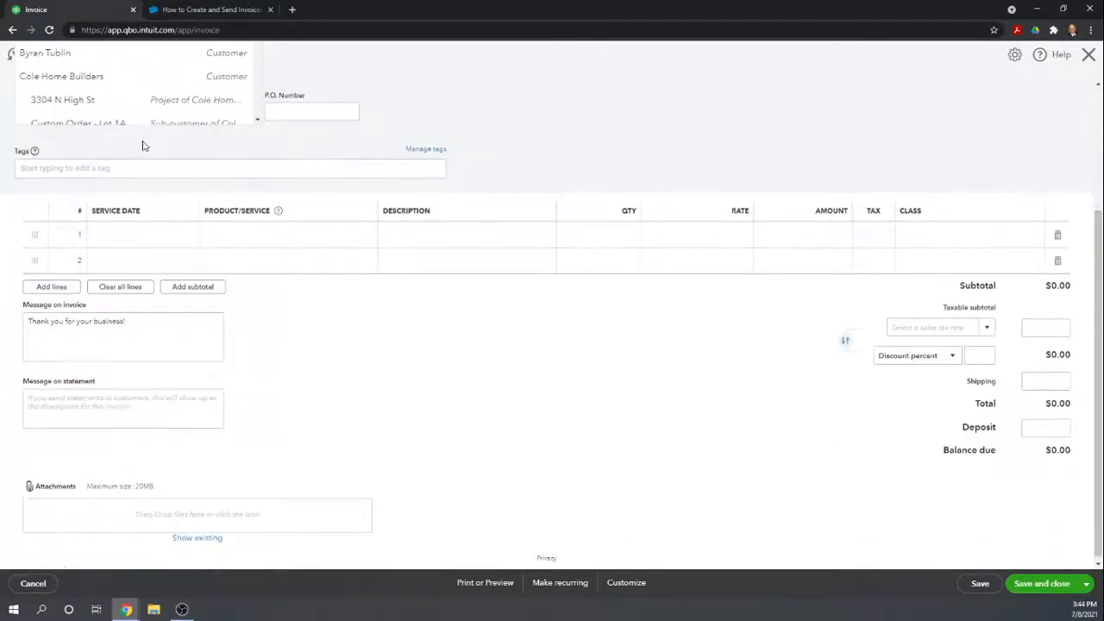
left_click(45, 53)
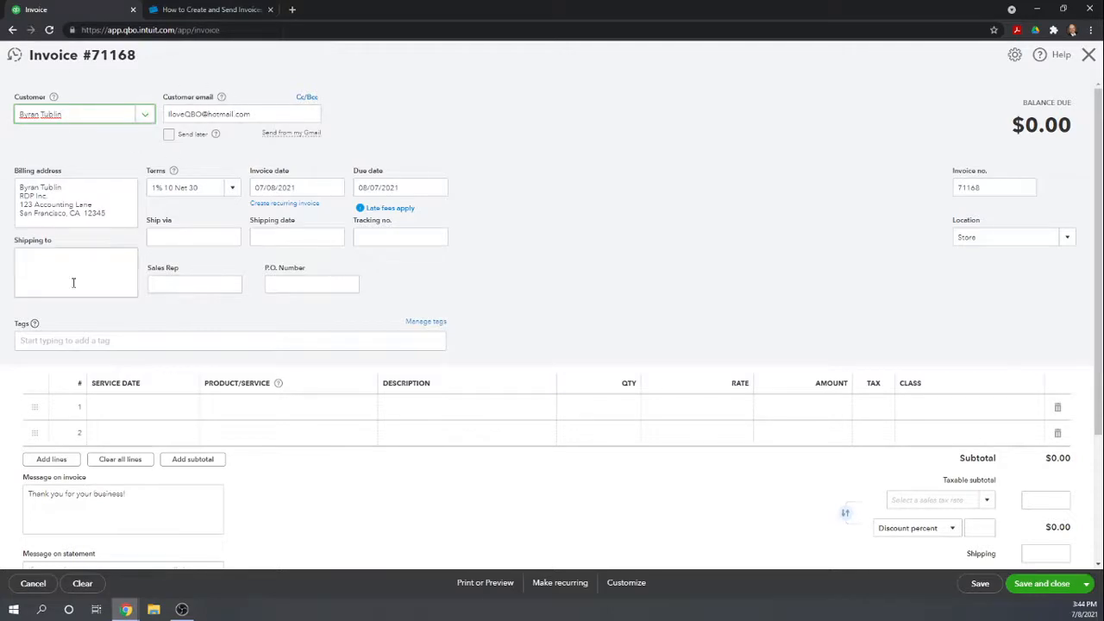
mouse_move(276, 59)
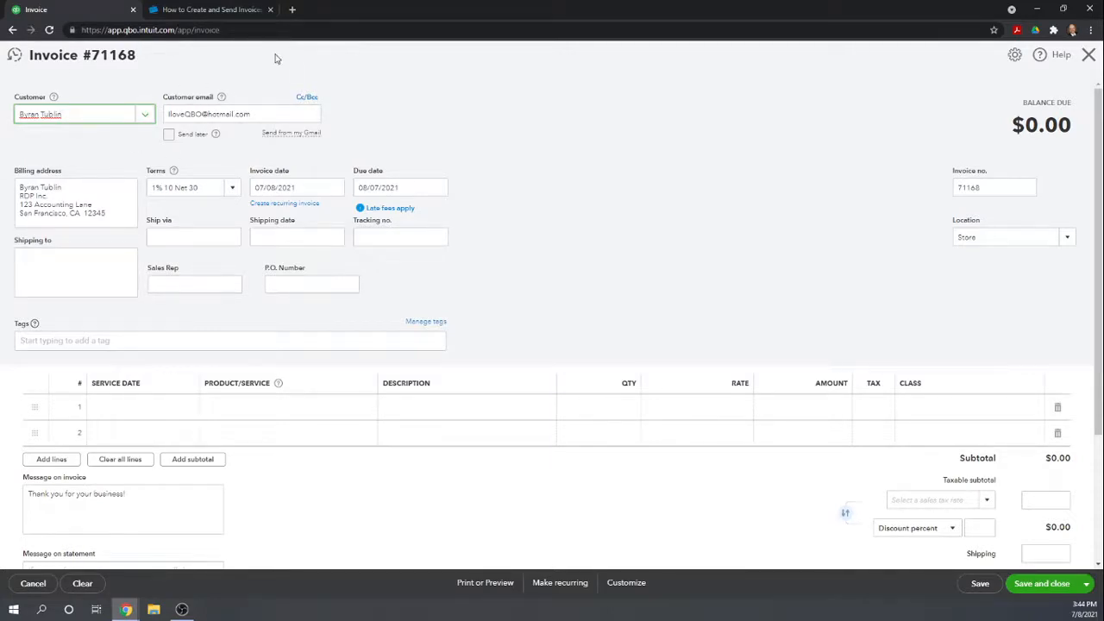
left_click(401, 188)
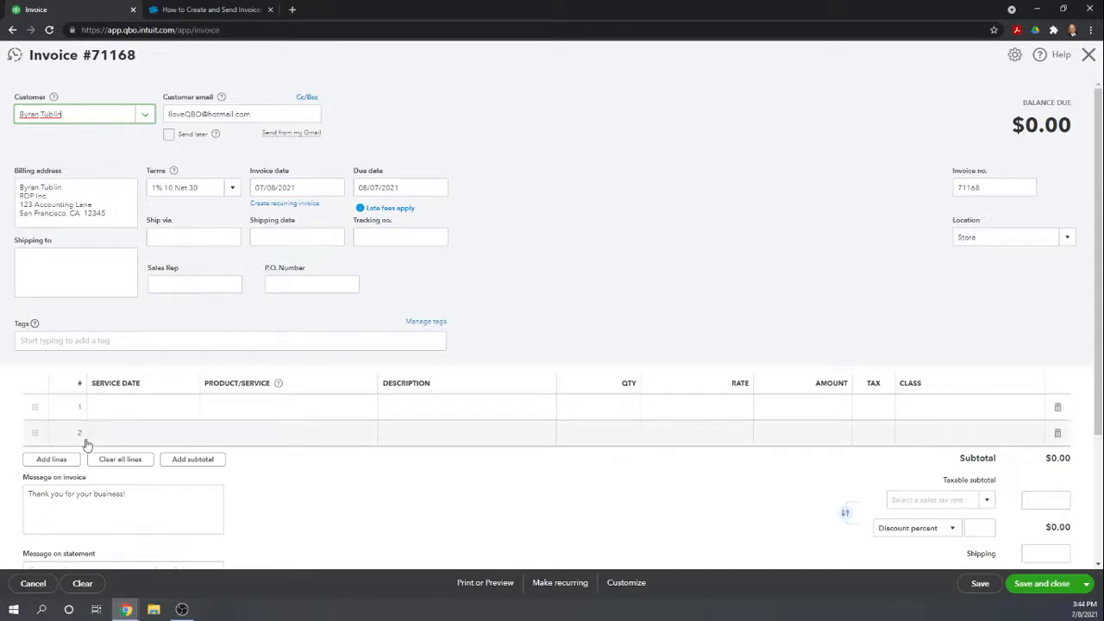
left_click(187, 407)
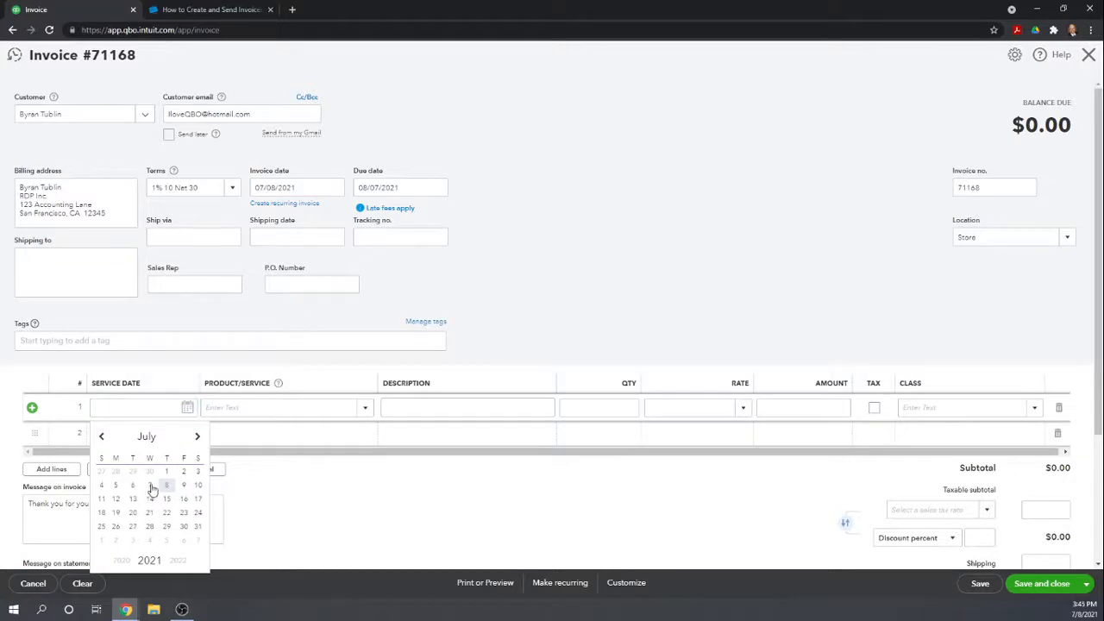
left_click(133, 484)
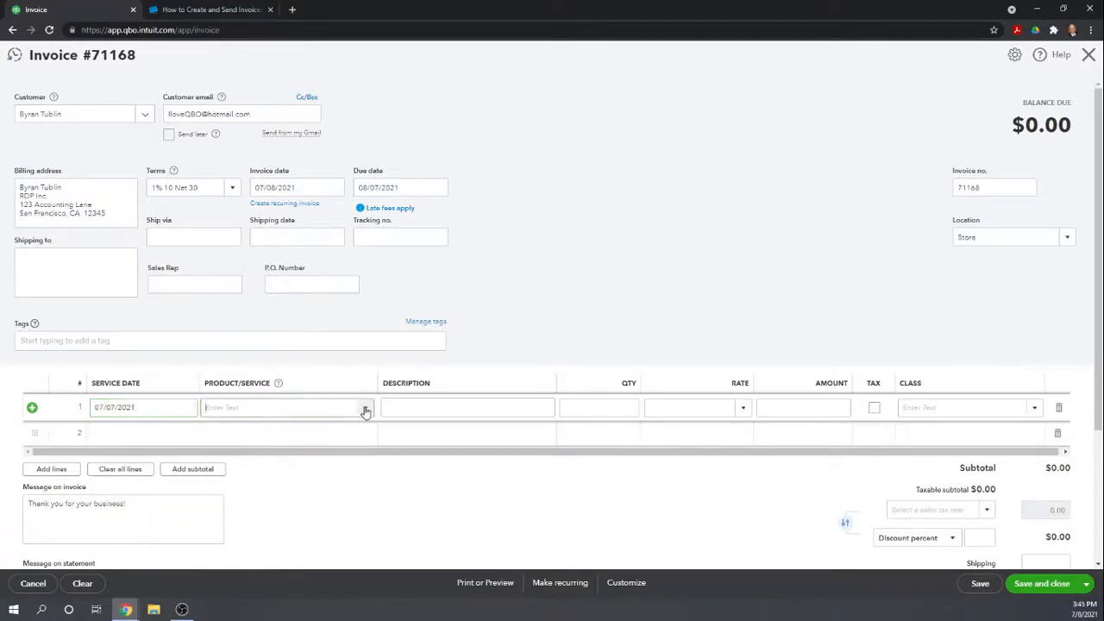
left_click(284, 407)
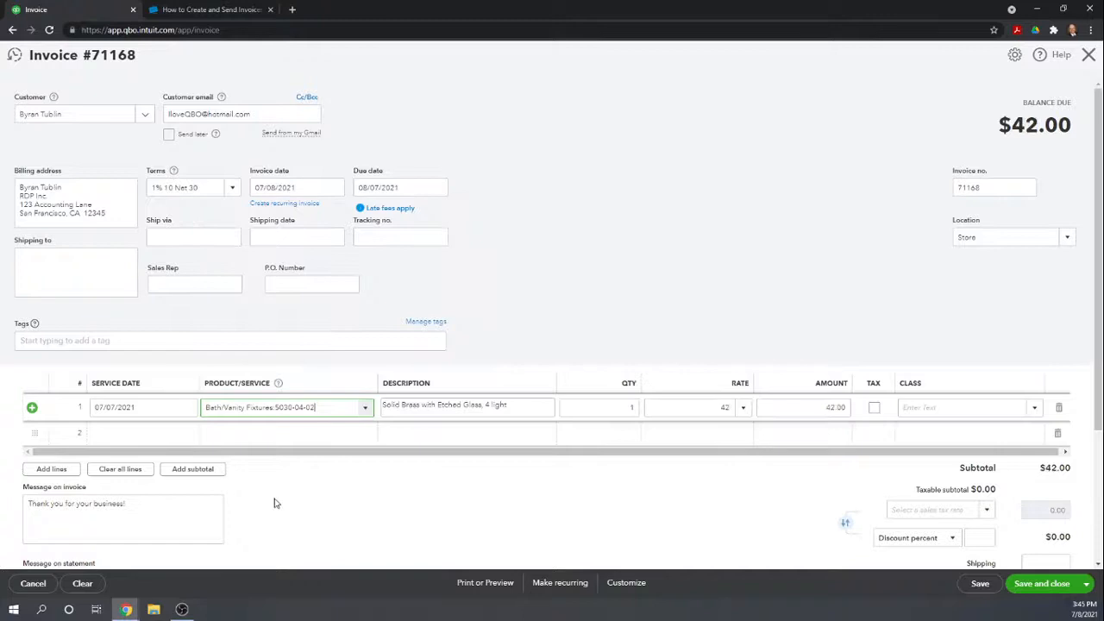
mouse_move(302, 492)
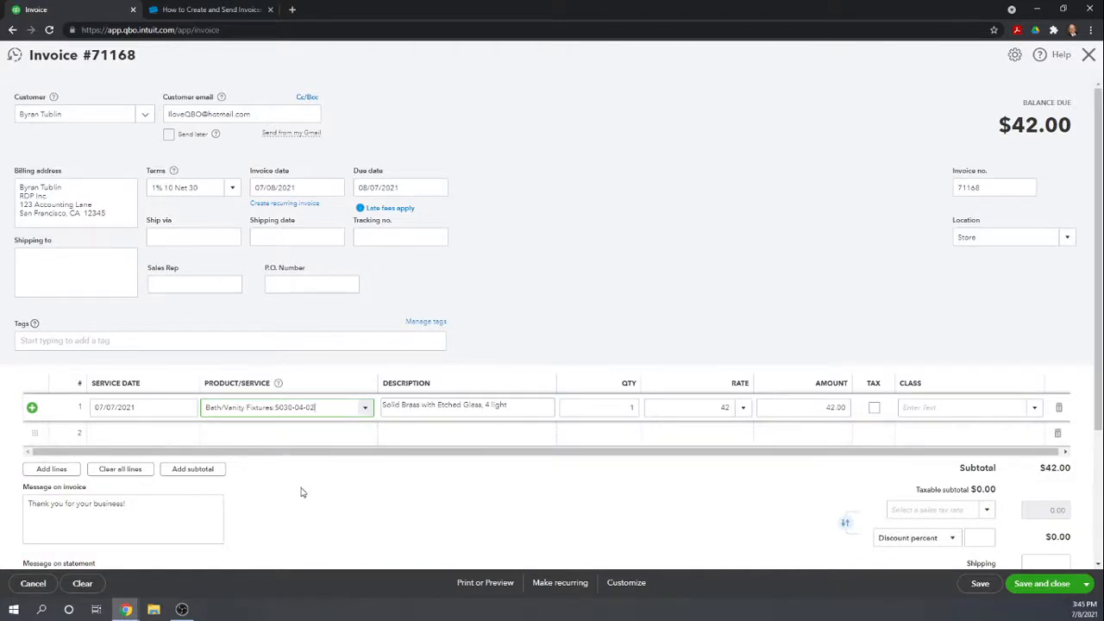
mouse_move(670, 433)
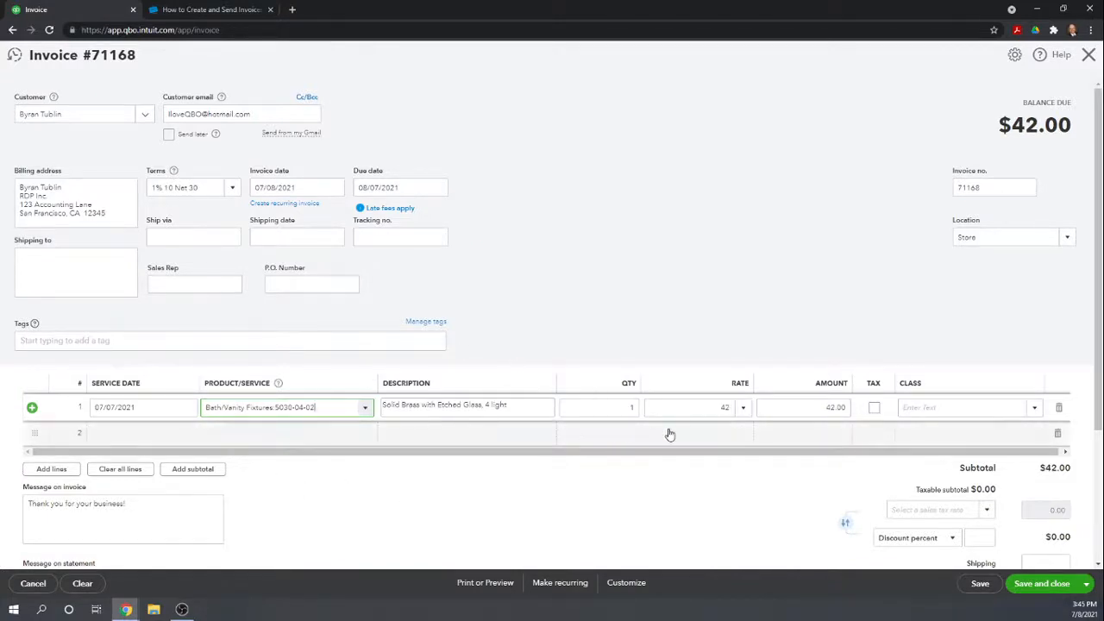
left_click(595, 407)
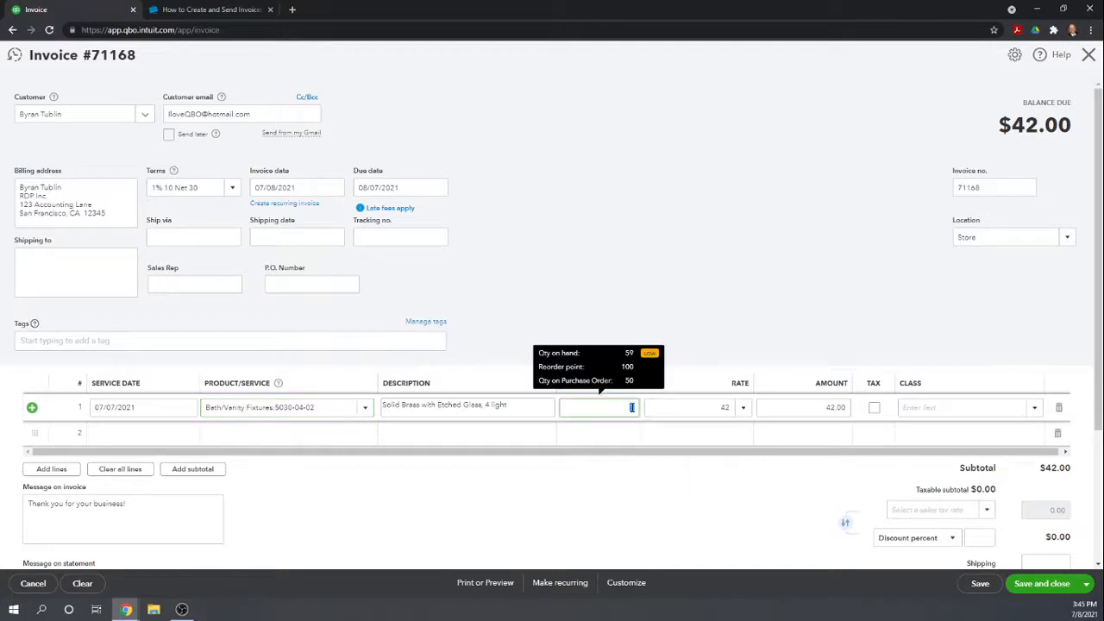
type("10")
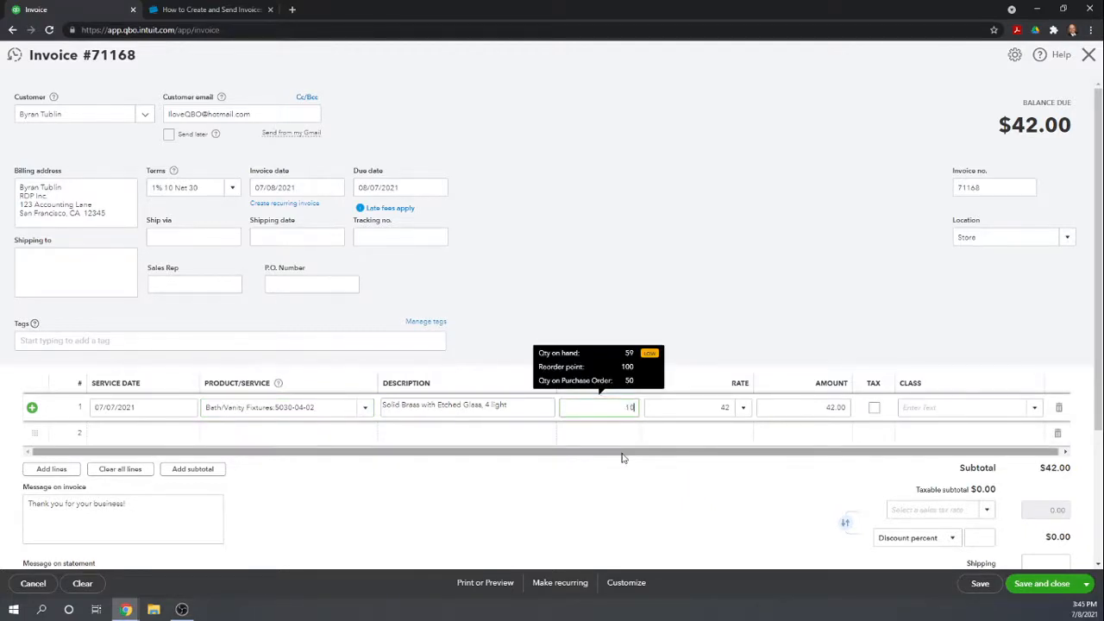
type("0")
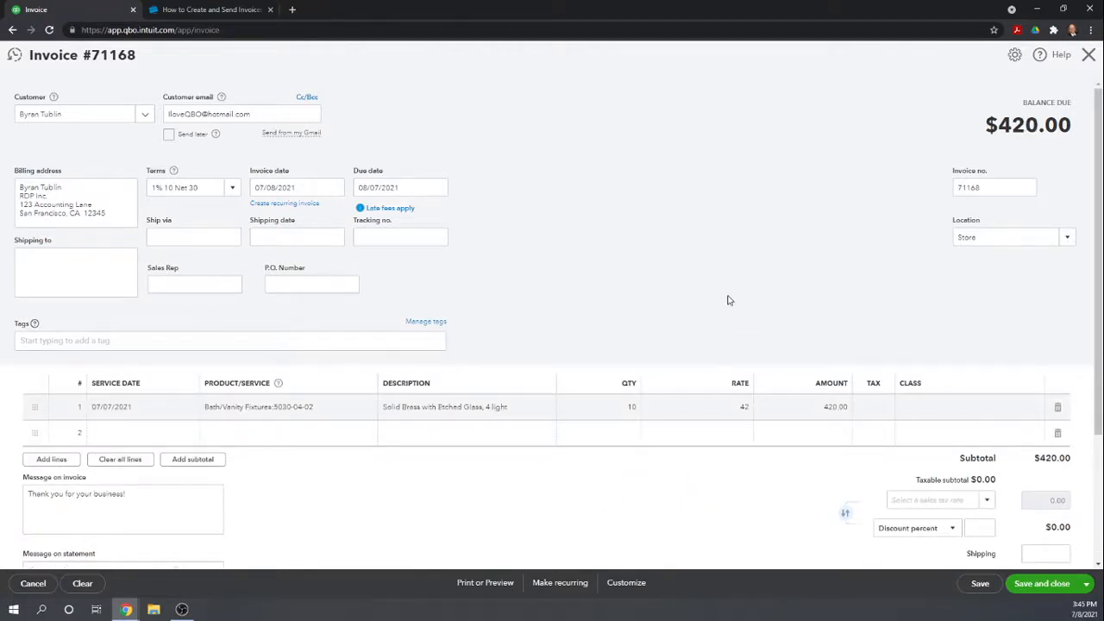
Step: Review the $420 invoice #71168 and close it, prompting leave without saving
scroll("down", 3)
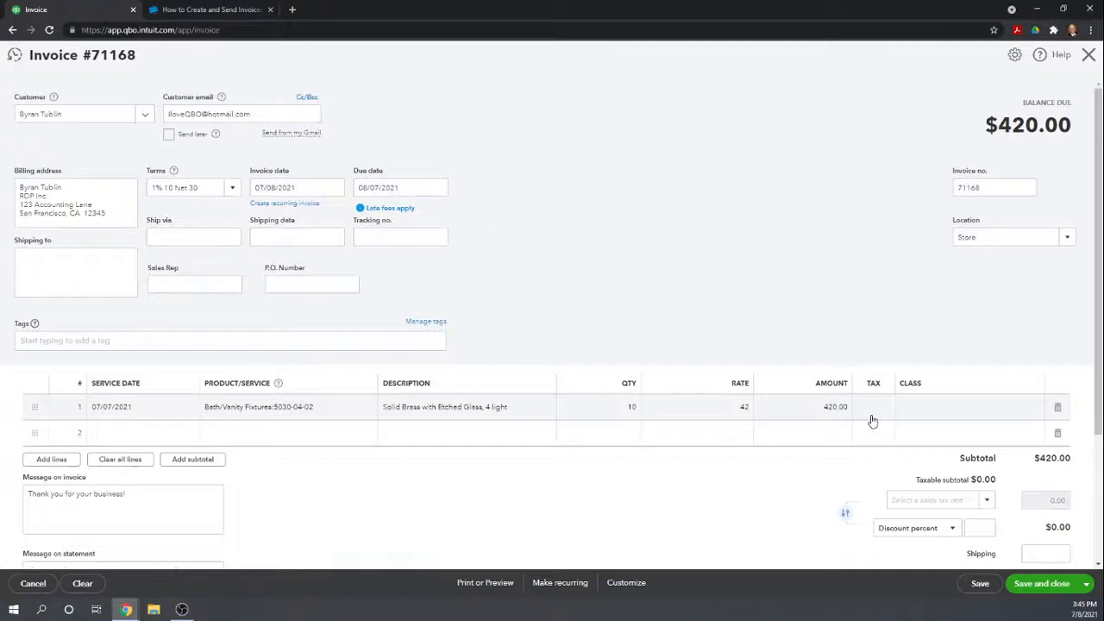
mouse_move(697, 421)
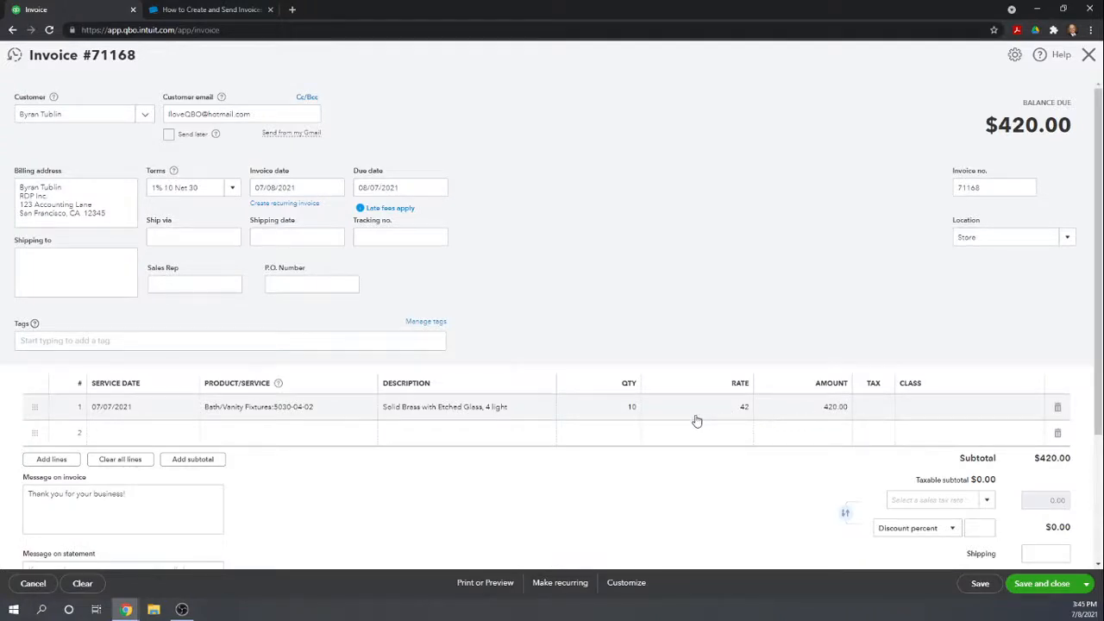
mouse_move(697, 421)
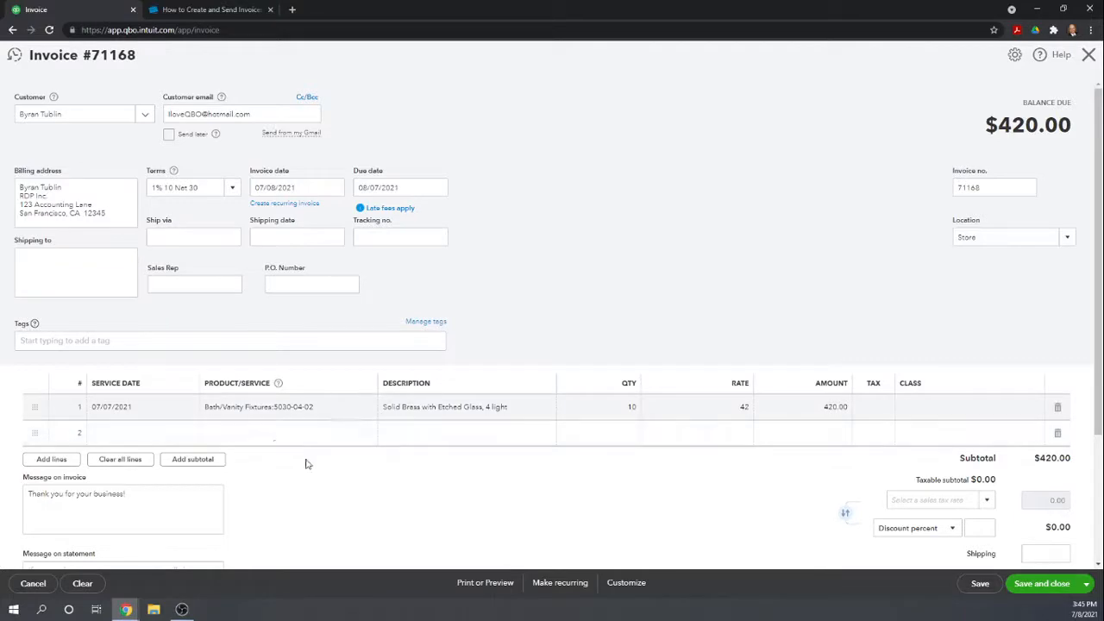
mouse_move(506, 337)
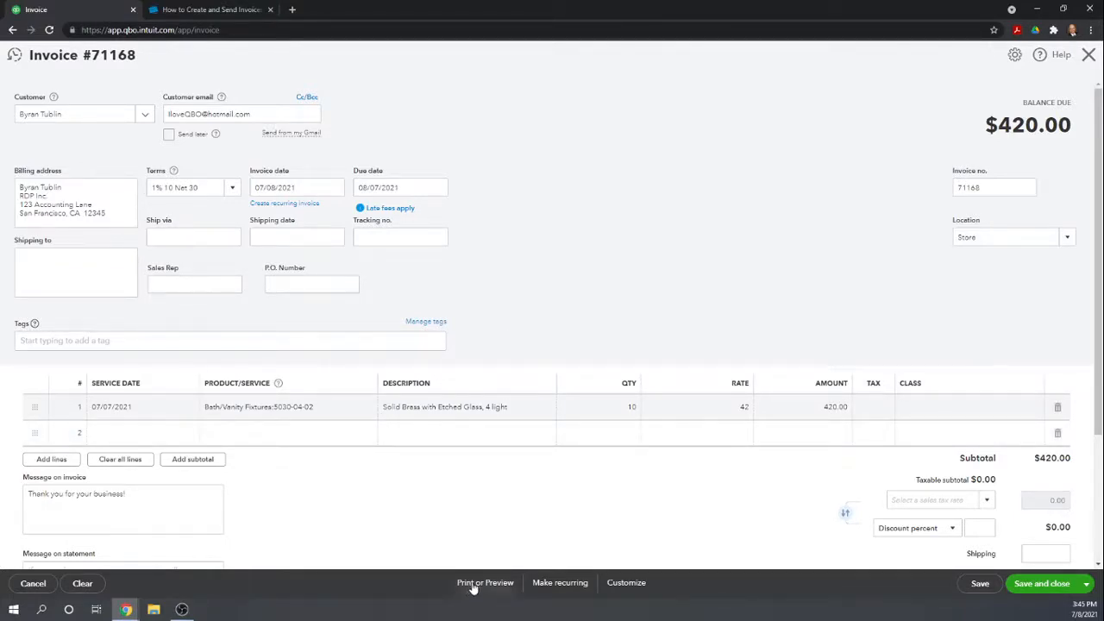
left_click(1085, 583)
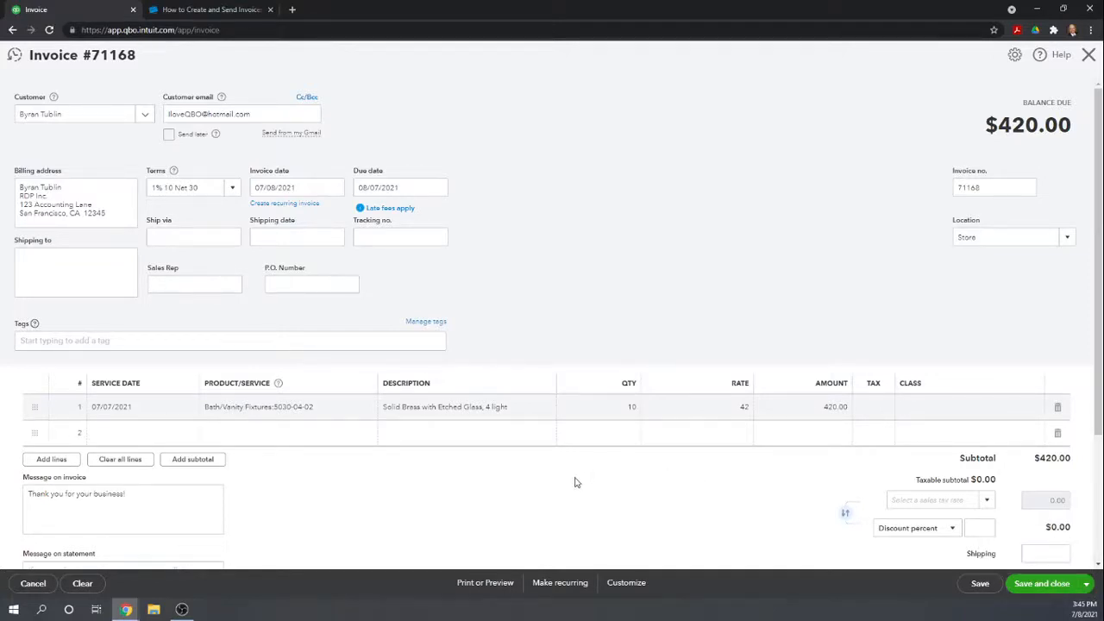
mouse_move(651, 115)
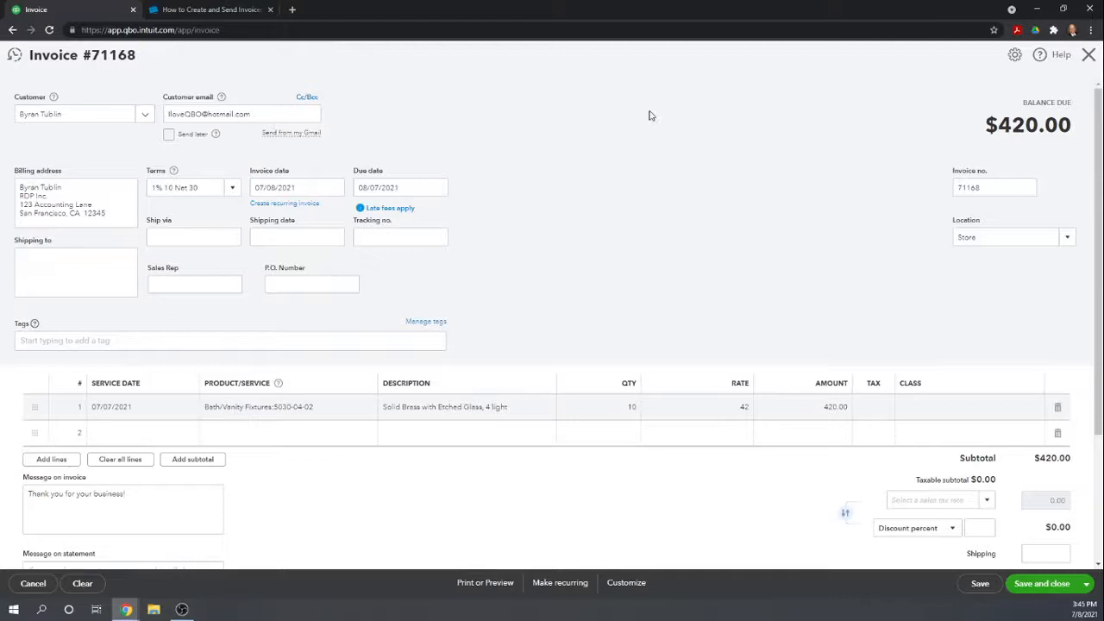
mouse_move(720, 175)
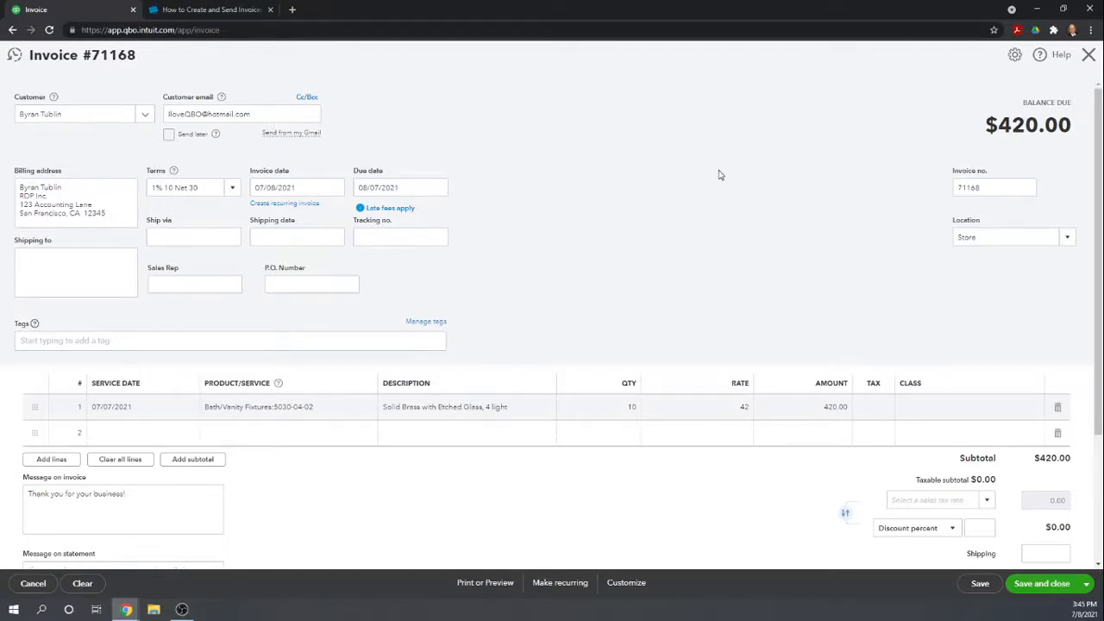
mouse_move(699, 182)
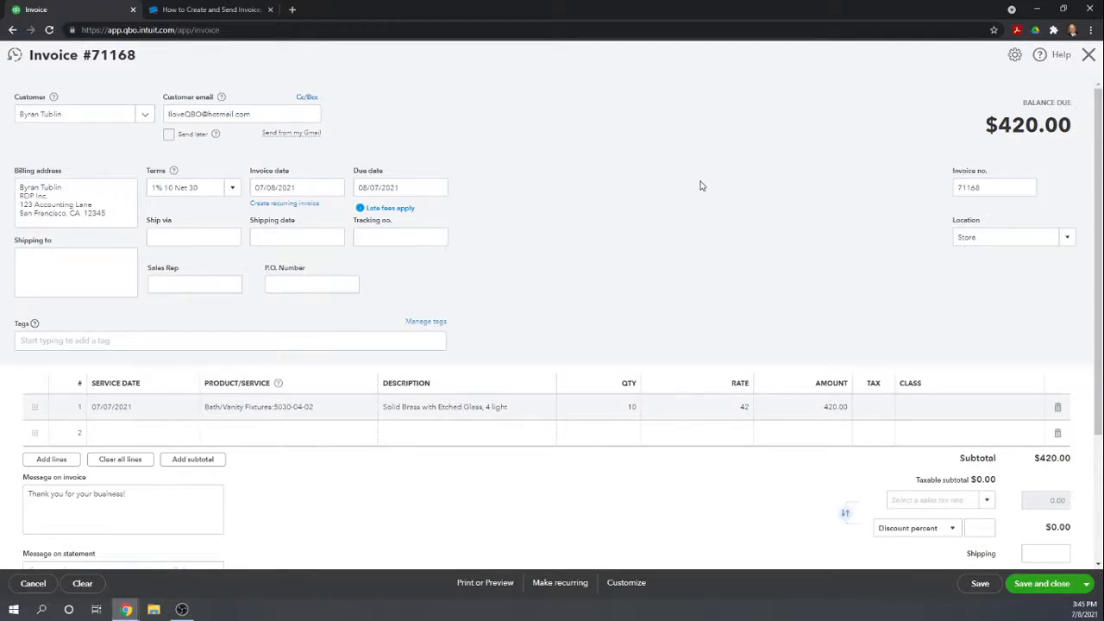
mouse_move(697, 127)
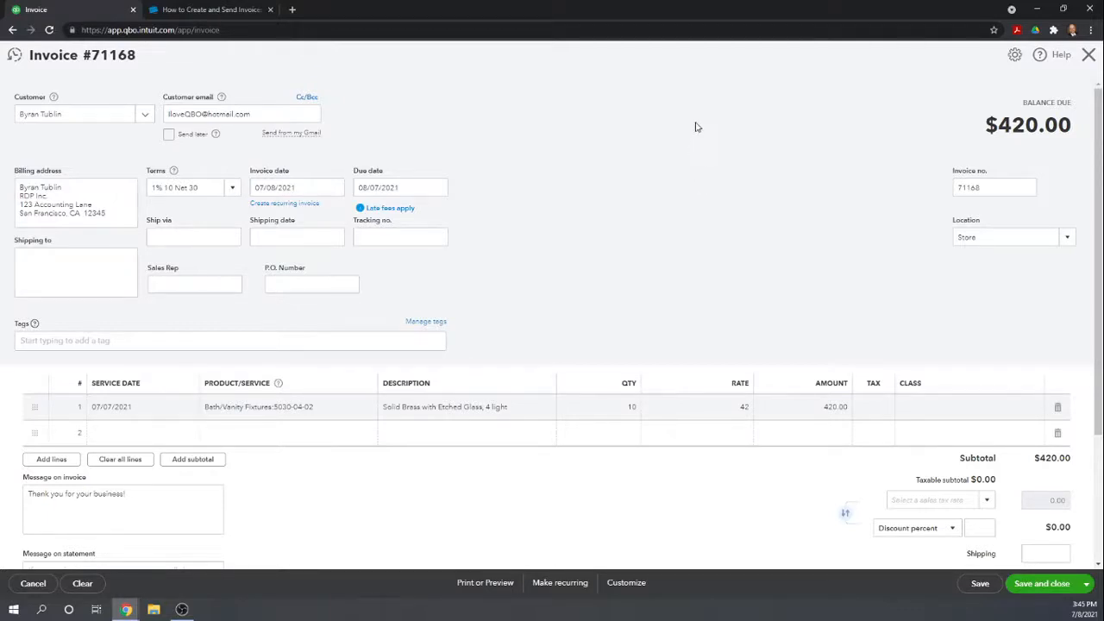
mouse_move(798, 169)
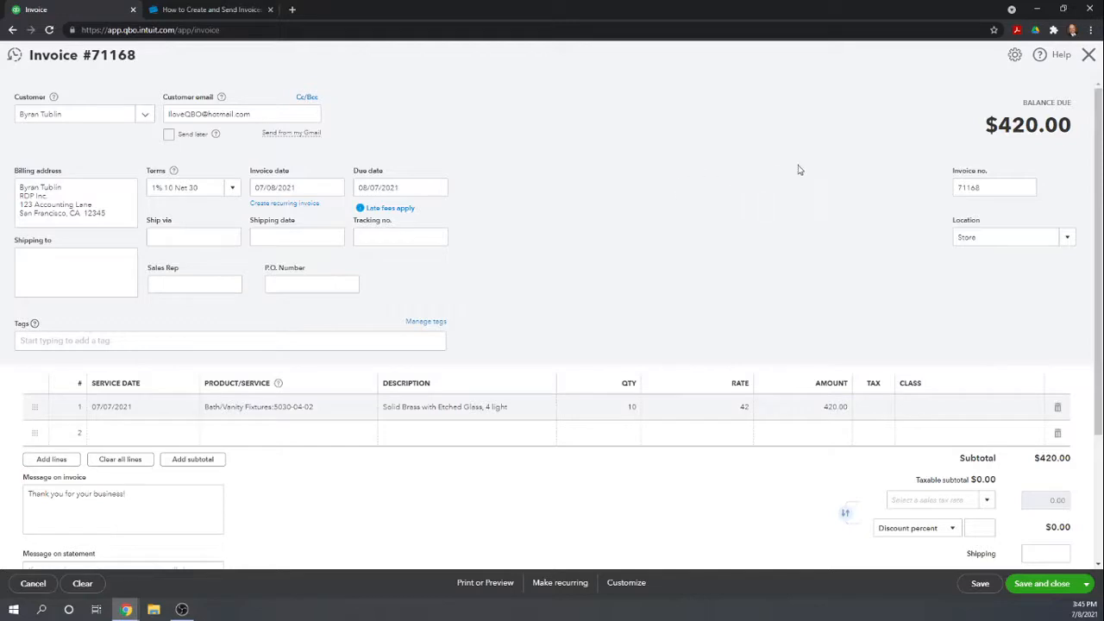
mouse_move(759, 211)
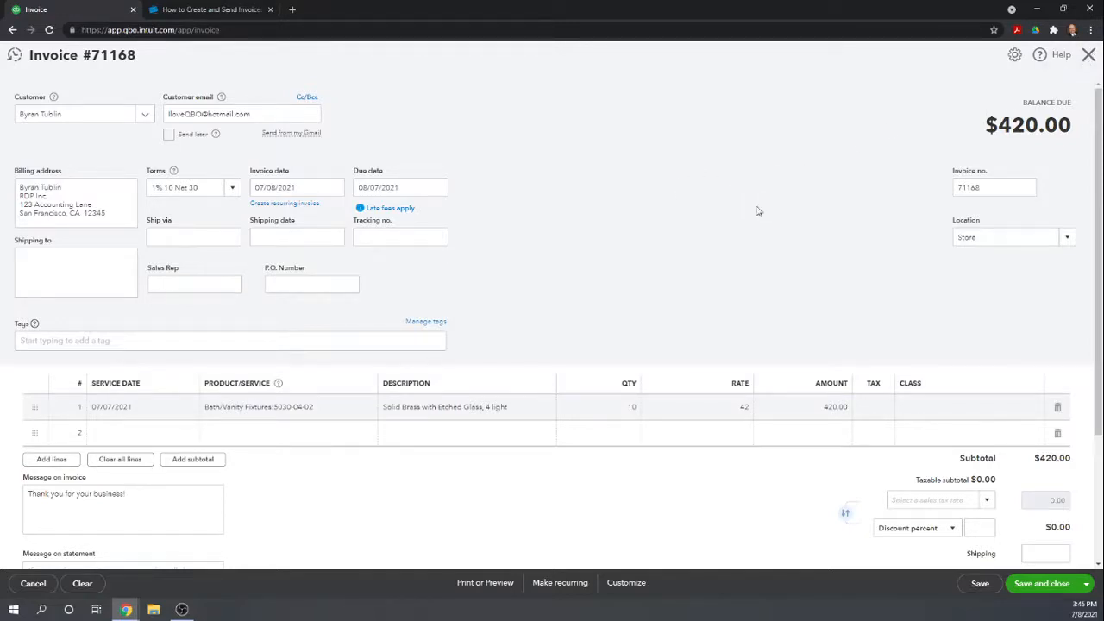
left_click(1089, 55)
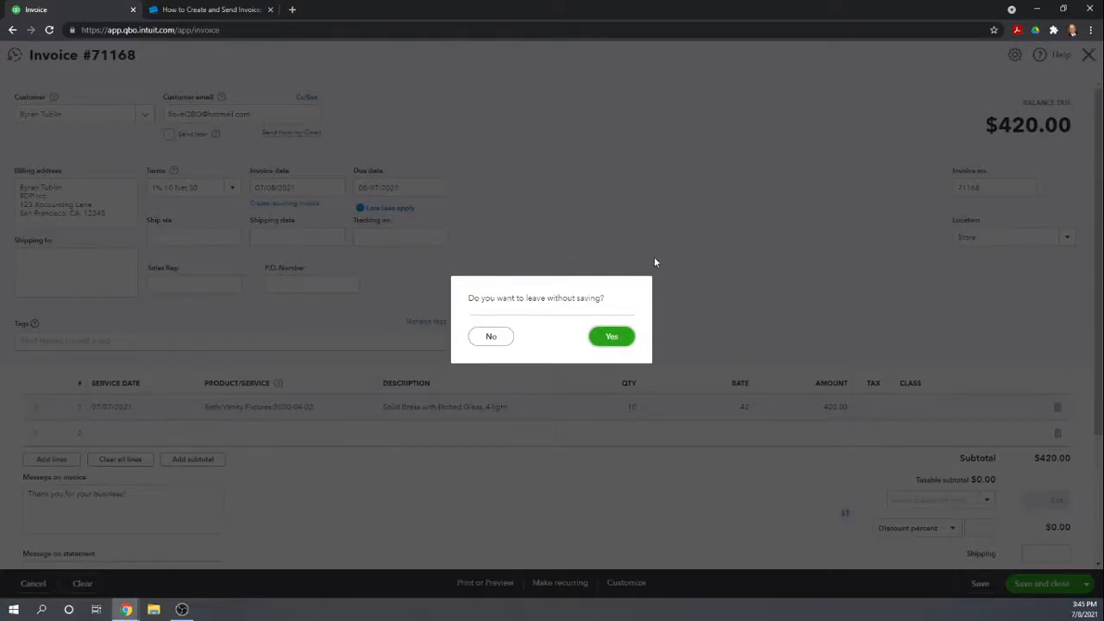
Step: Discard invoice #71168 without saving and return to the Fit Small Business tutorial
left_click(612, 335)
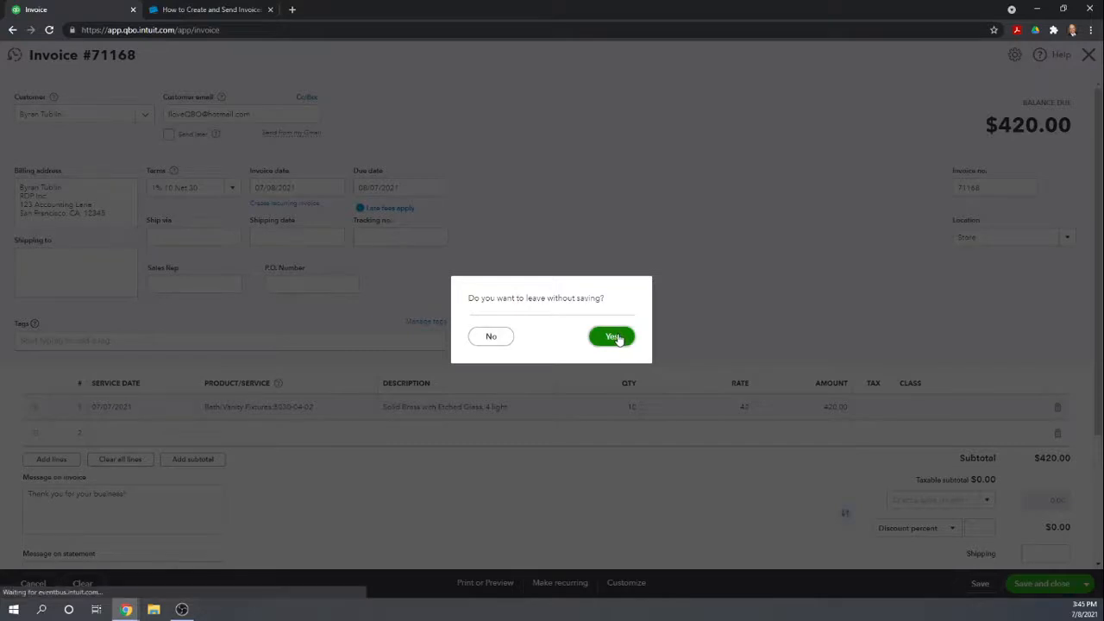
left_click(611, 336)
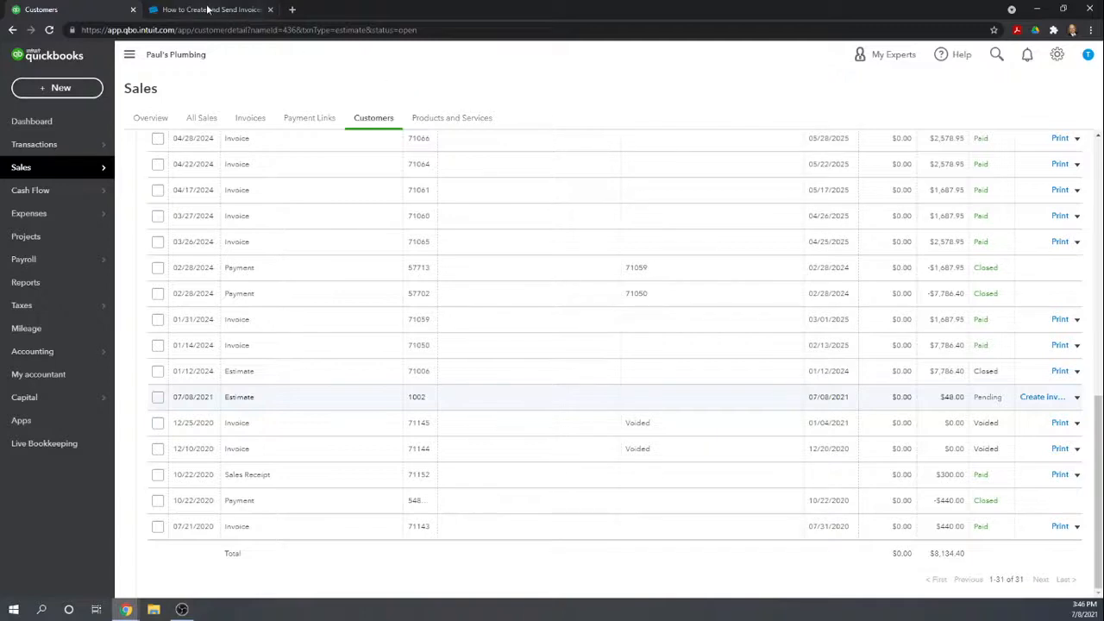
left_click(212, 9)
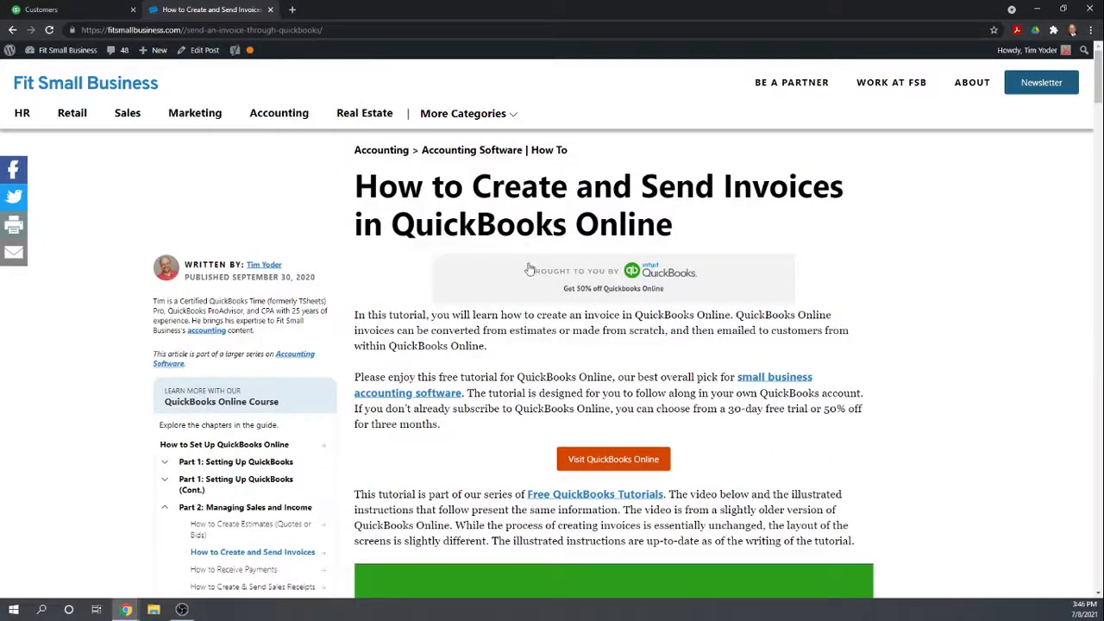
Step: Open the 'How to Customize Invoices' tutorial under Part 1, then return to QuickBooks
scroll("down", 3)
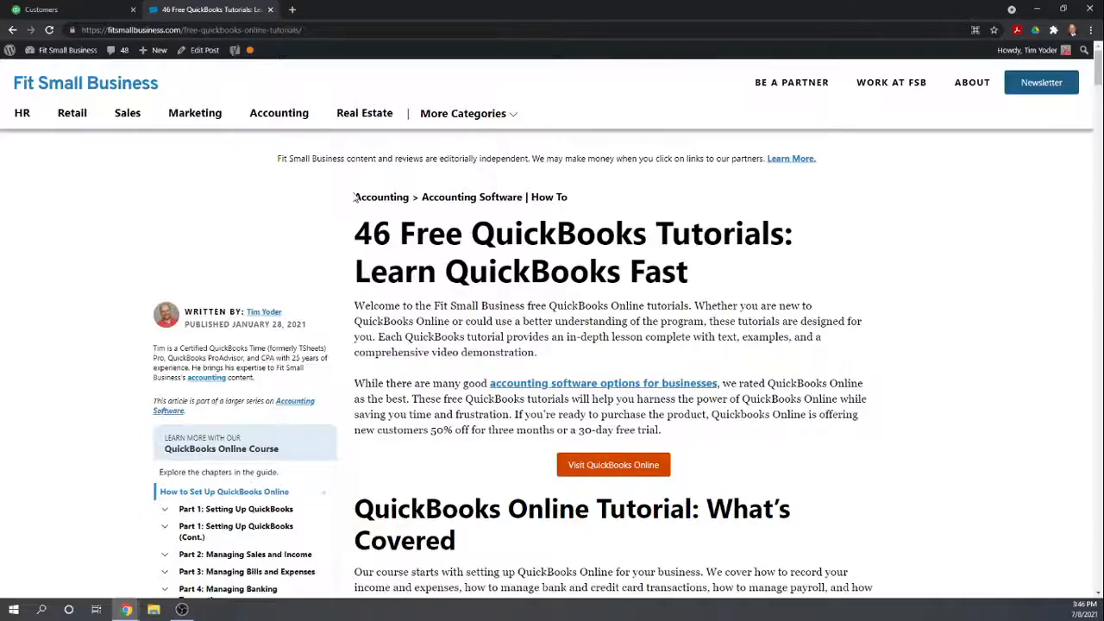
scroll("down", 3)
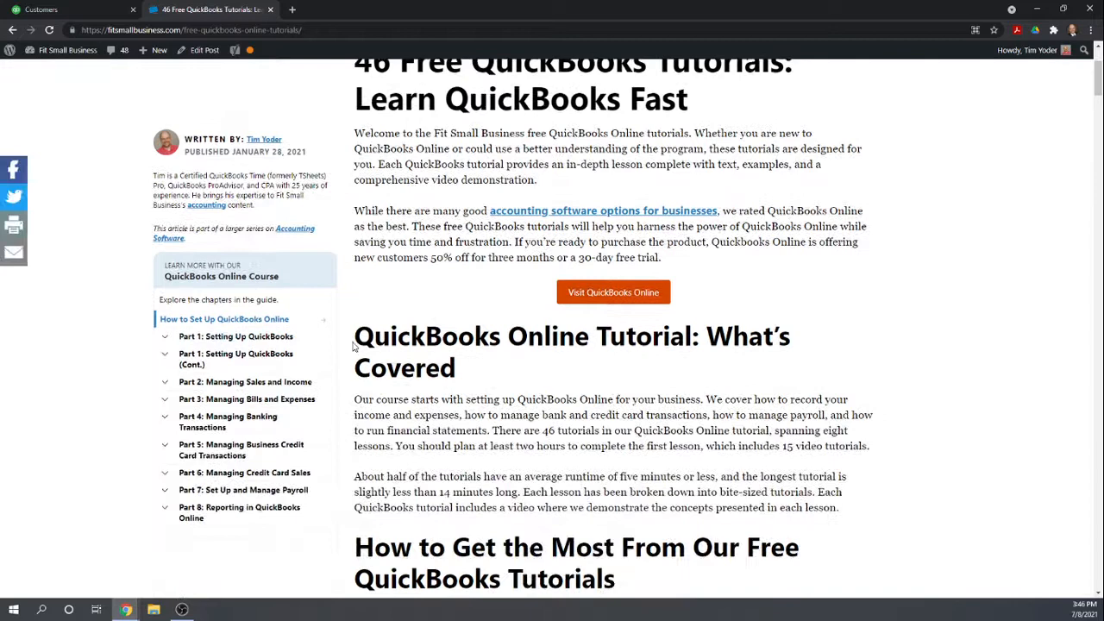
scroll("down", 3)
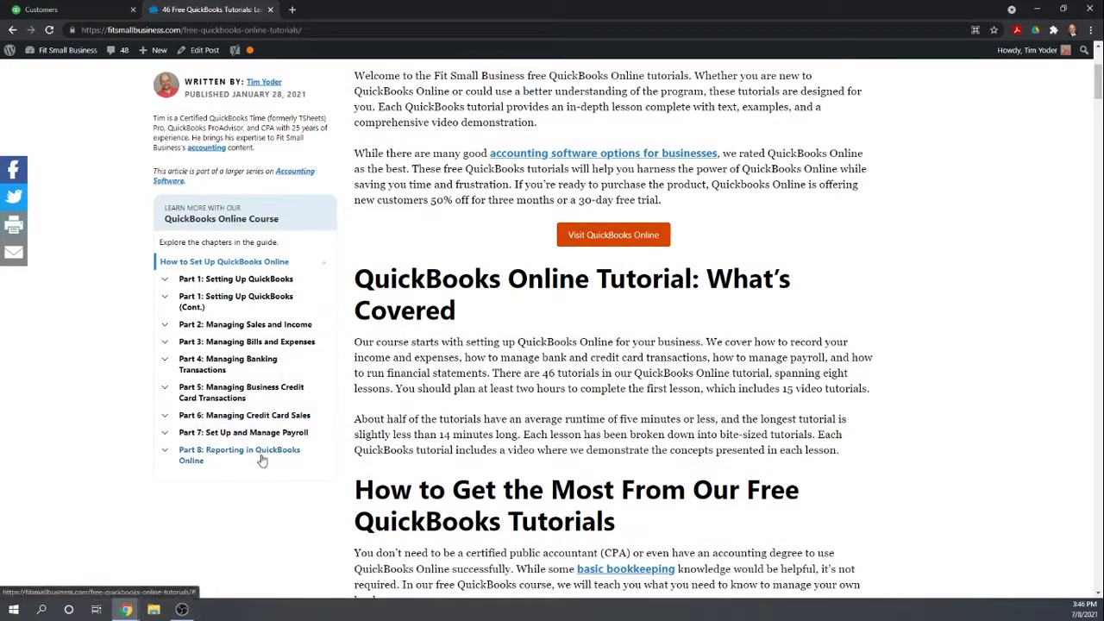
mouse_move(233, 479)
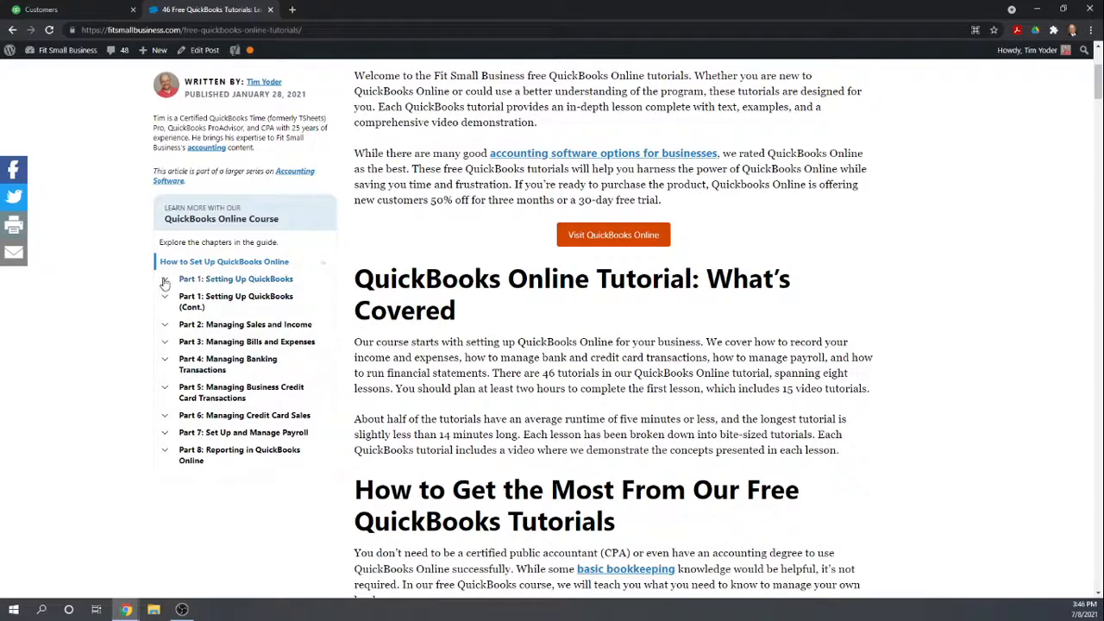
left_click(165, 278)
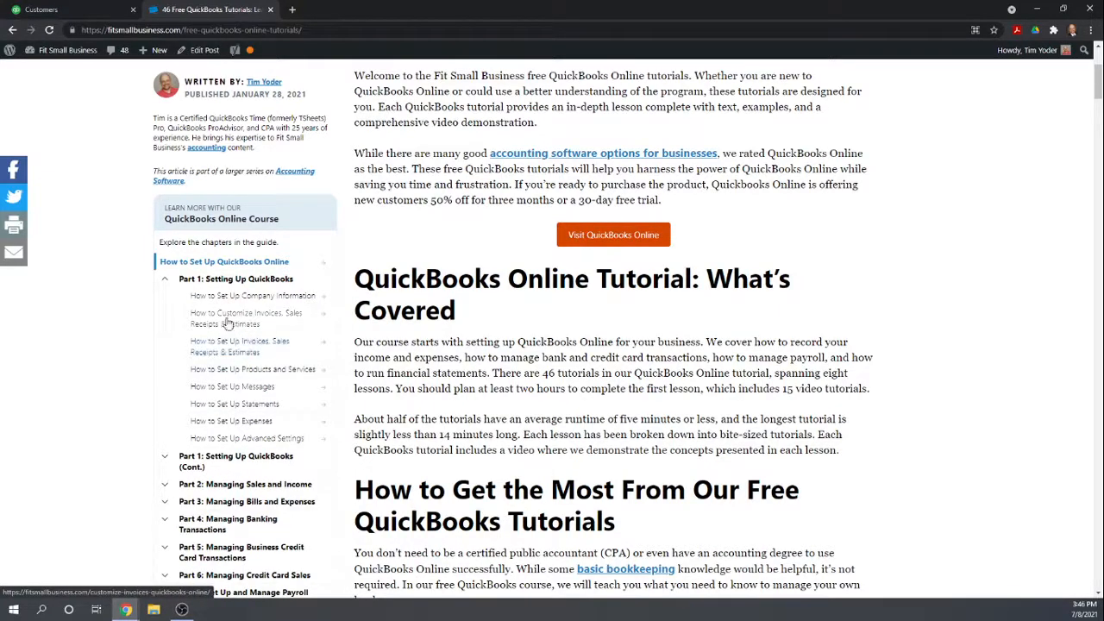
left_click(246, 319)
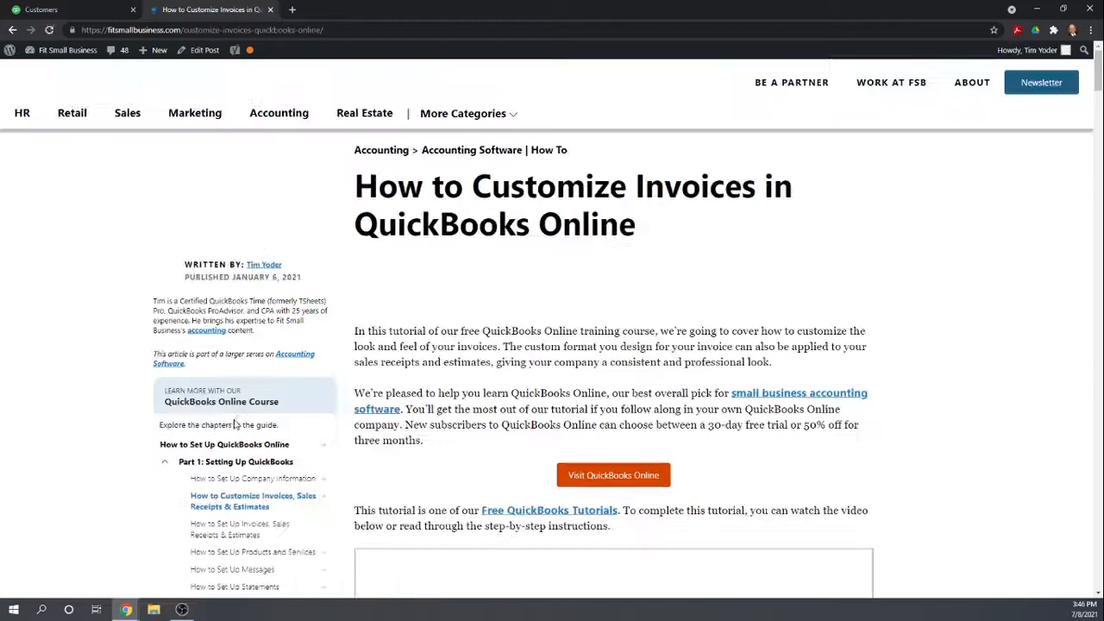
left_click(43, 10)
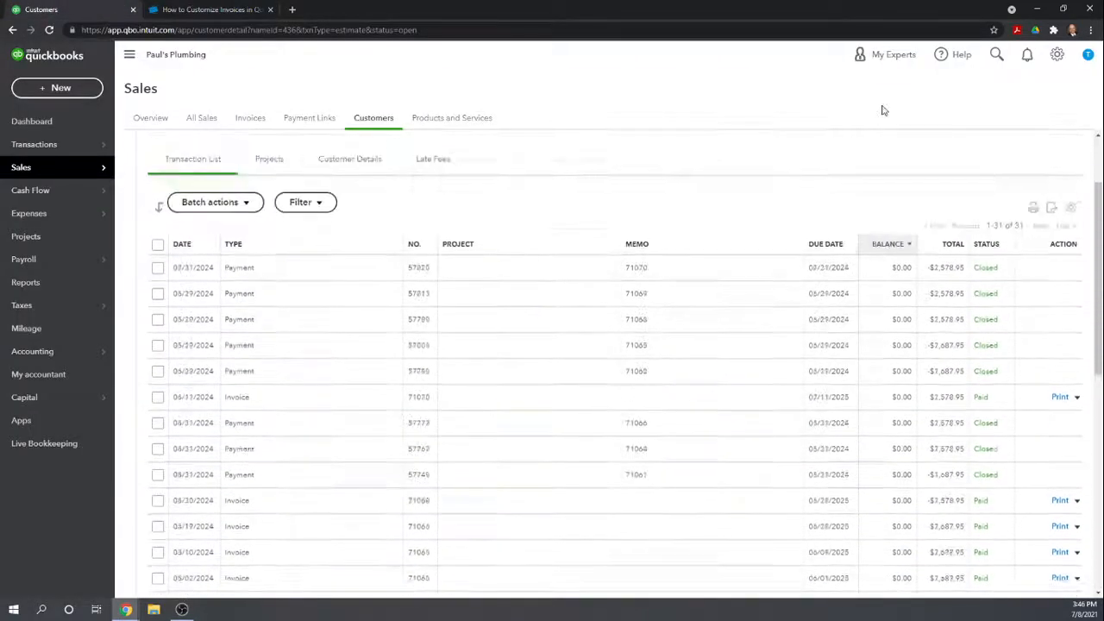
Step: Open the Sales tab of Account and Settings and cancel editing Sales form content
left_click(1056, 55)
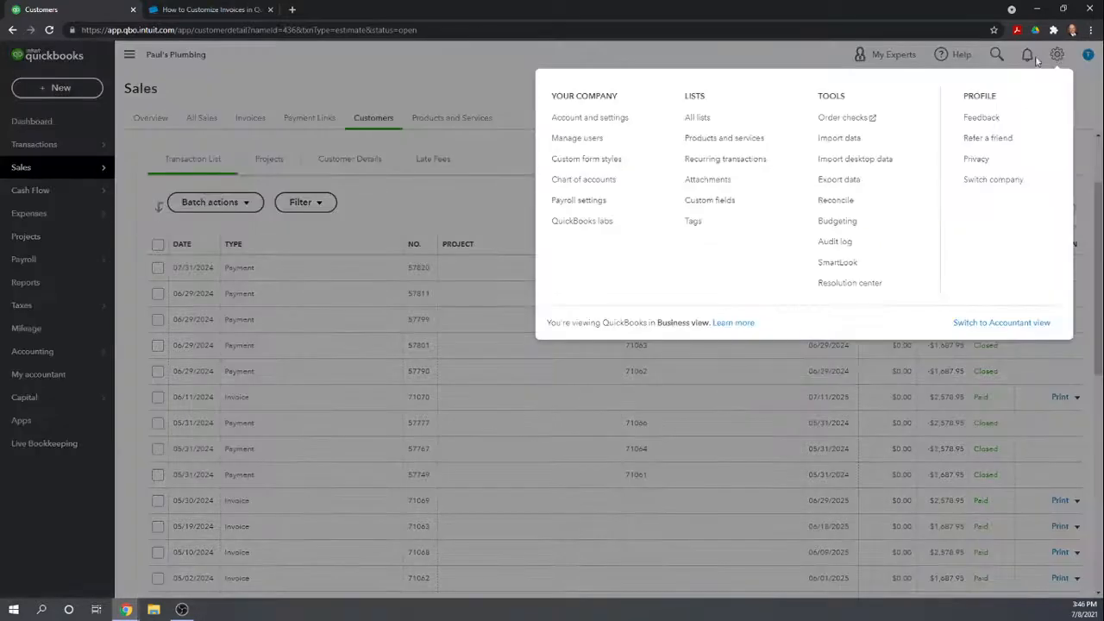
mouse_move(590, 116)
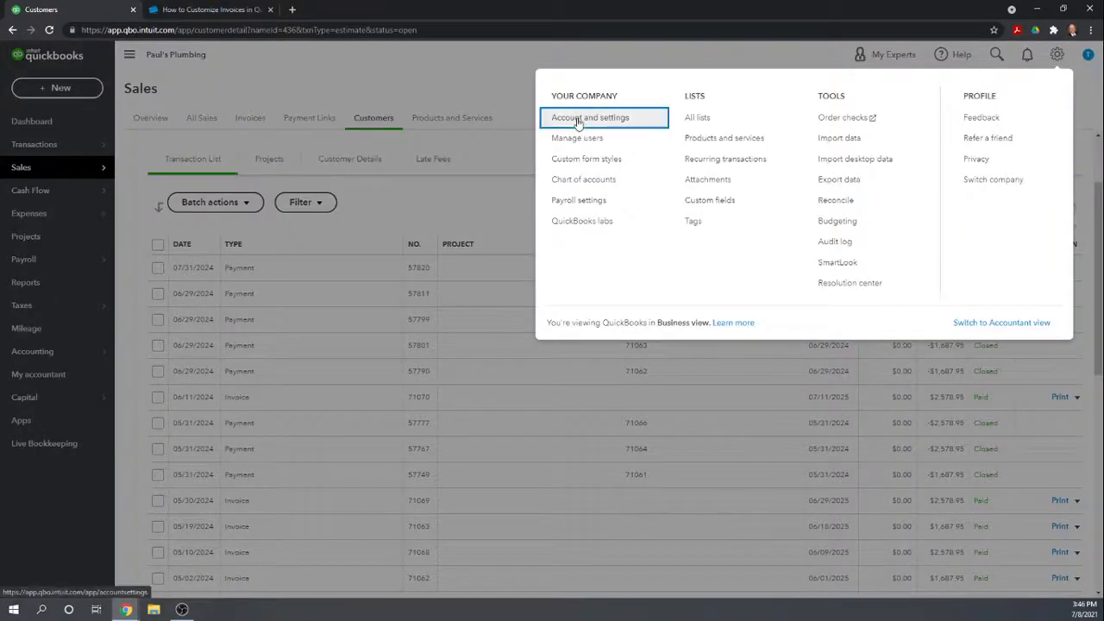
left_click(590, 117)
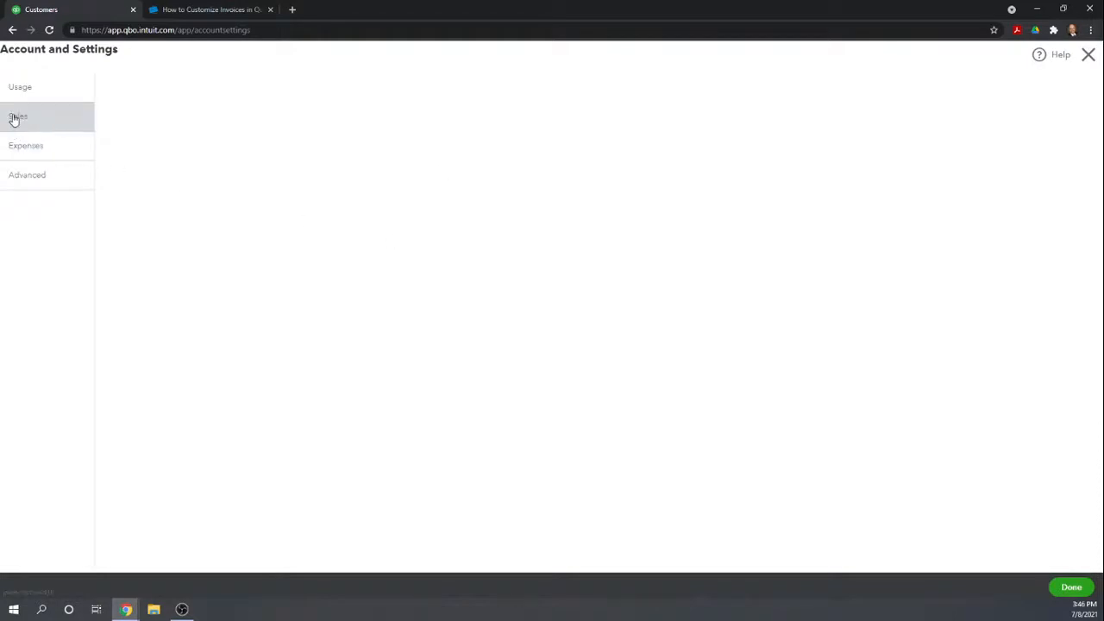
left_click(18, 116)
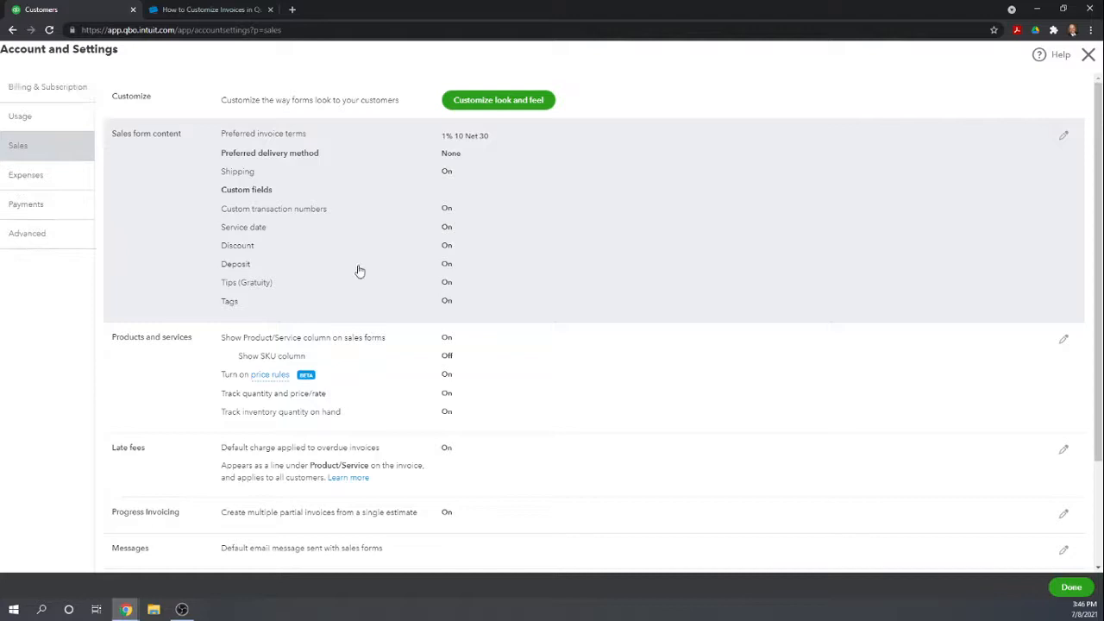
left_click(26, 86)
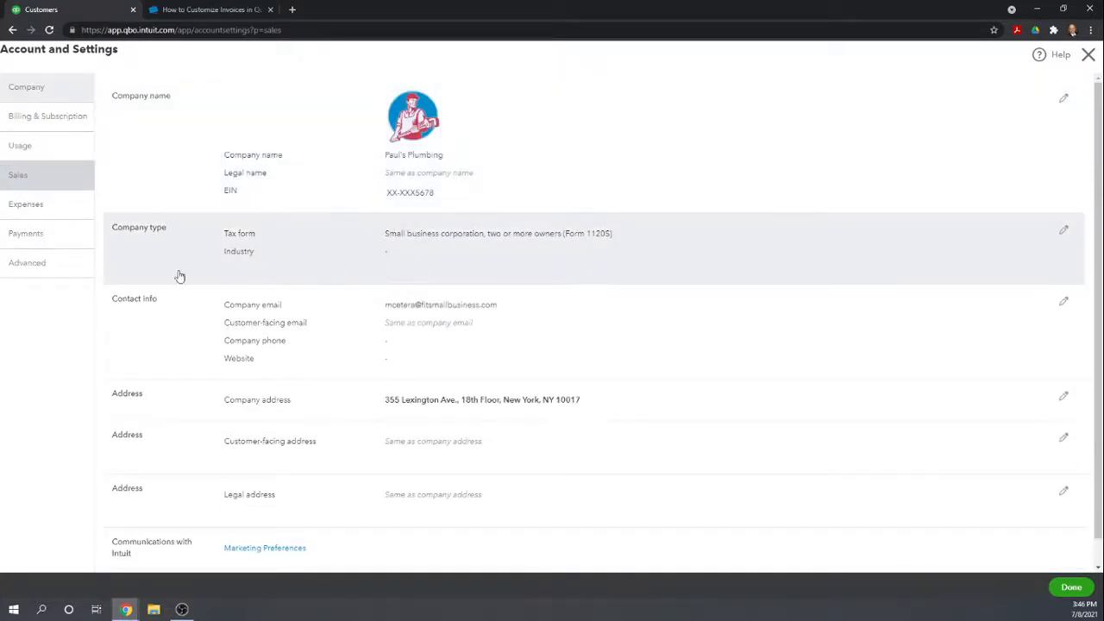
left_click(17, 174)
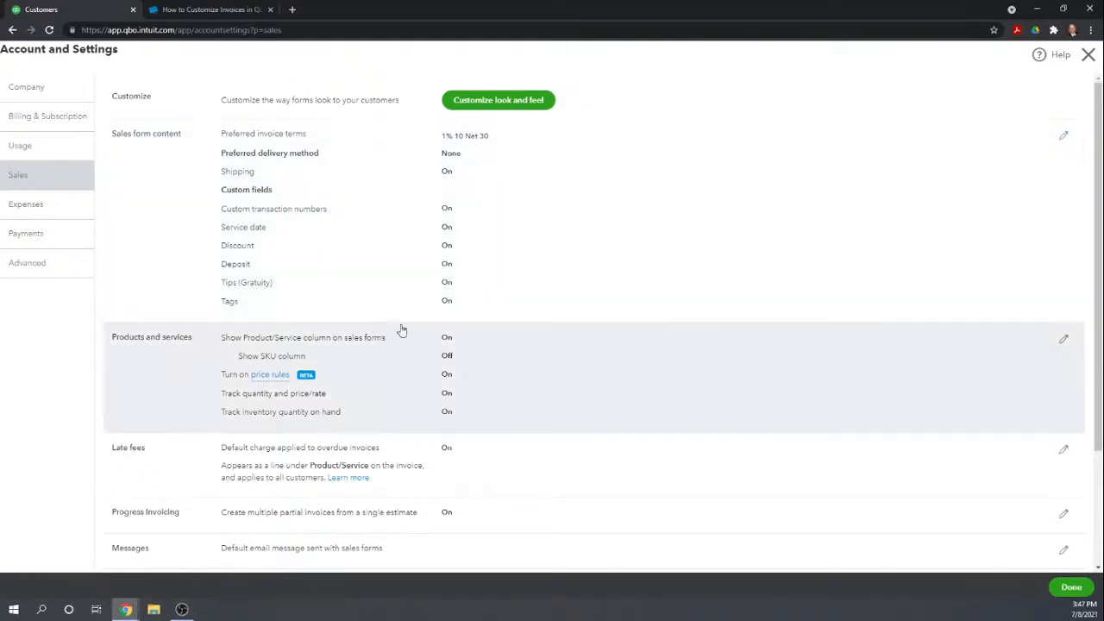
left_click(1064, 135)
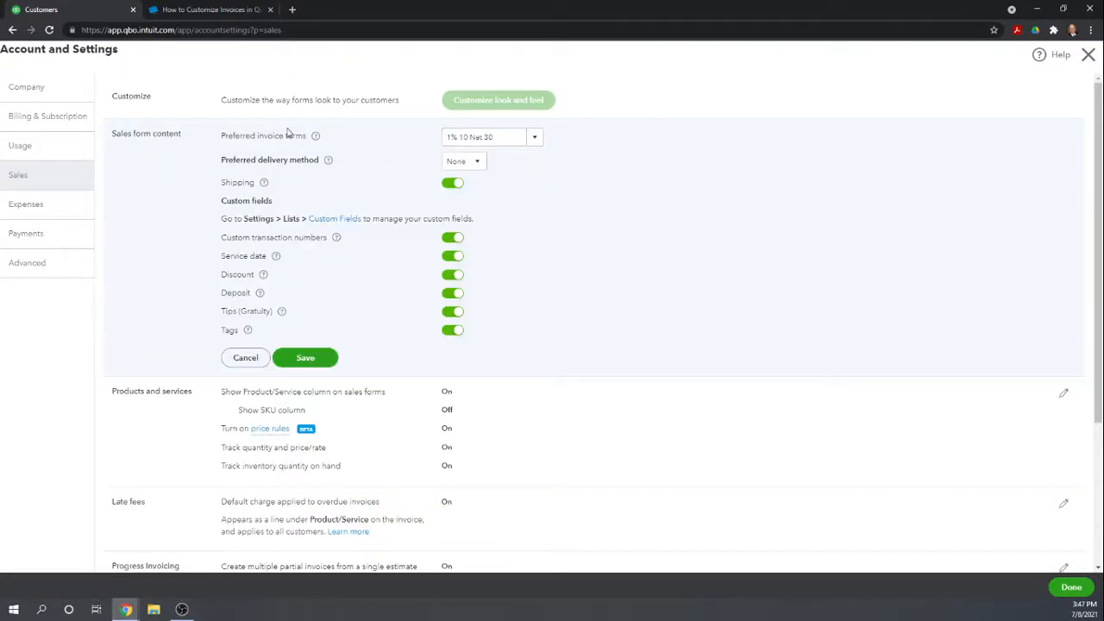
mouse_move(263, 315)
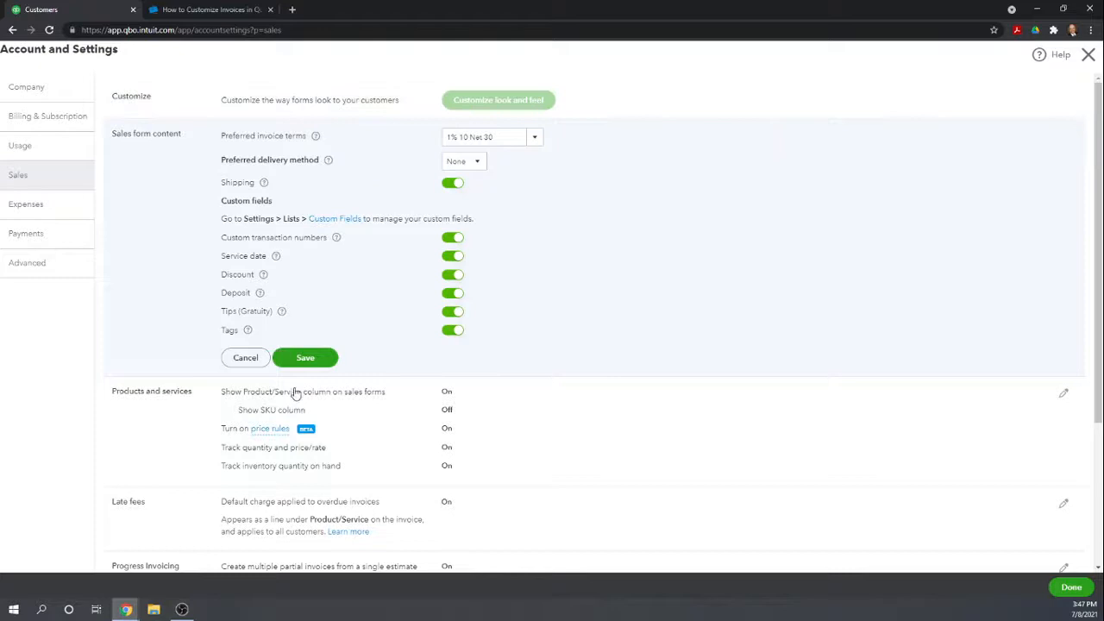
left_click(306, 357)
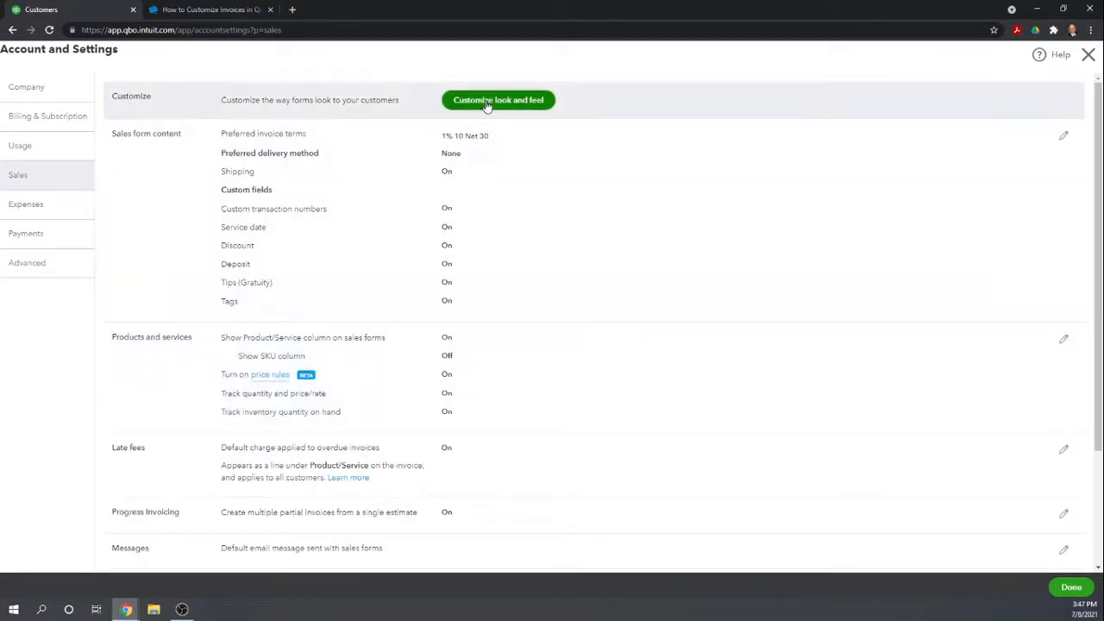
Step: Start a new invoice style in Custom form styles, exit without saving, and return to the tutorial
left_click(499, 99)
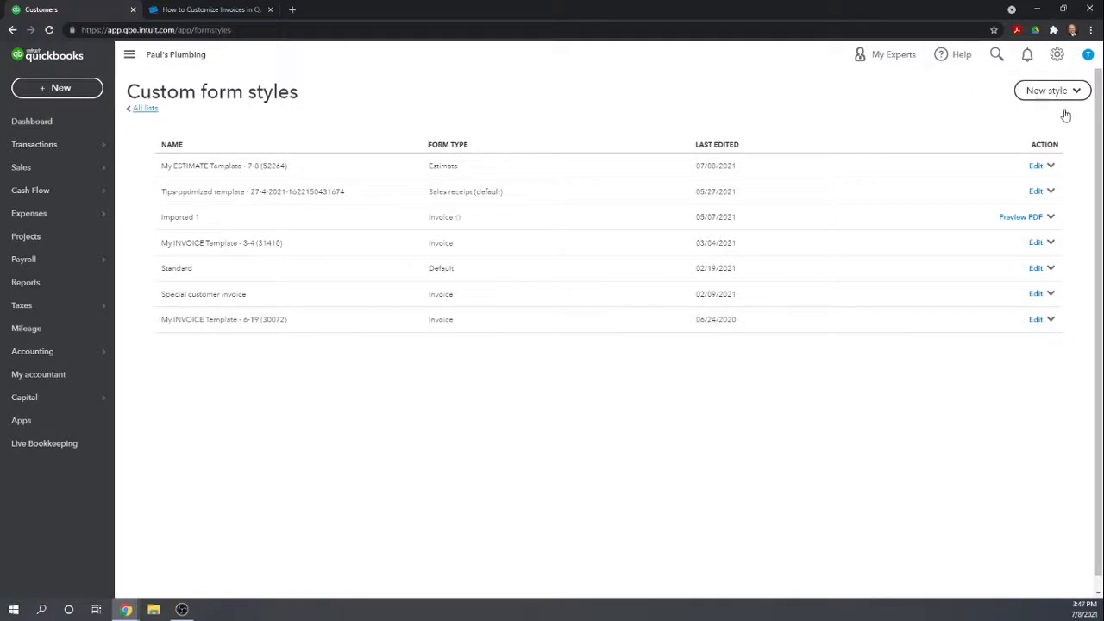
left_click(1051, 89)
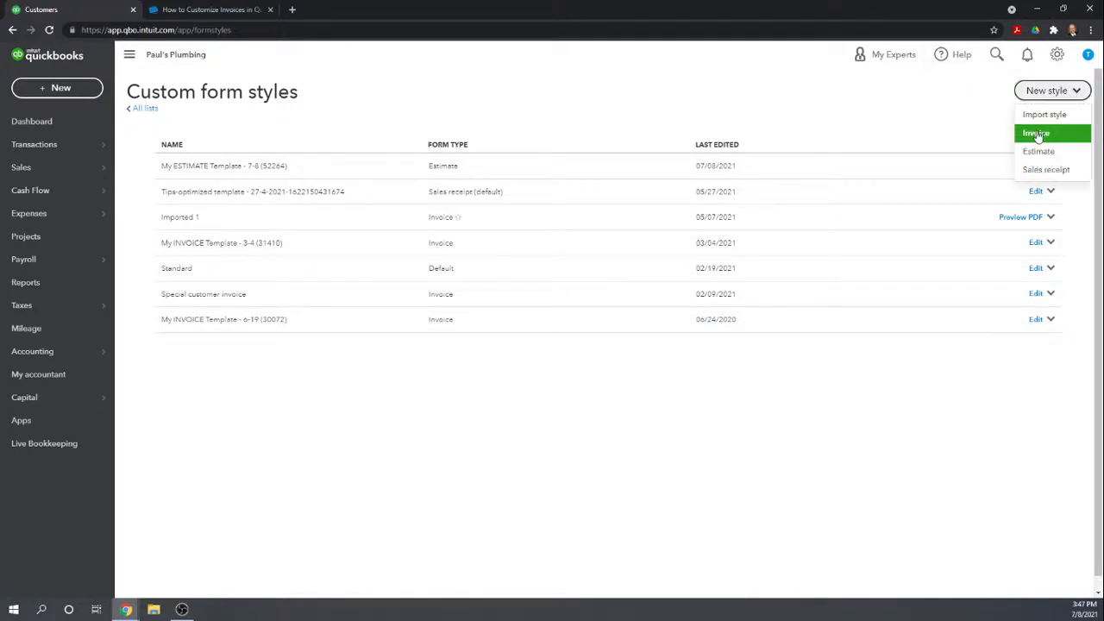
left_click(1037, 133)
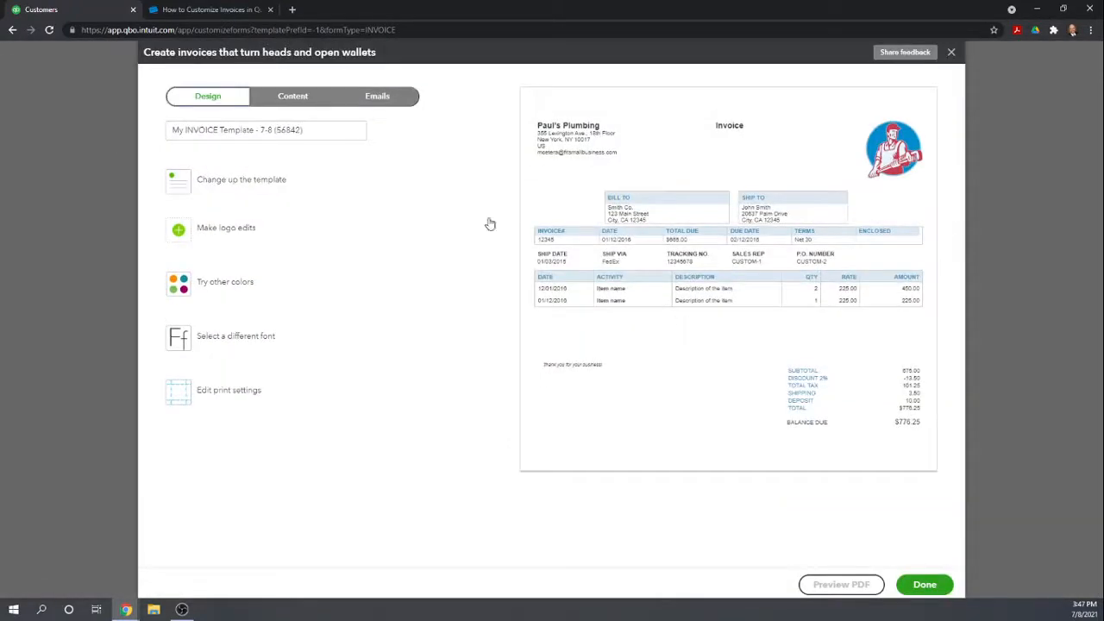
mouse_move(848, 198)
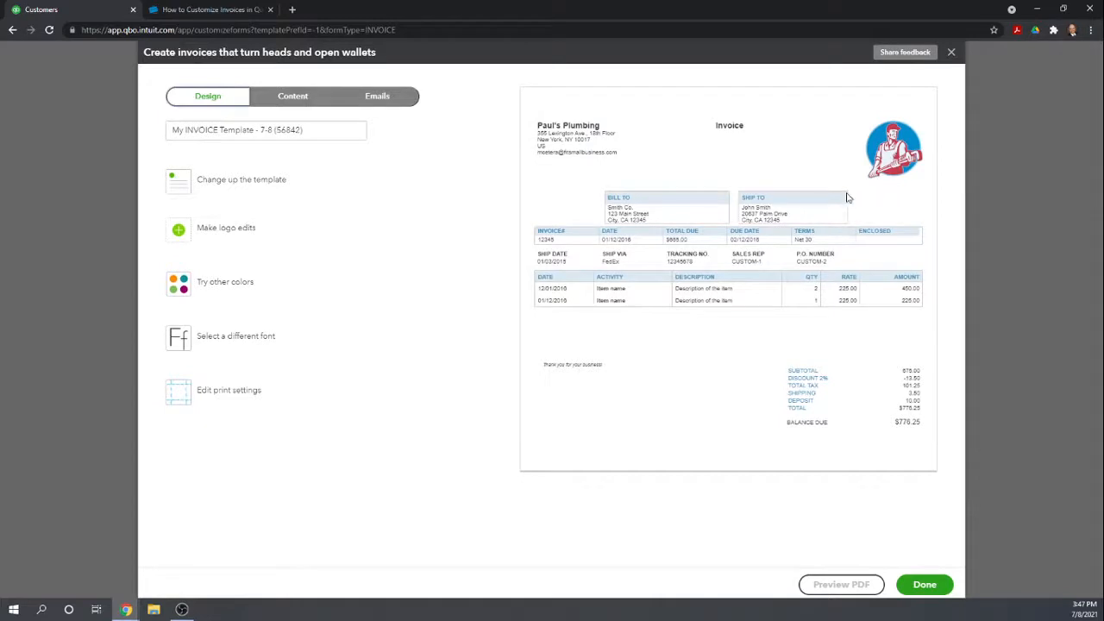
mouse_move(360, 367)
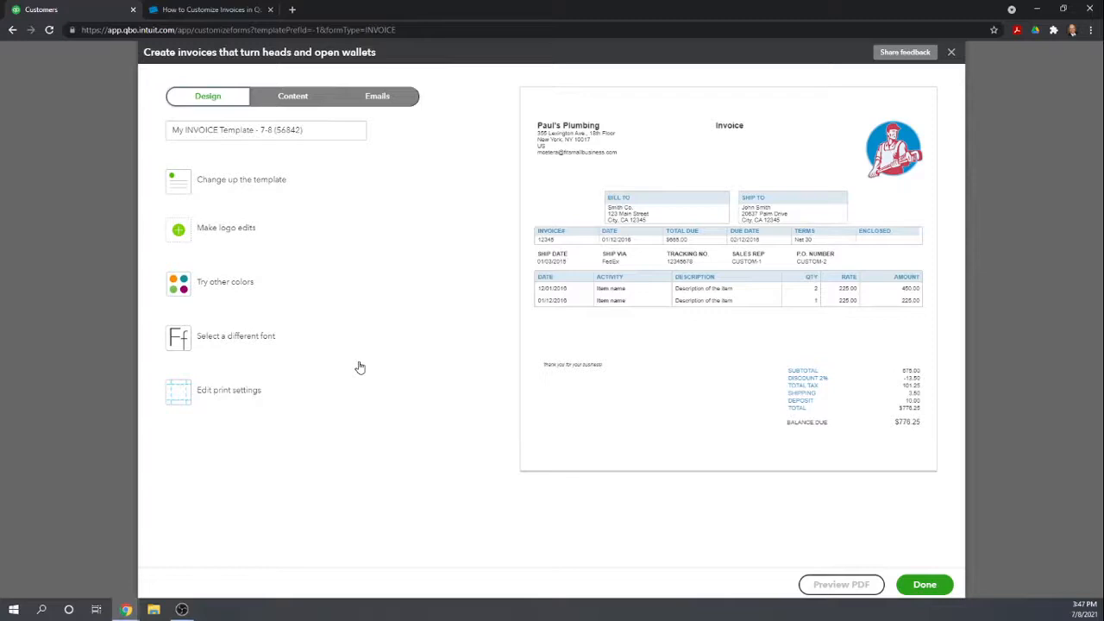
mouse_move(952, 97)
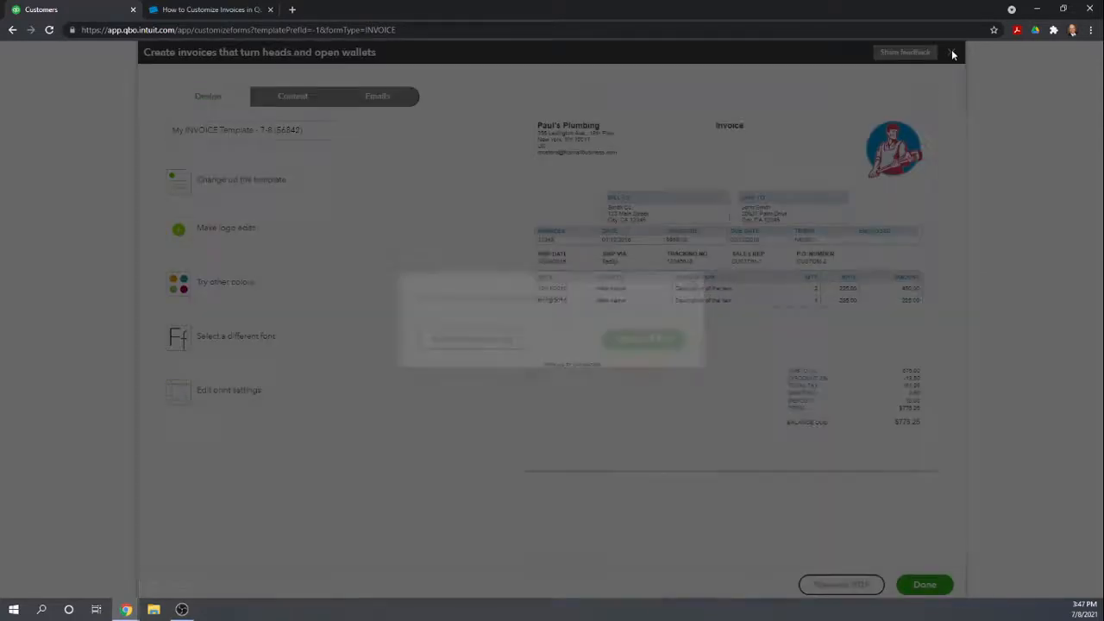
left_click(951, 52)
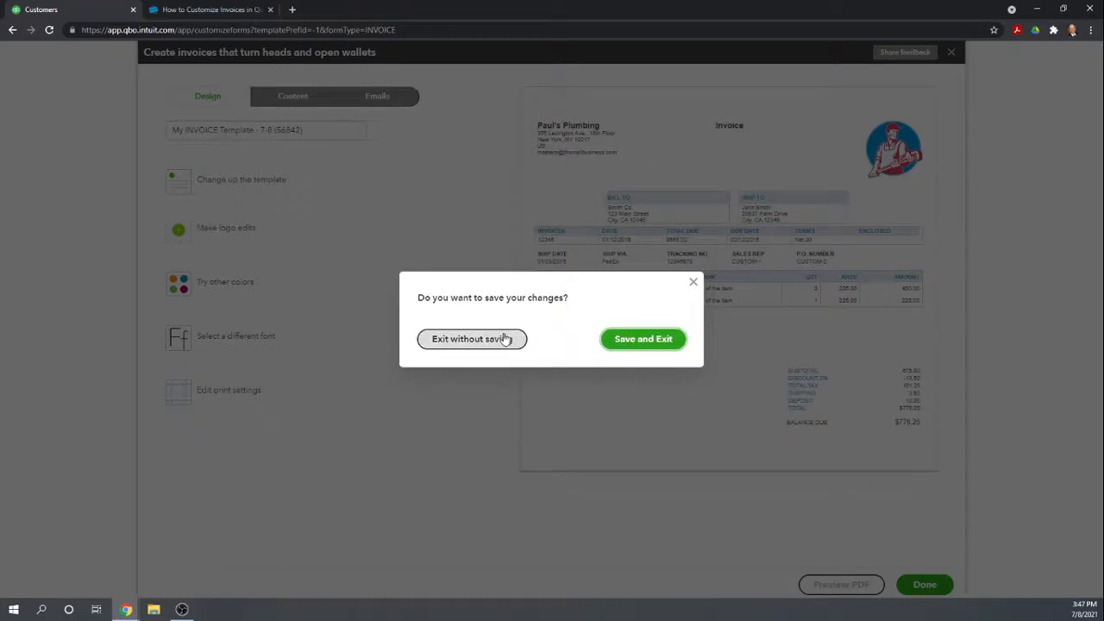
left_click(471, 338)
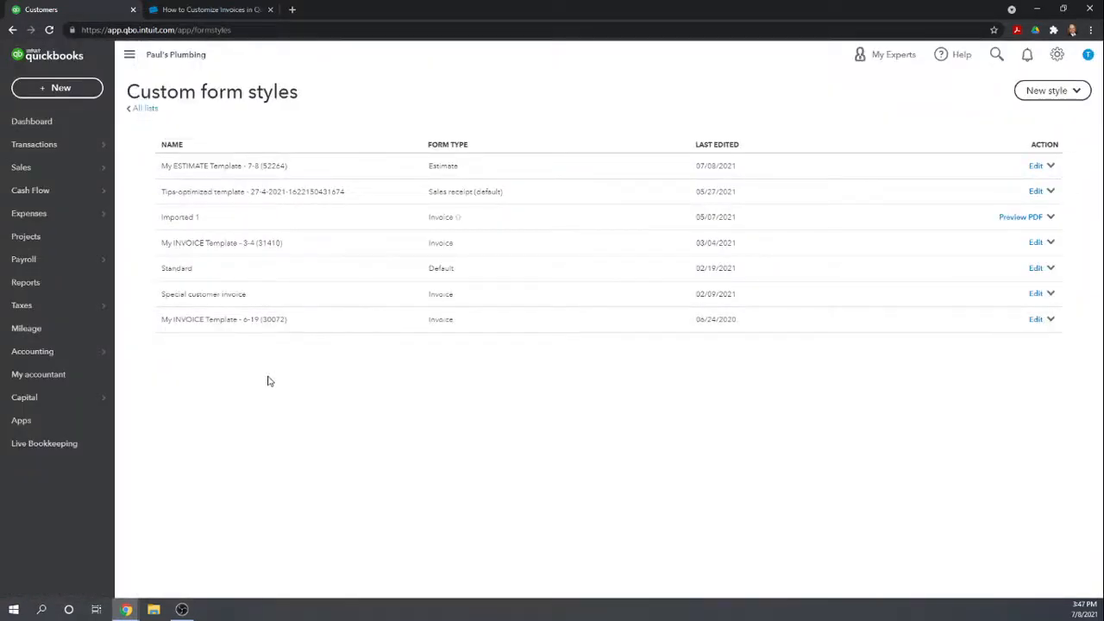
left_click(207, 9)
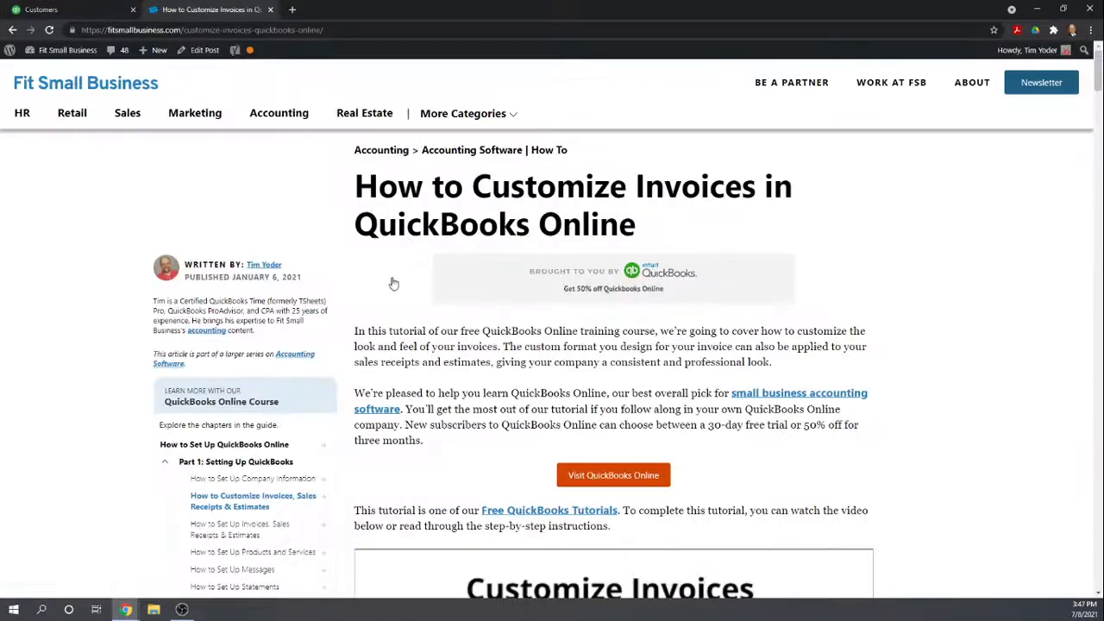
Step: Read the 'How to Set Up Products and Services' article, then return to Custom form styles
scroll("down", 3)
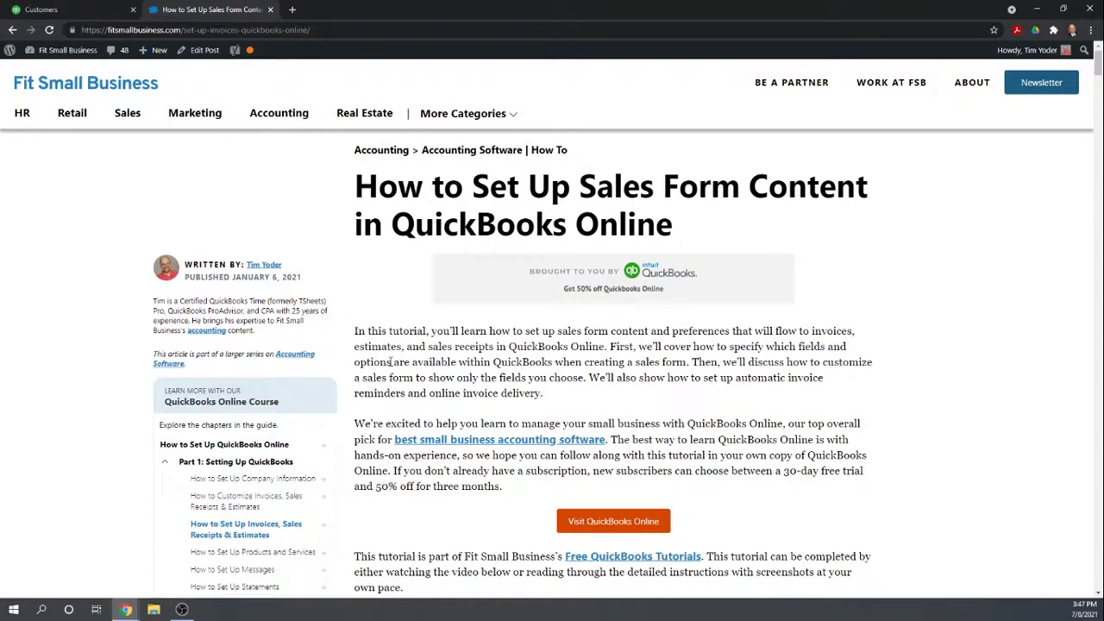
mouse_move(404, 380)
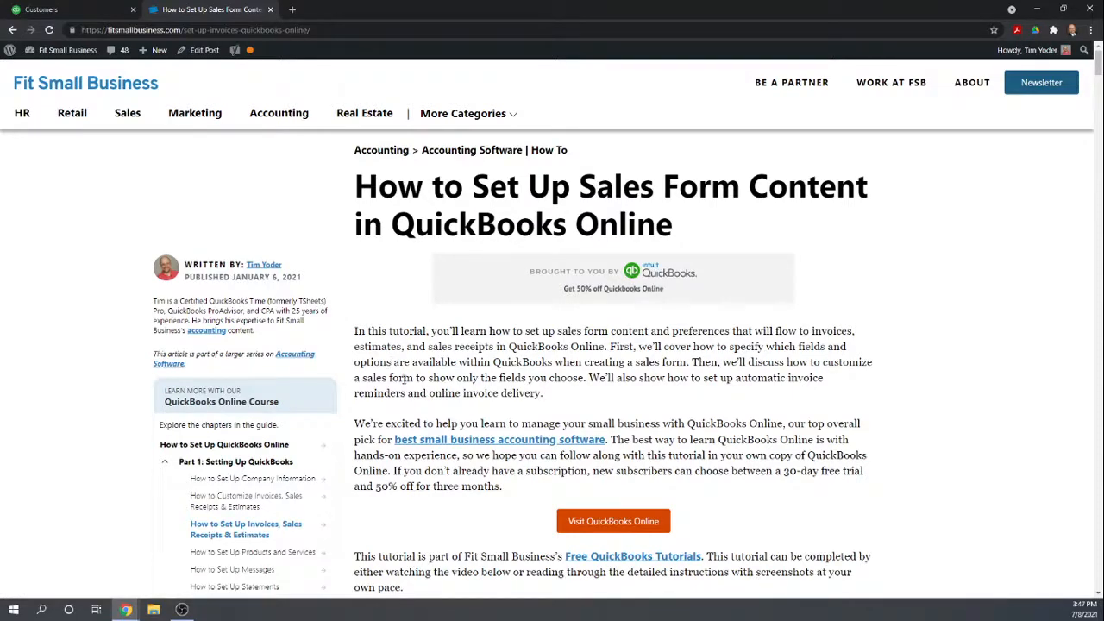
scroll("down", 3)
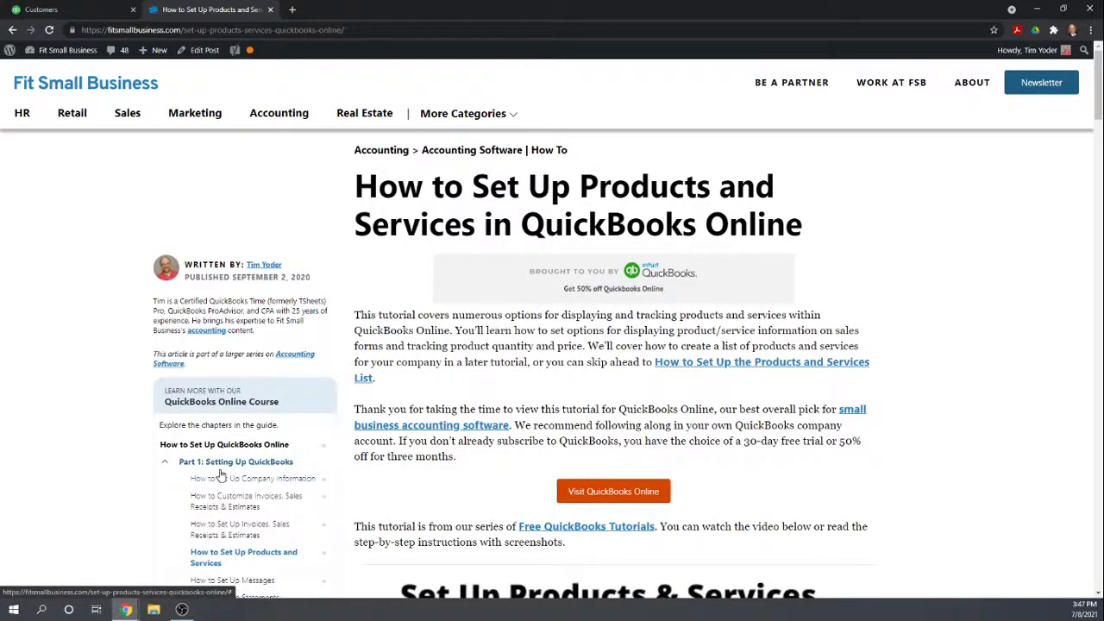
left_click(41, 10)
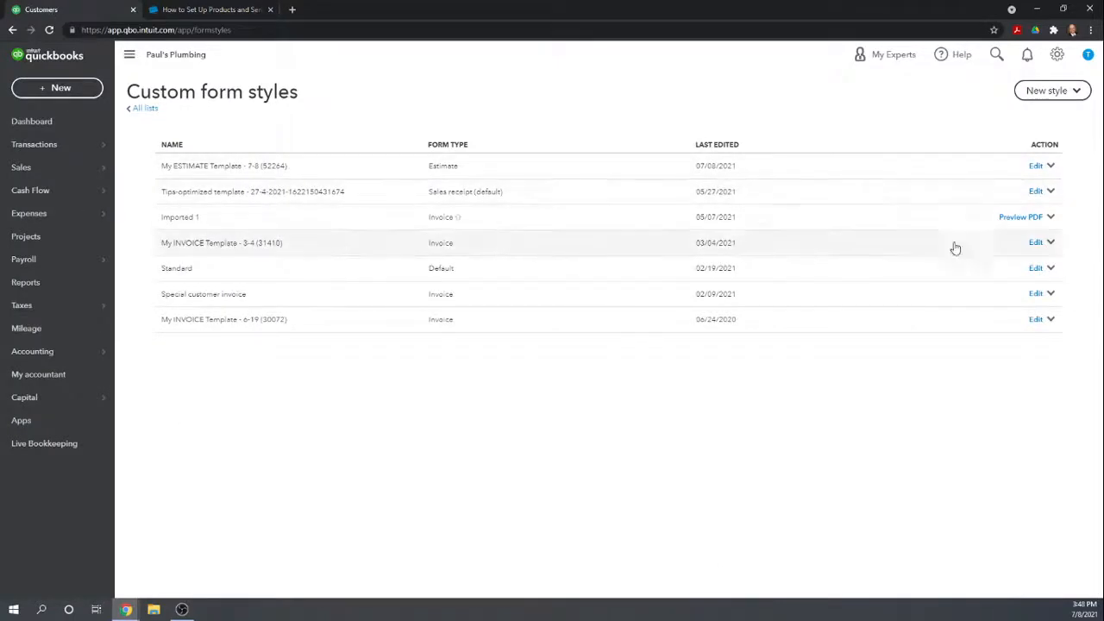
Step: Open Products and Services and review its 33 low-stock and 11 out-of-stock items
left_click(1057, 54)
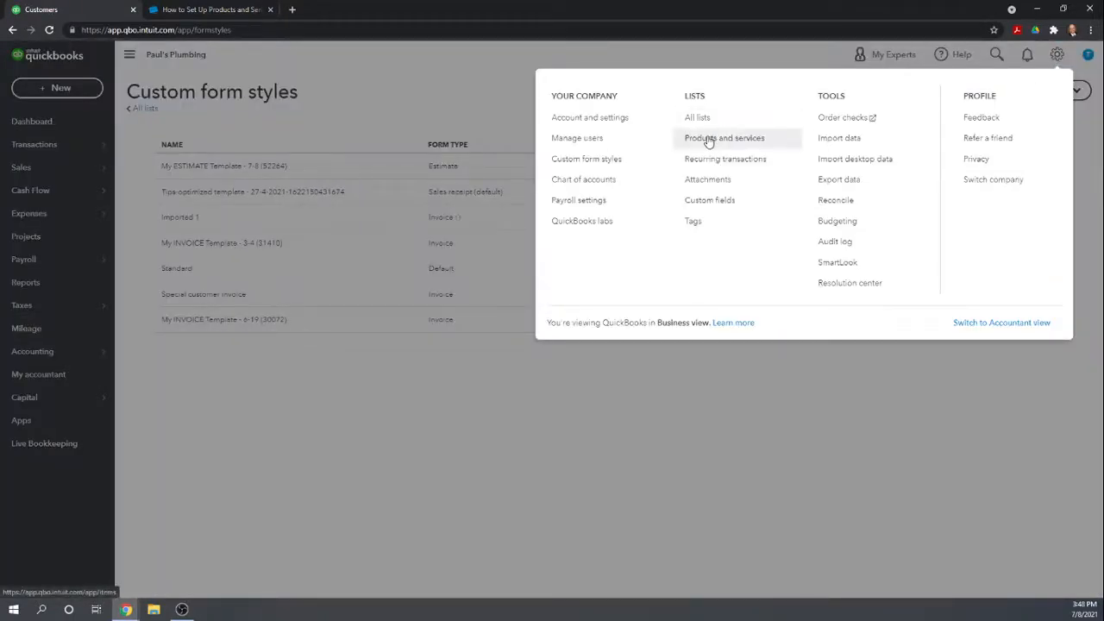
left_click(723, 138)
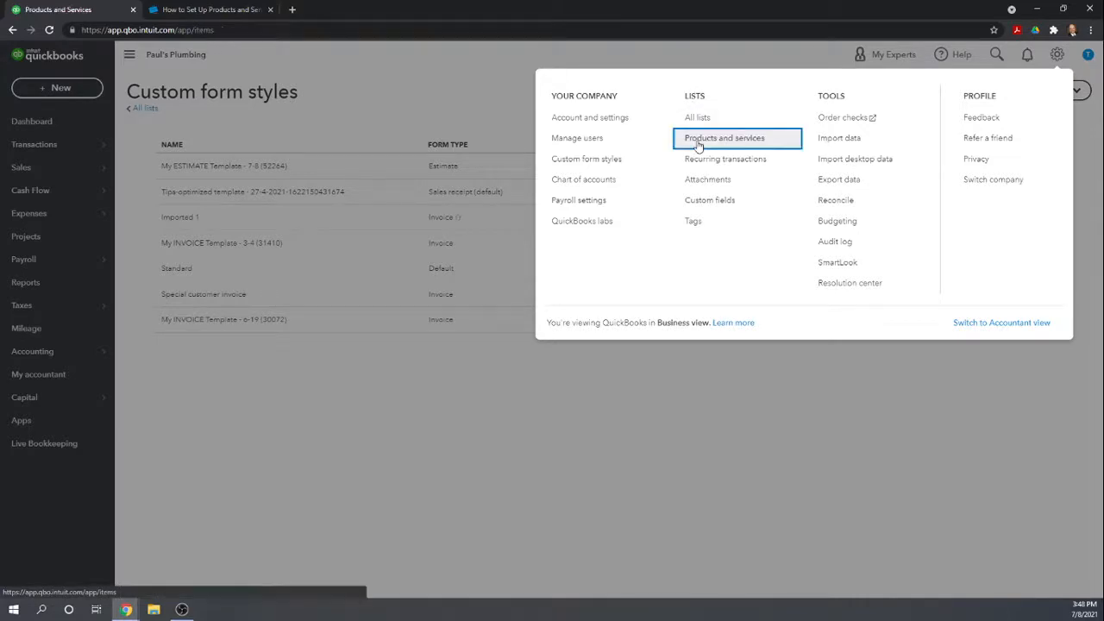
left_click(723, 138)
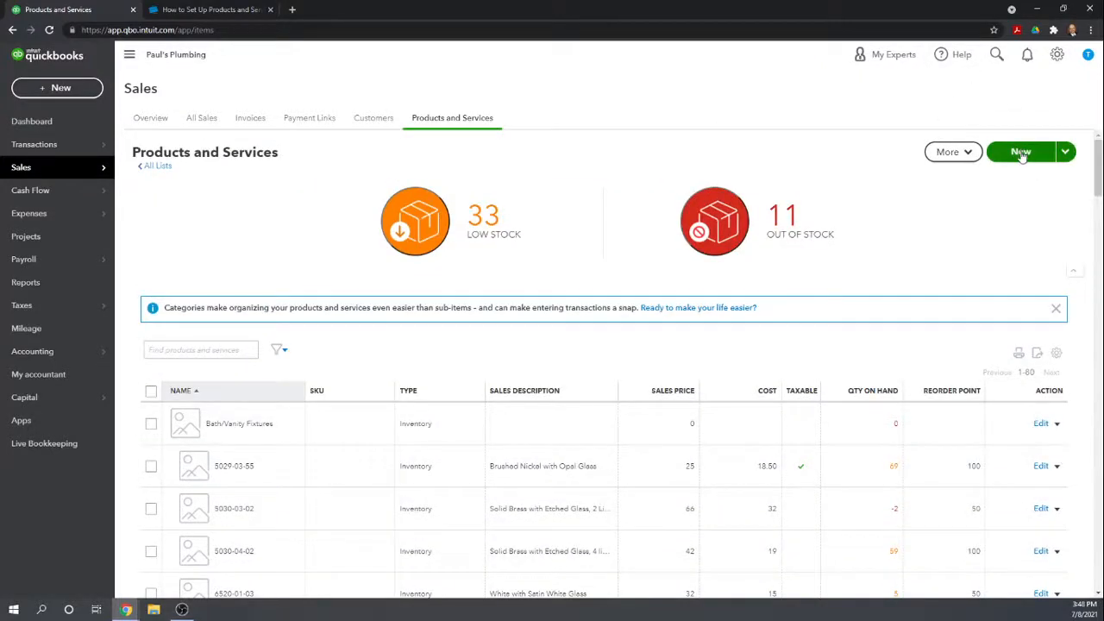
left_click(1064, 152)
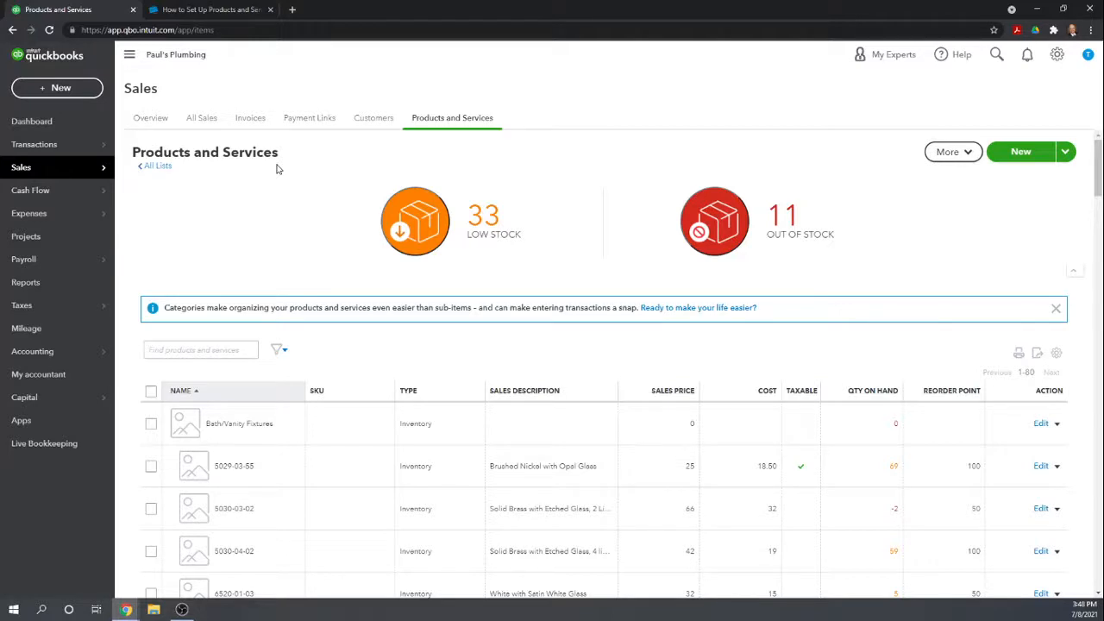
mouse_move(263, 224)
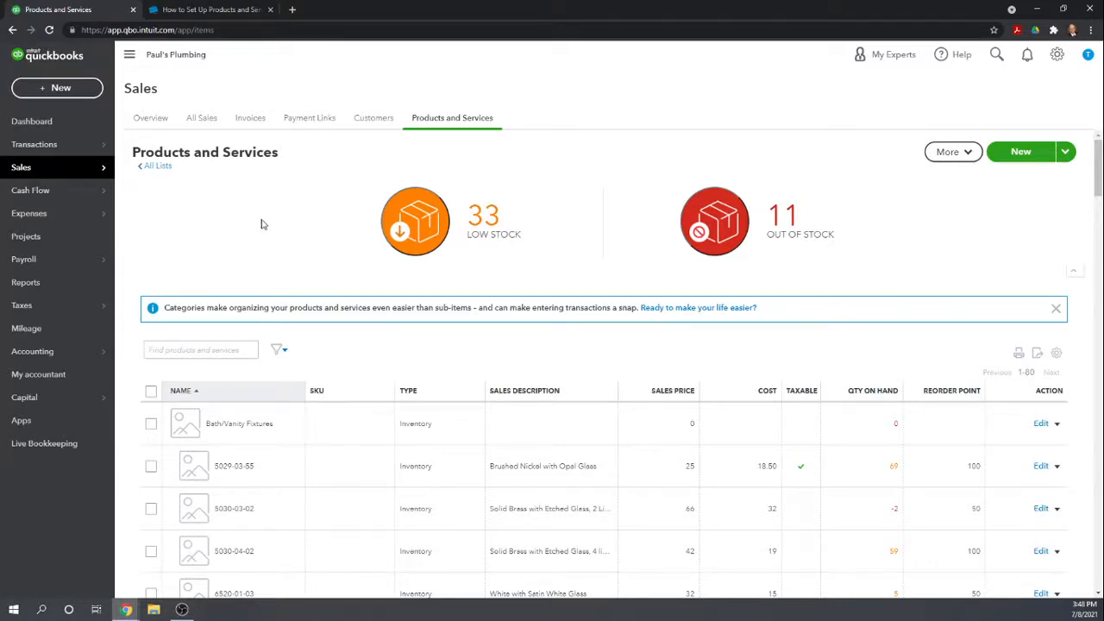
scroll("down", 3)
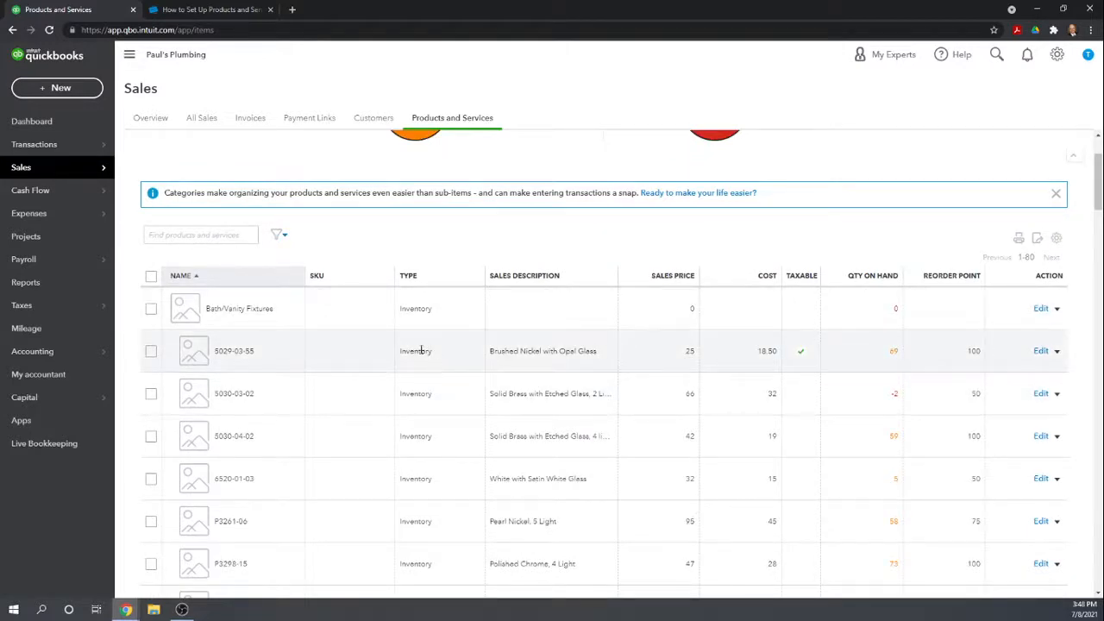
mouse_move(710, 387)
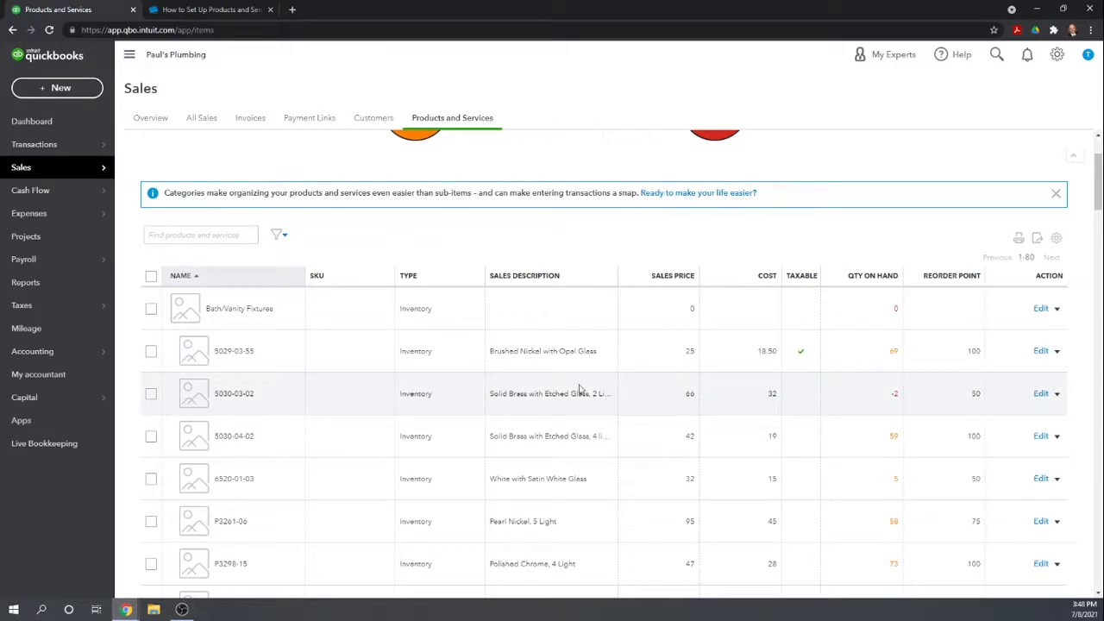
mouse_move(585, 388)
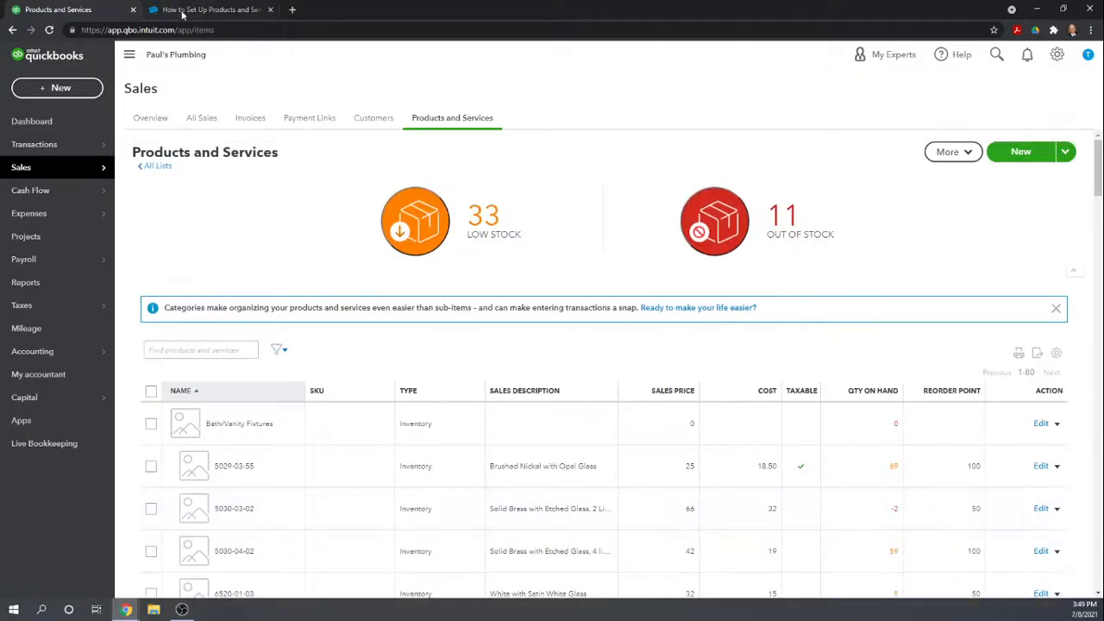
Step: Open the 'How to Set Up Customers' tutorial, then return to Products and Services
left_click(211, 9)
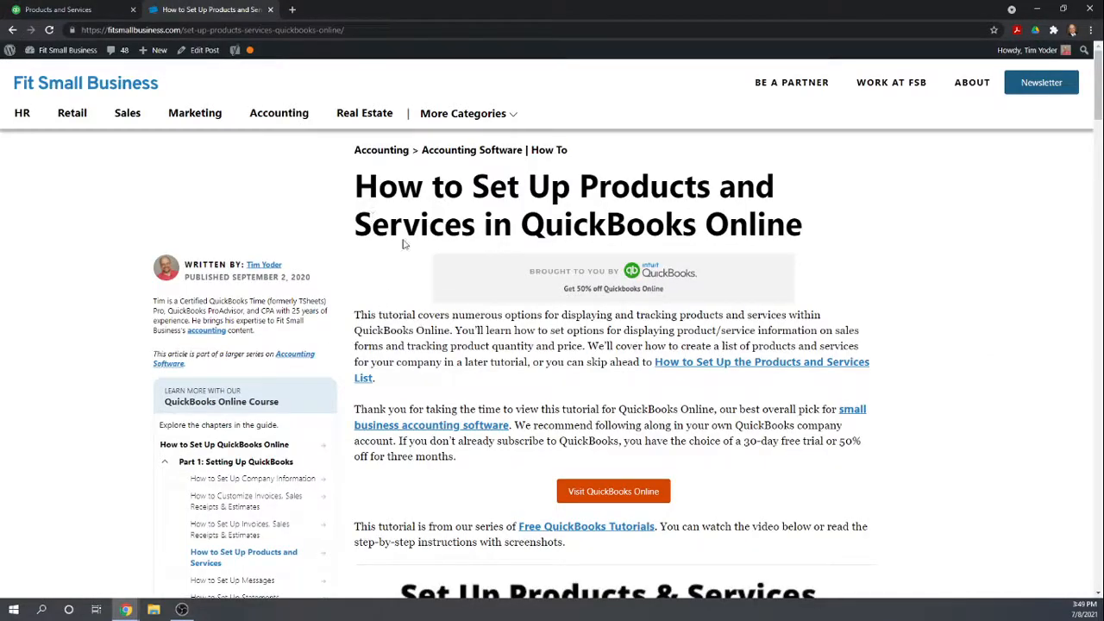
mouse_move(373, 419)
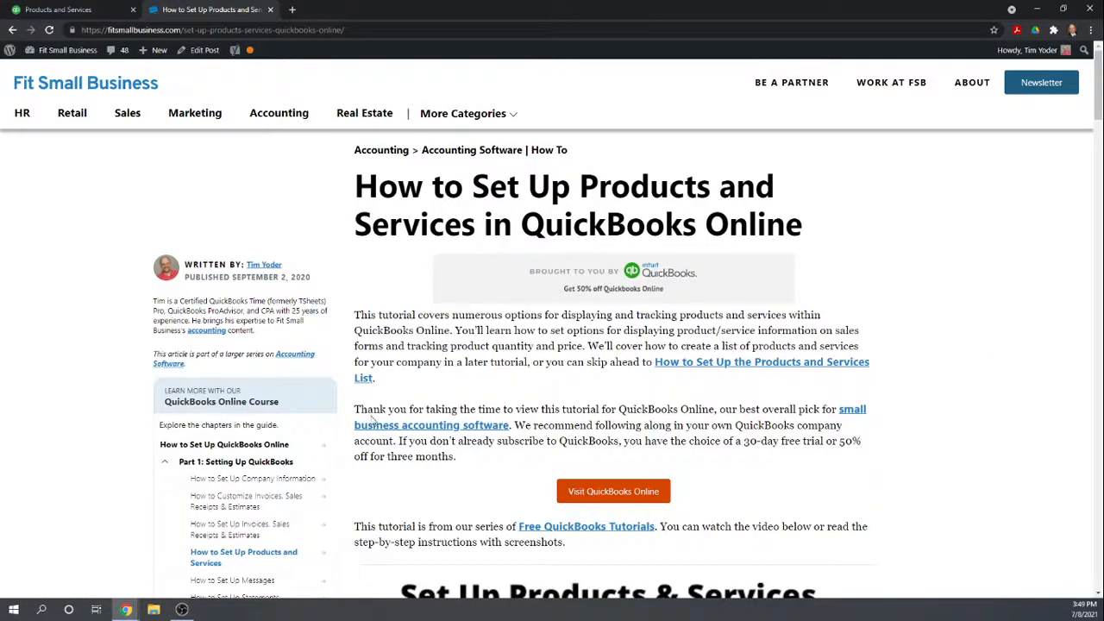
mouse_move(399, 406)
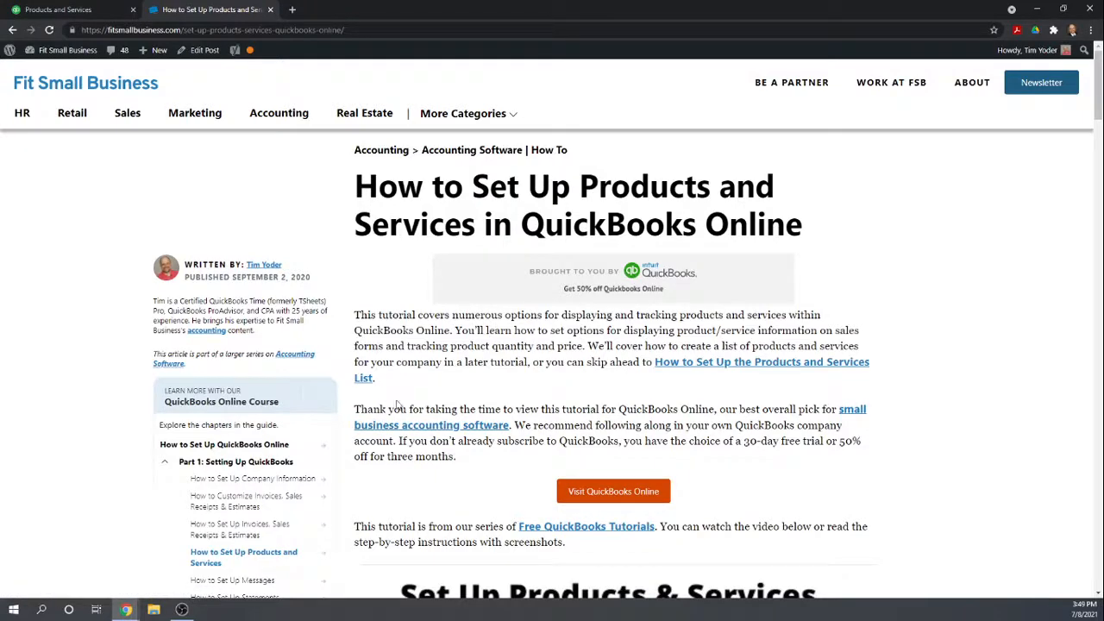
scroll("down", 3)
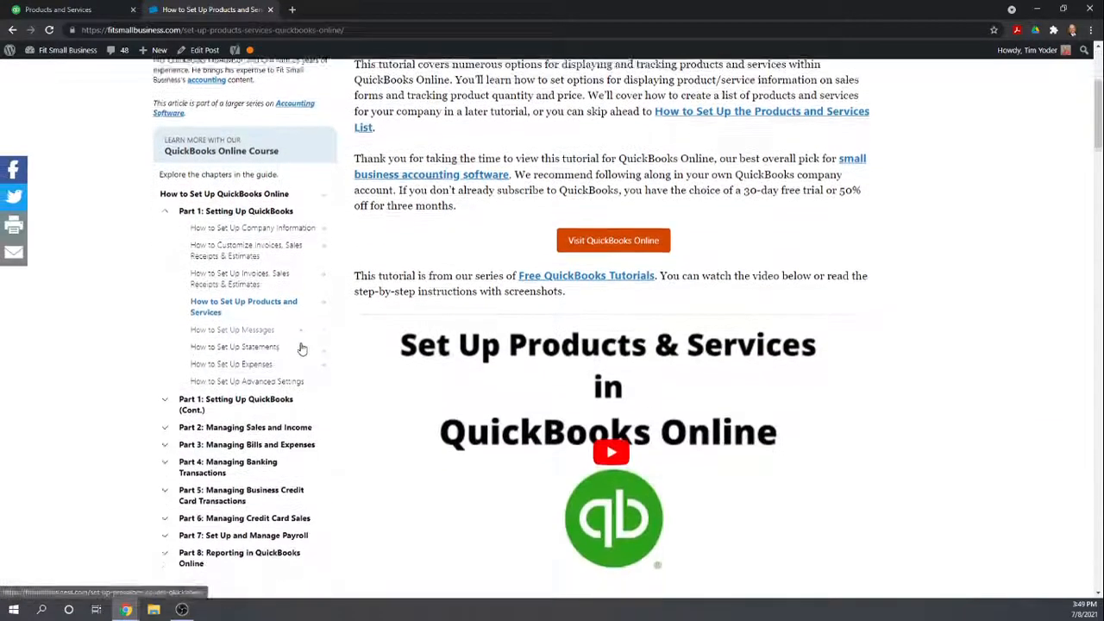
scroll("down", 3)
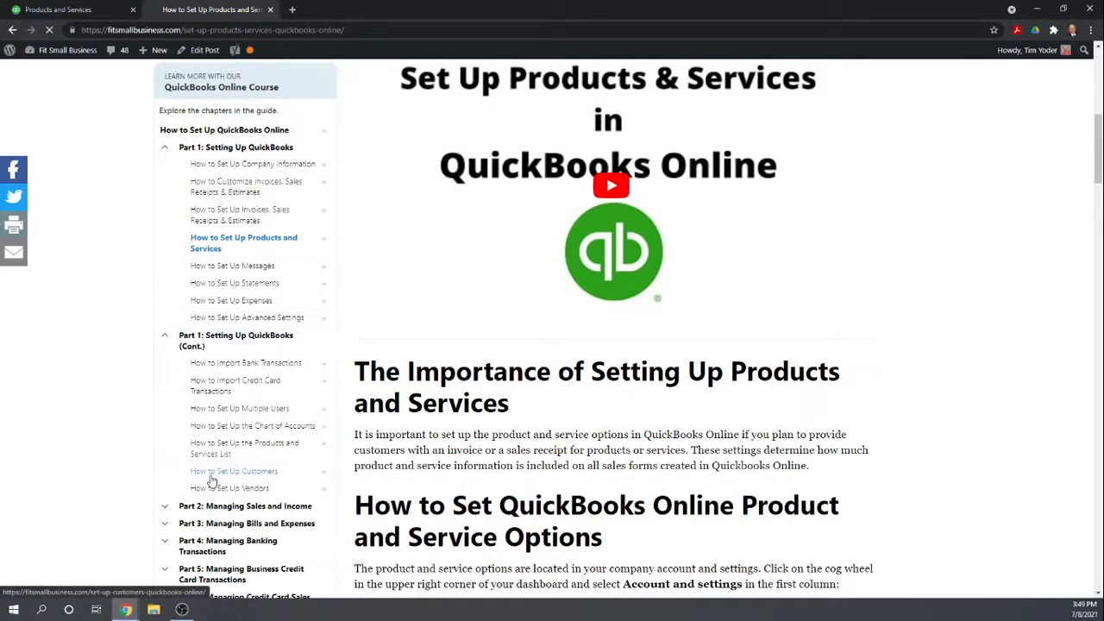
left_click(233, 471)
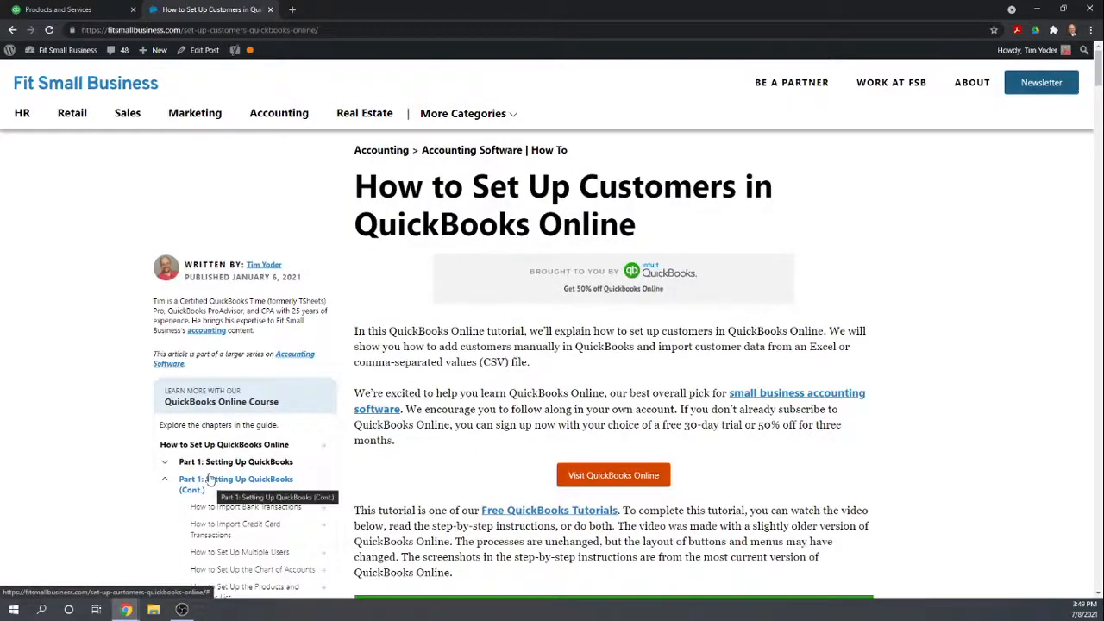
left_click(58, 10)
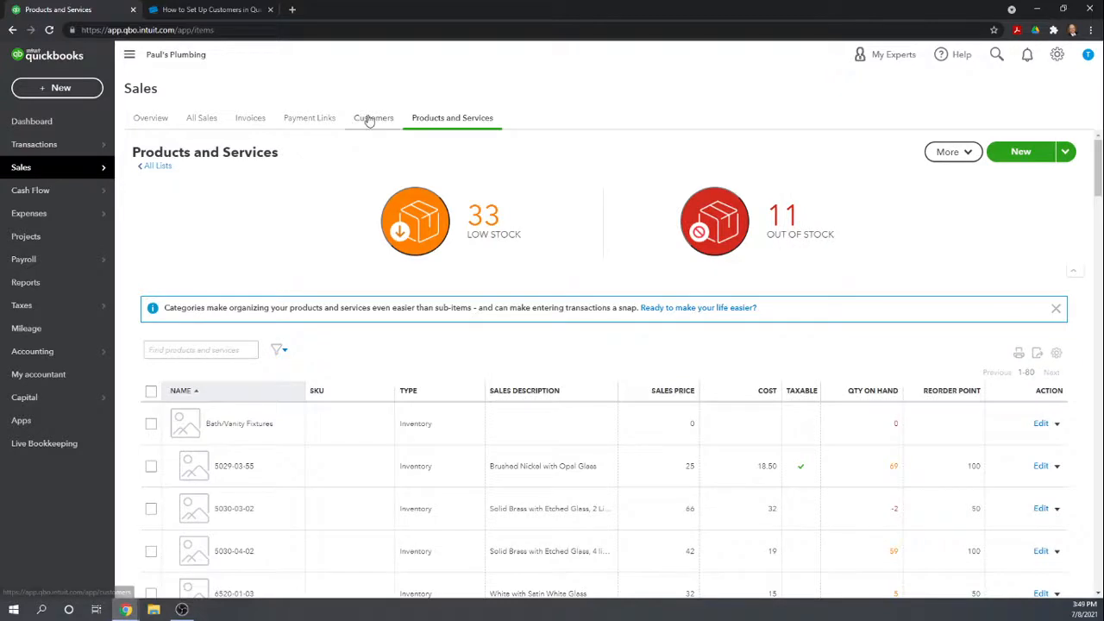
Step: View all customers, close a blank New customer form unsaved, and return to the customers tutorial
left_click(373, 118)
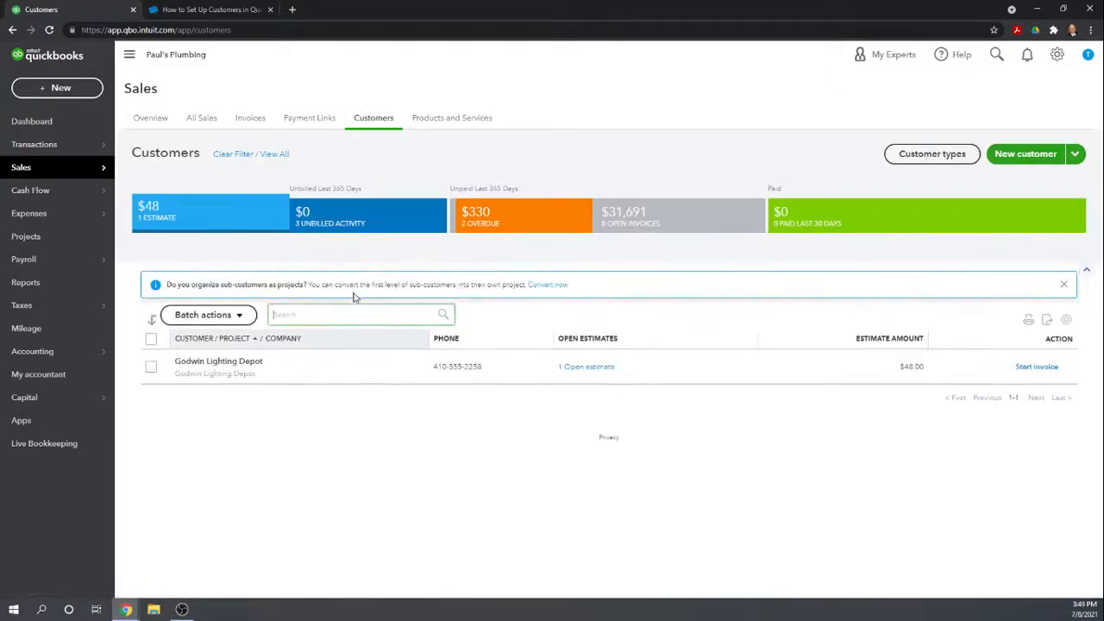
mouse_move(161, 180)
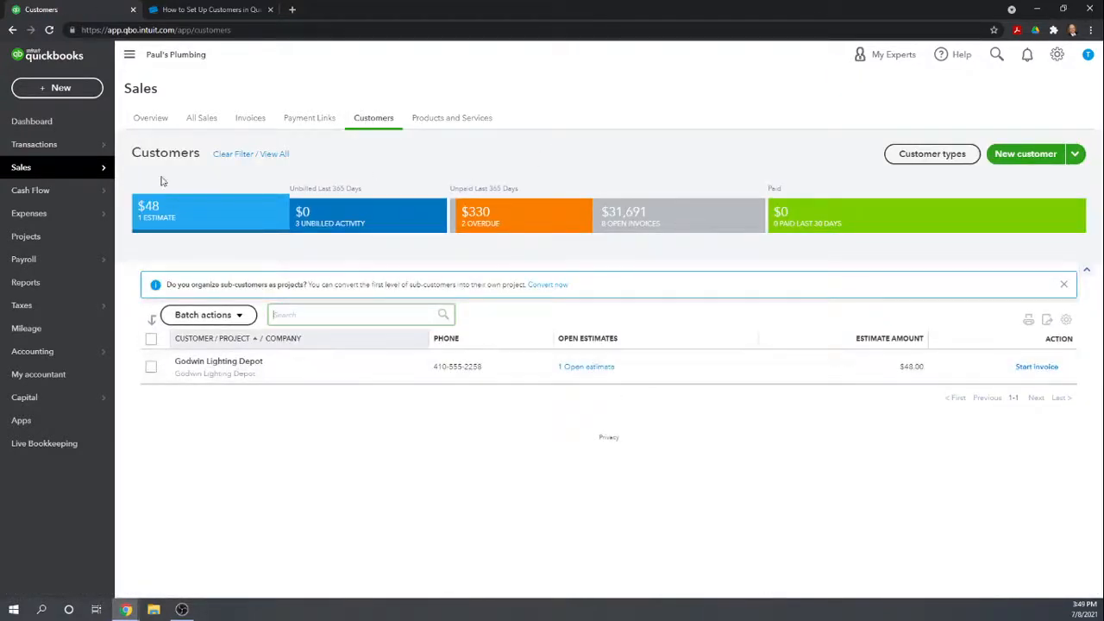
mouse_move(304, 188)
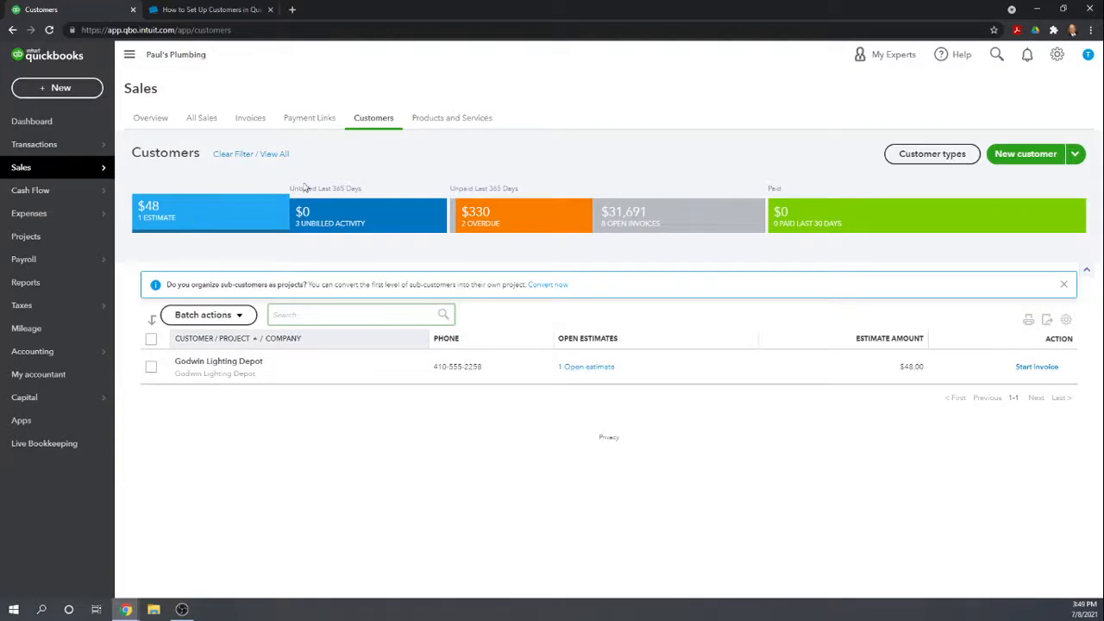
mouse_move(171, 219)
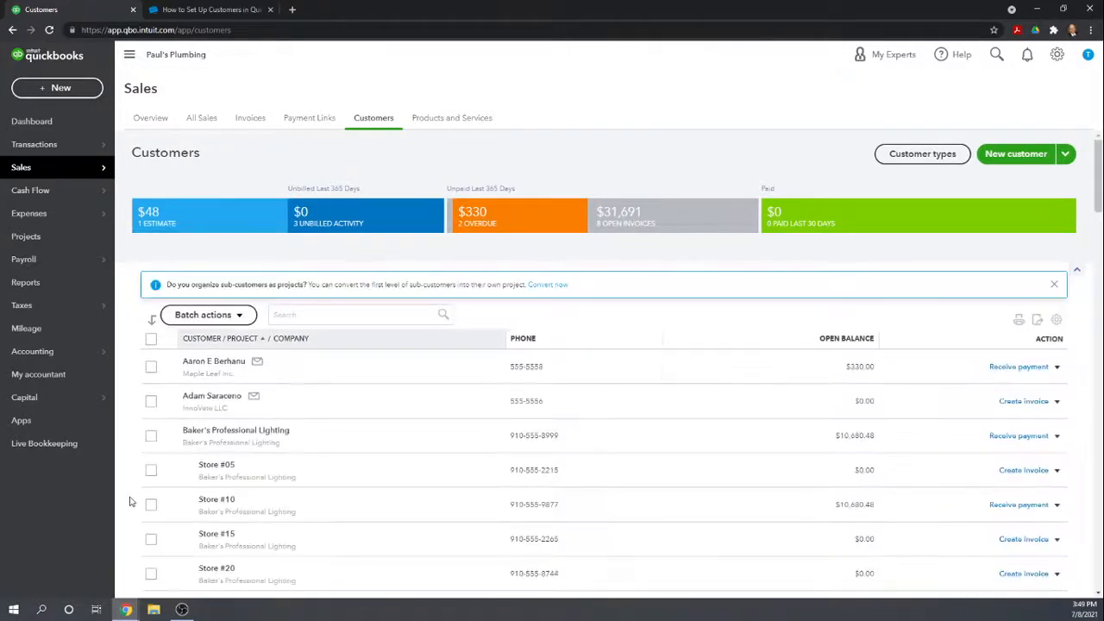
scroll("down", 3)
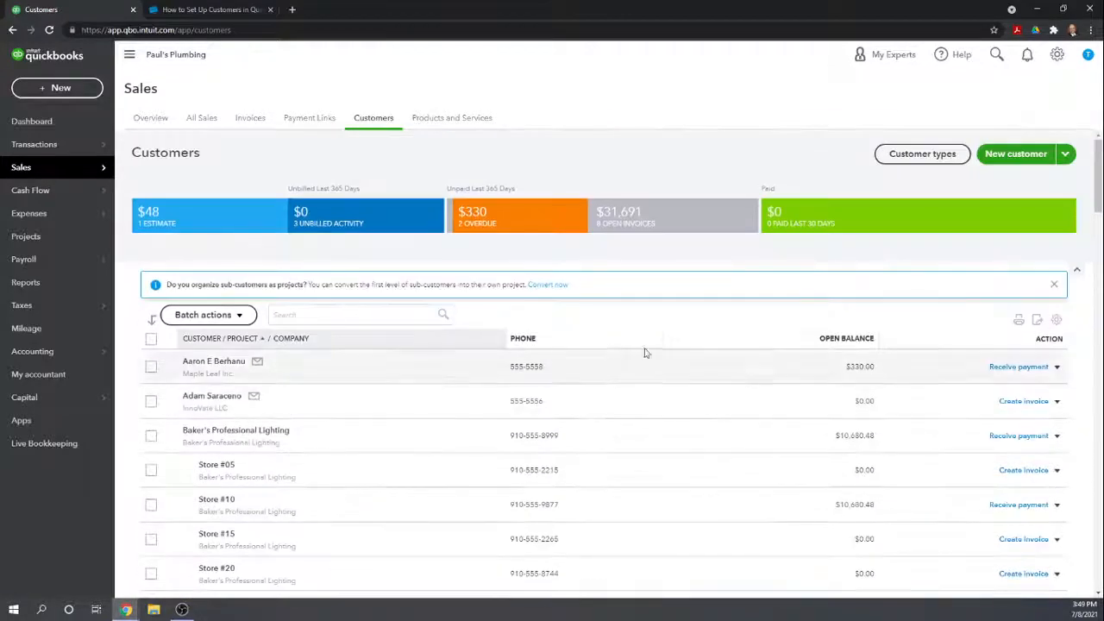
mouse_move(1015, 154)
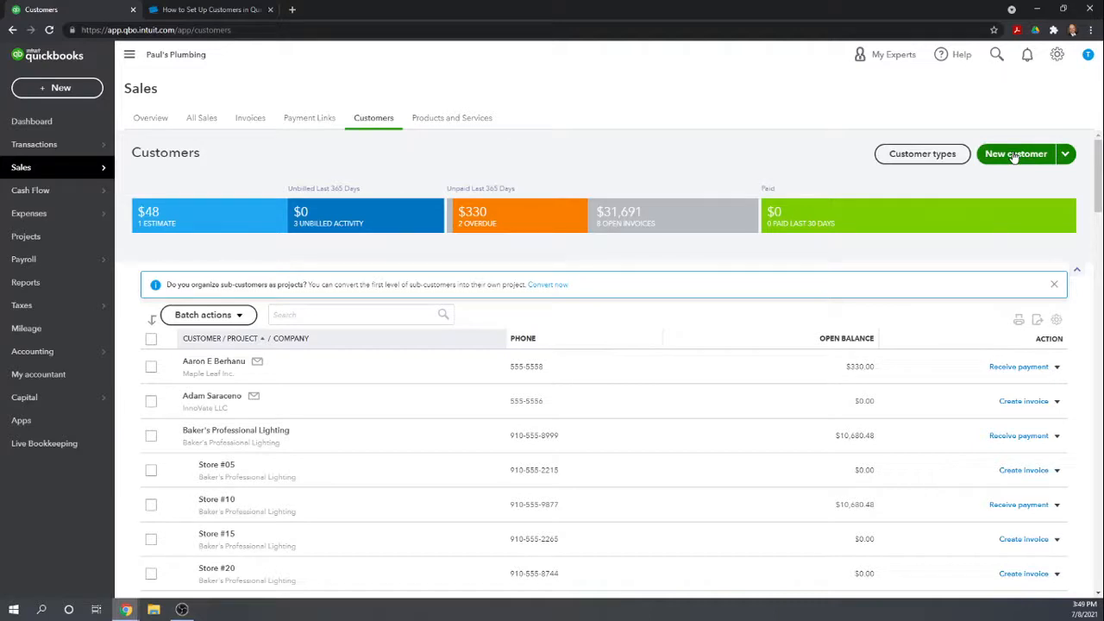
left_click(1015, 153)
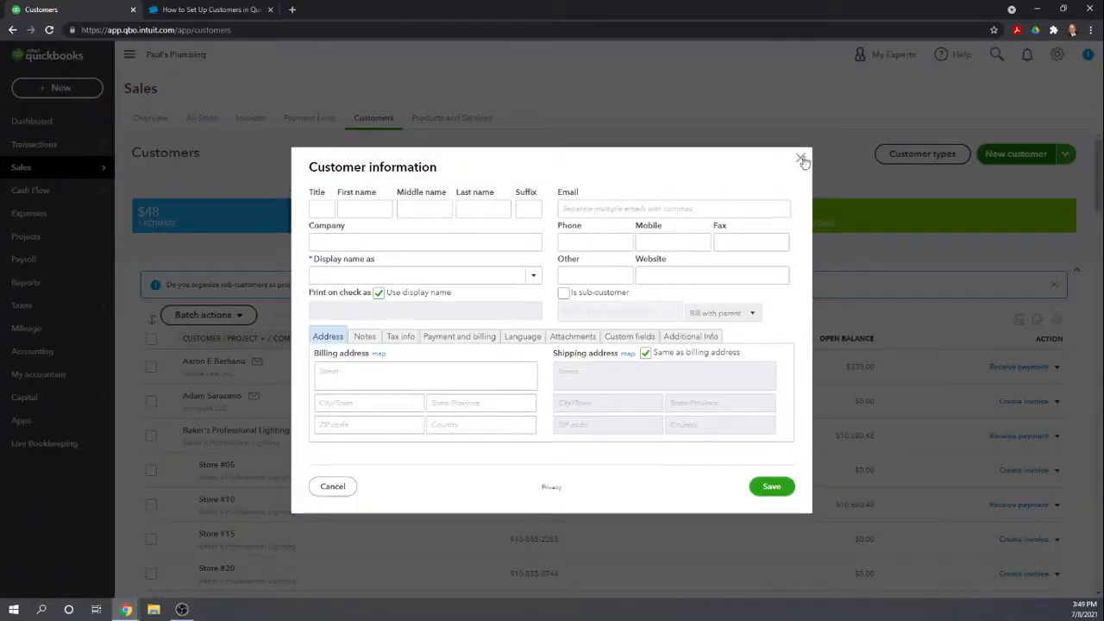
left_click(801, 161)
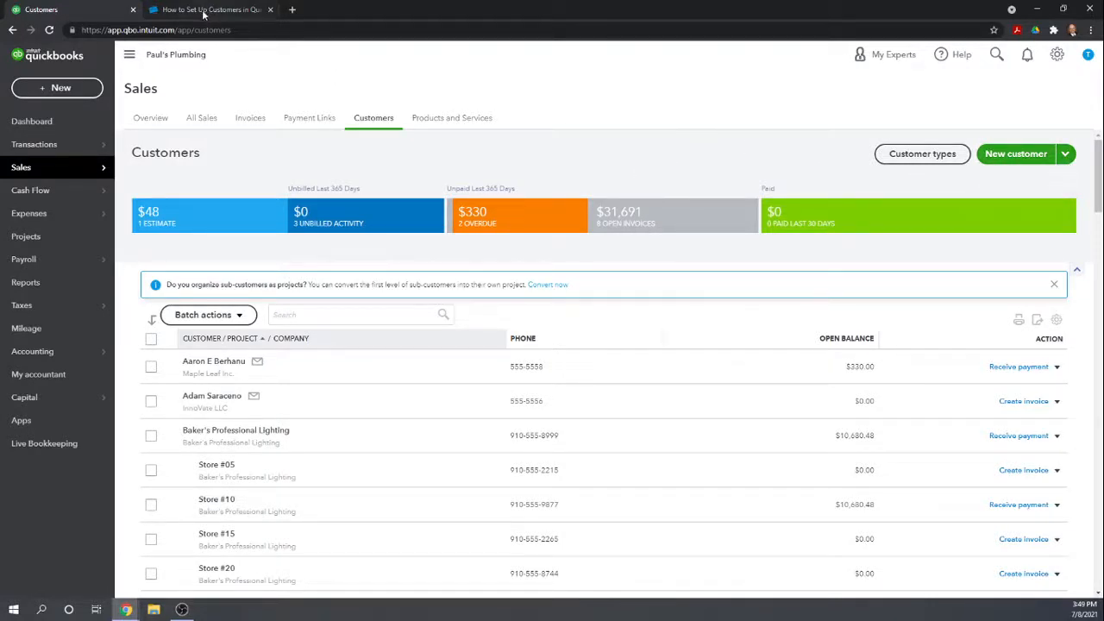
left_click(207, 9)
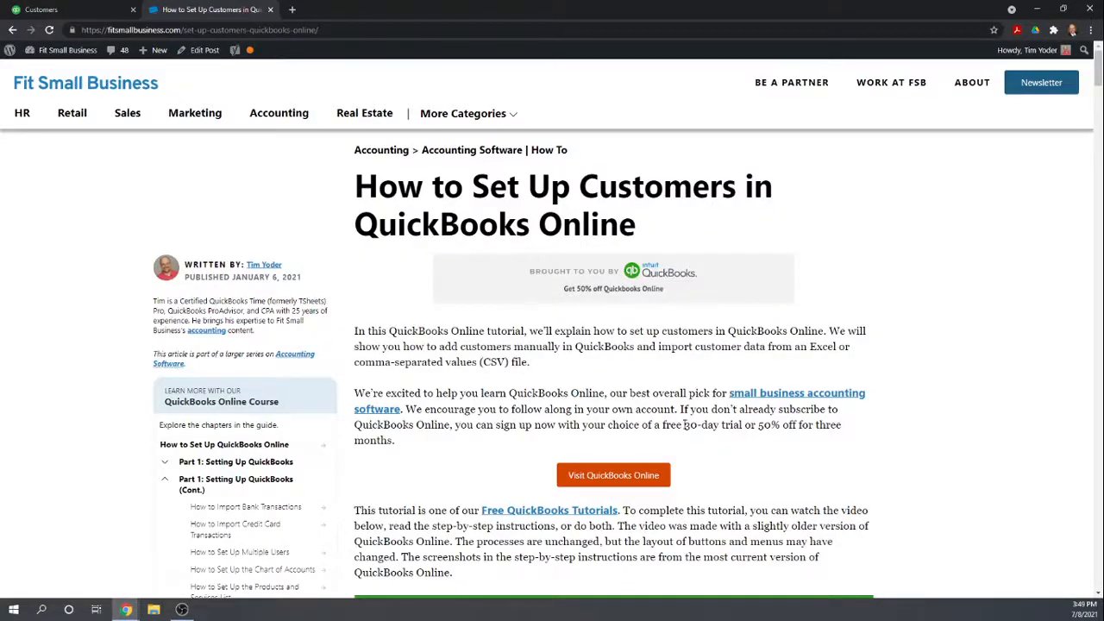